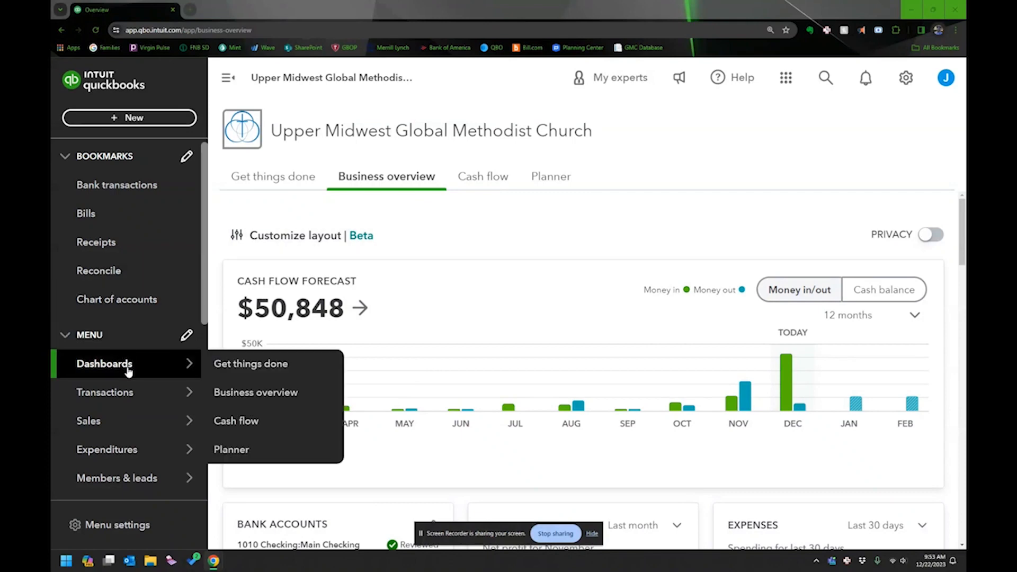
{"action": "mouse_move", "coordinate": [764, 168]}
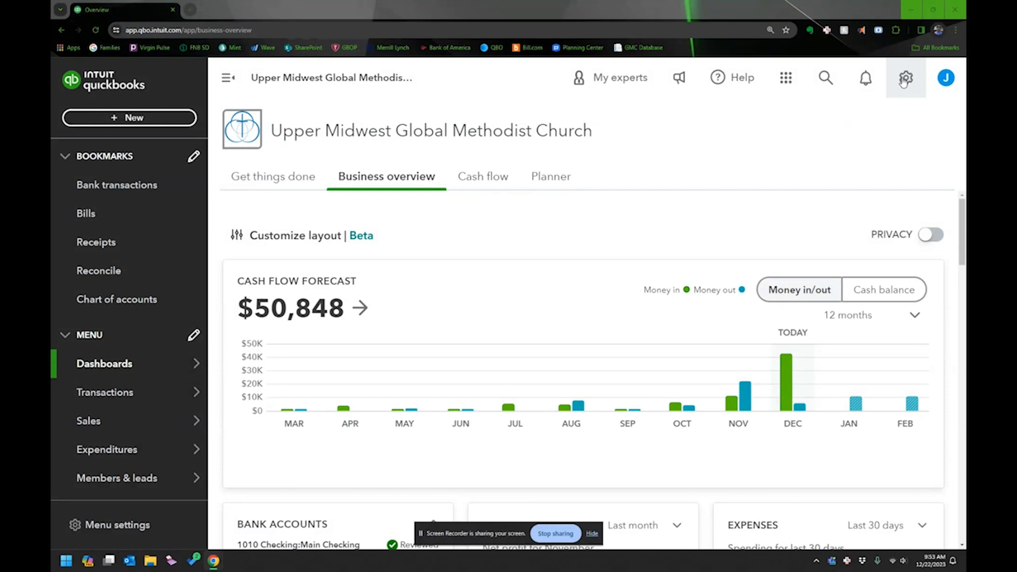
Browse the cash flow overview and planner, then return to the business overview dashboard.
{"action": "left_click", "coordinate": [906, 78]}
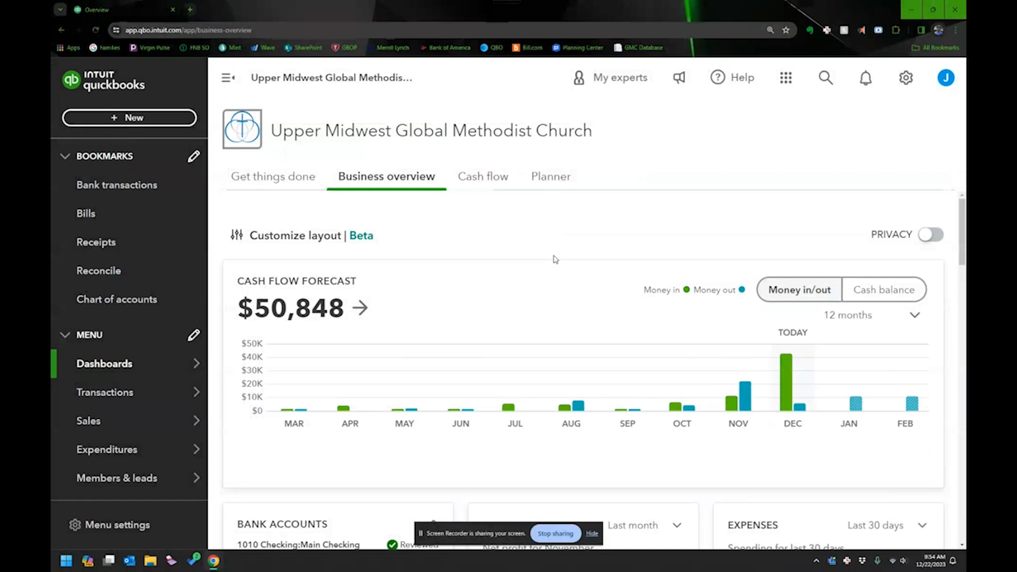
{"action": "mouse_move", "coordinate": [449, 247]}
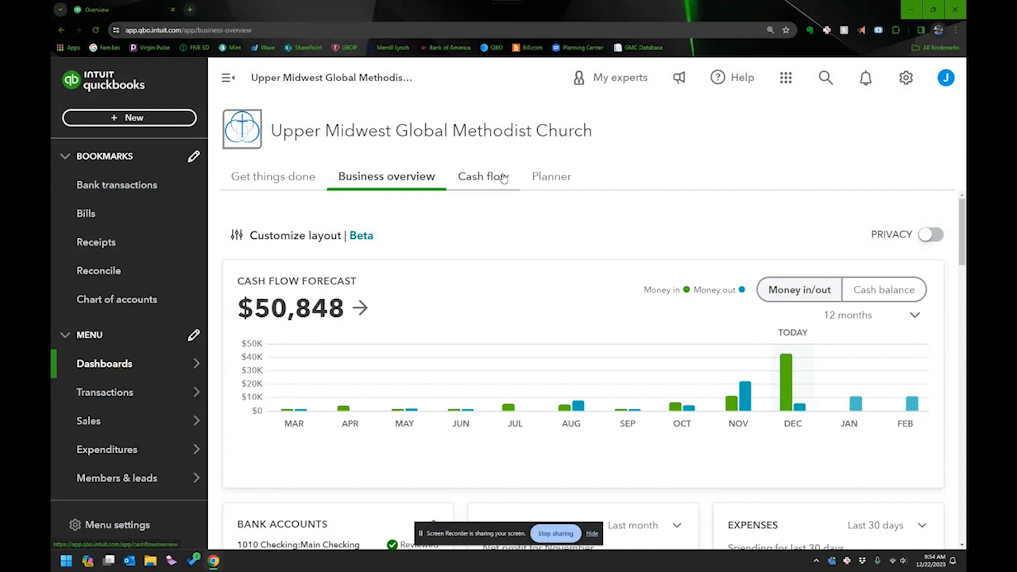
{"action": "left_click", "coordinate": [482, 177]}
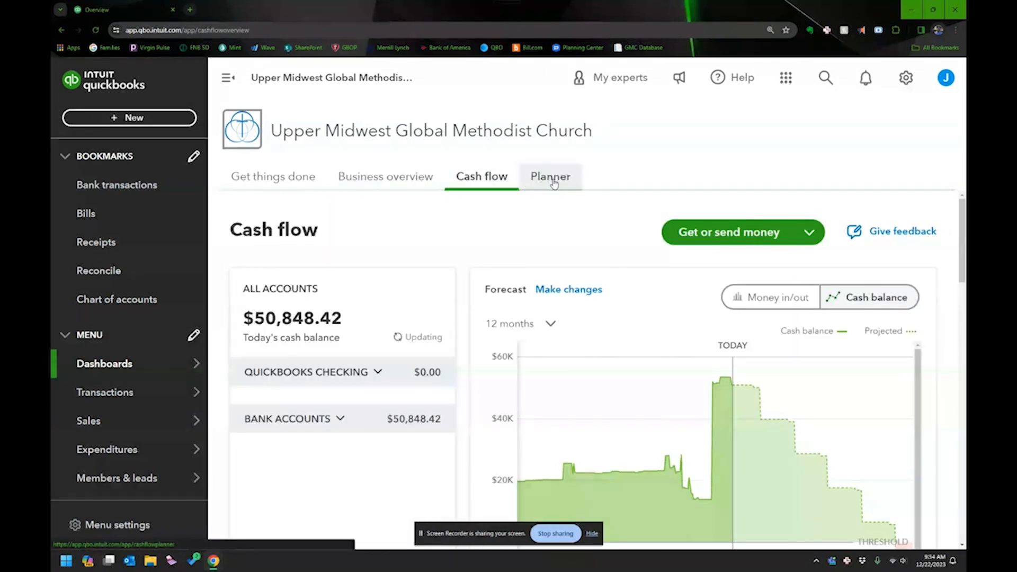
{"action": "left_click", "coordinate": [550, 177]}
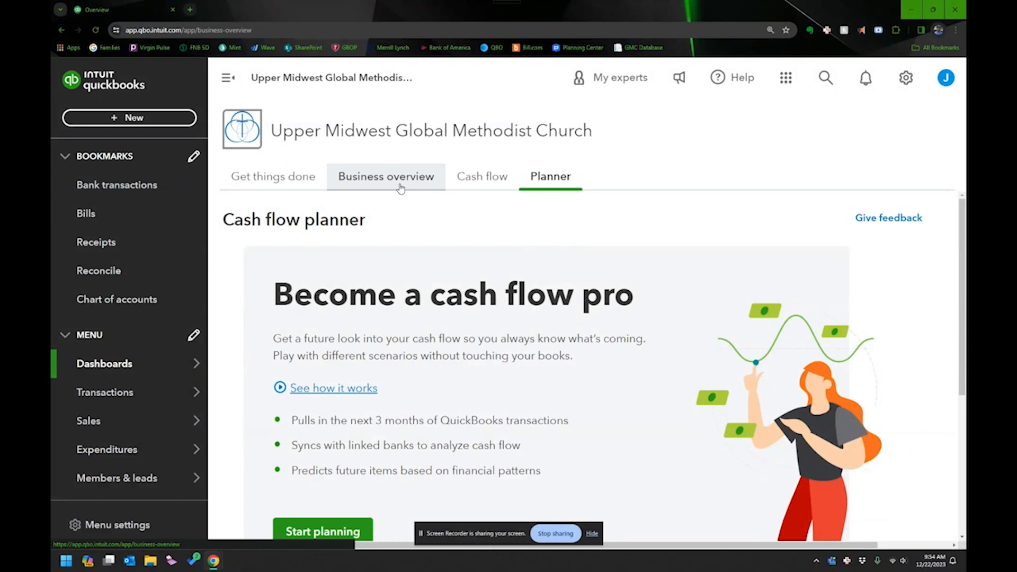
{"action": "left_click", "coordinate": [386, 177]}
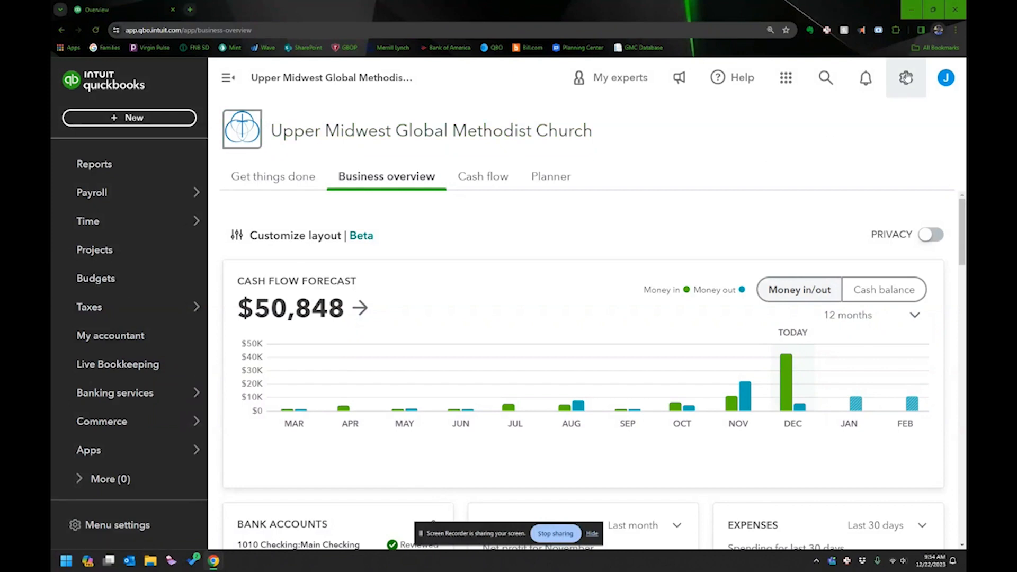
Check the gear menu for Budgeting, then go to the empty Budgets page from the left navigation.
{"action": "left_click", "coordinate": [906, 77]}
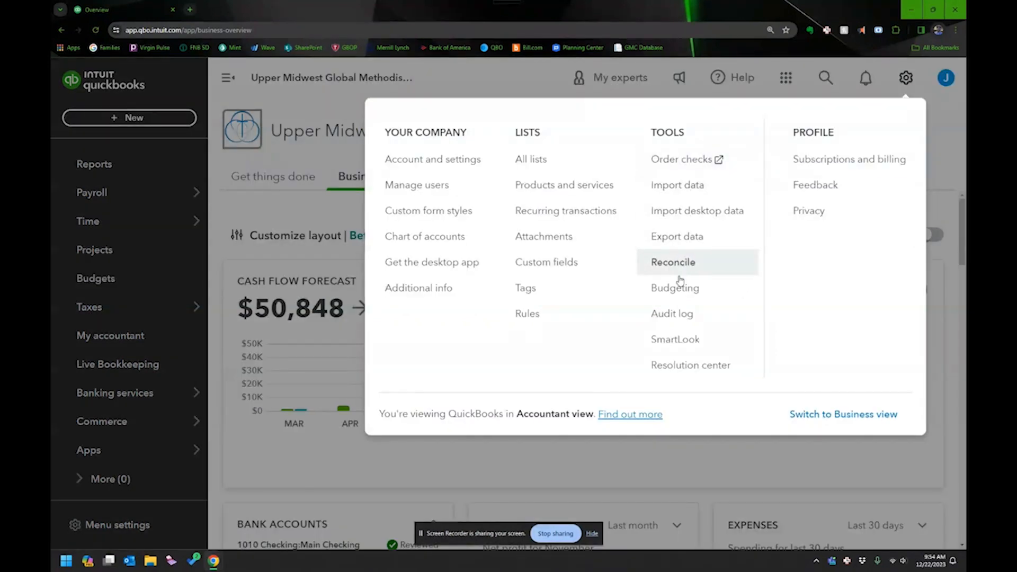
{"action": "mouse_move", "coordinate": [898, 89]}
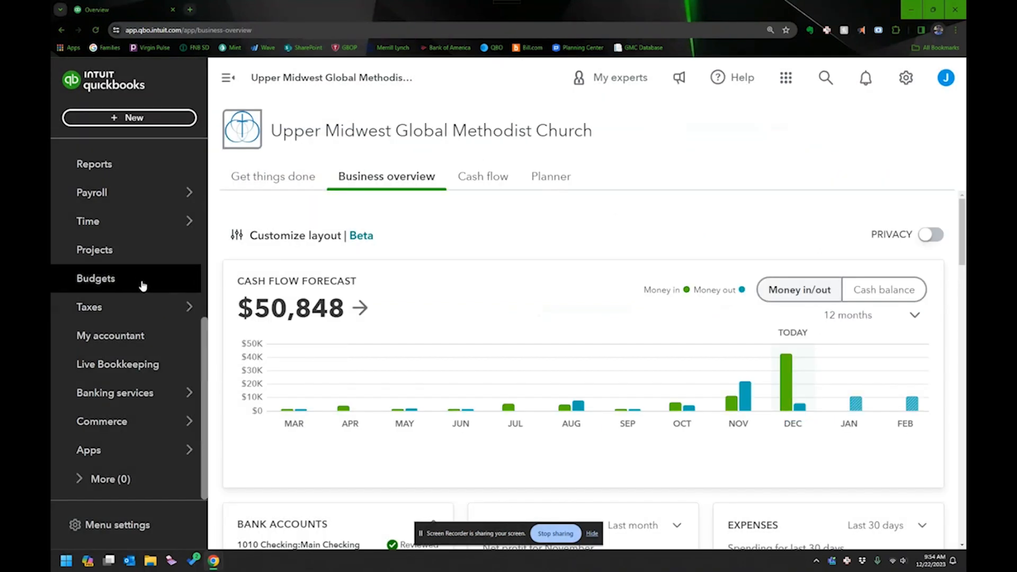
{"action": "left_click", "coordinate": [96, 277]}
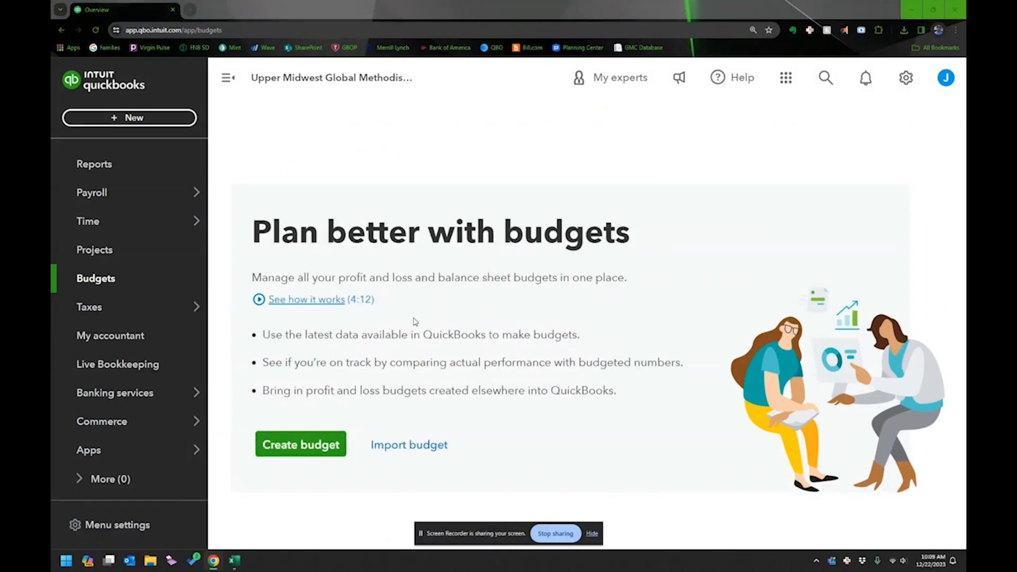
{"action": "left_click", "coordinate": [306, 299]}
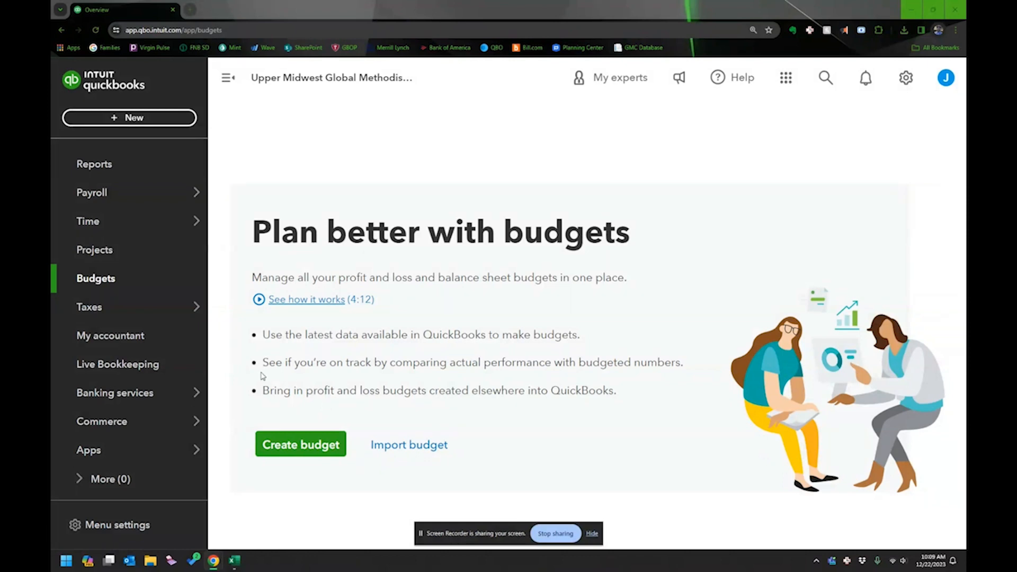
{"action": "mouse_move", "coordinate": [317, 423]}
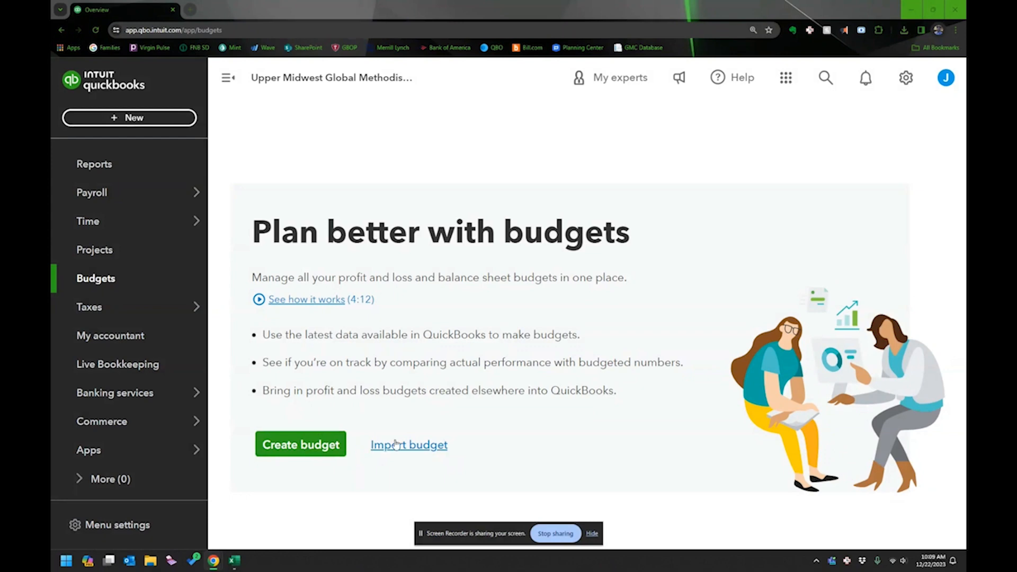
{"action": "mouse_move", "coordinate": [403, 445]}
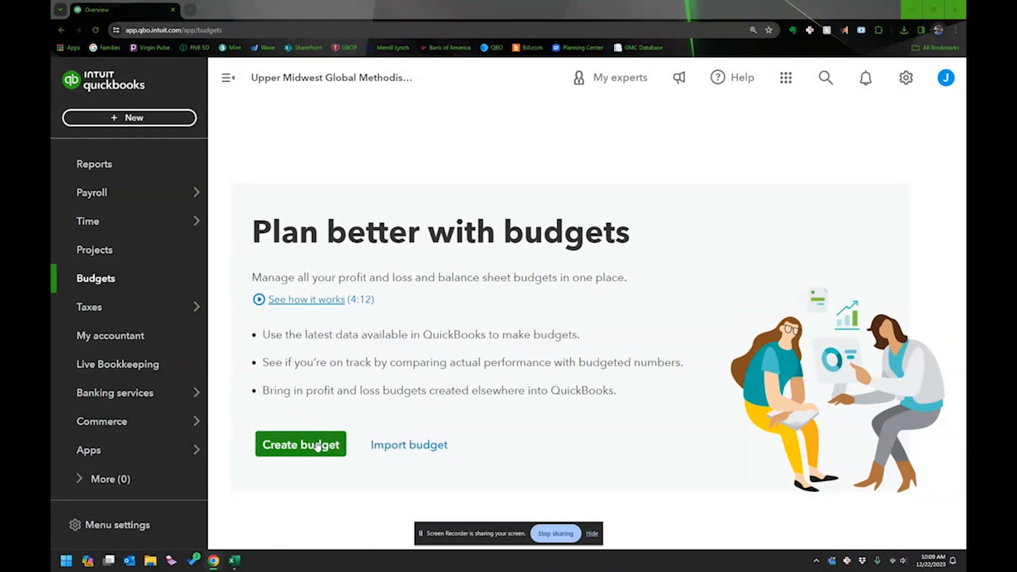
Start a new budget, try Balance sheet, settle on Profit and loss and list the period choices.
{"action": "left_click", "coordinate": [300, 444]}
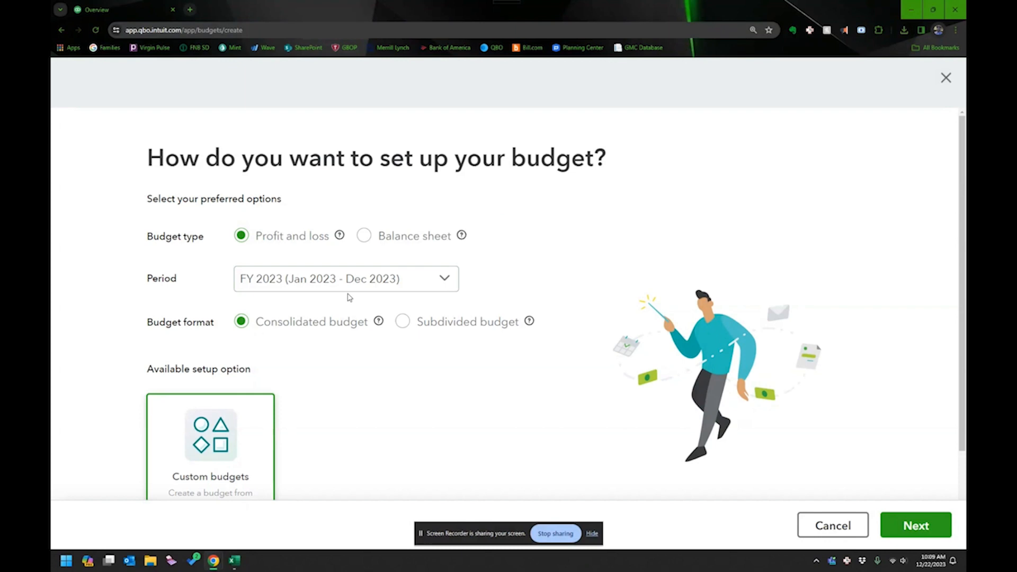
{"action": "mouse_move", "coordinate": [251, 233]}
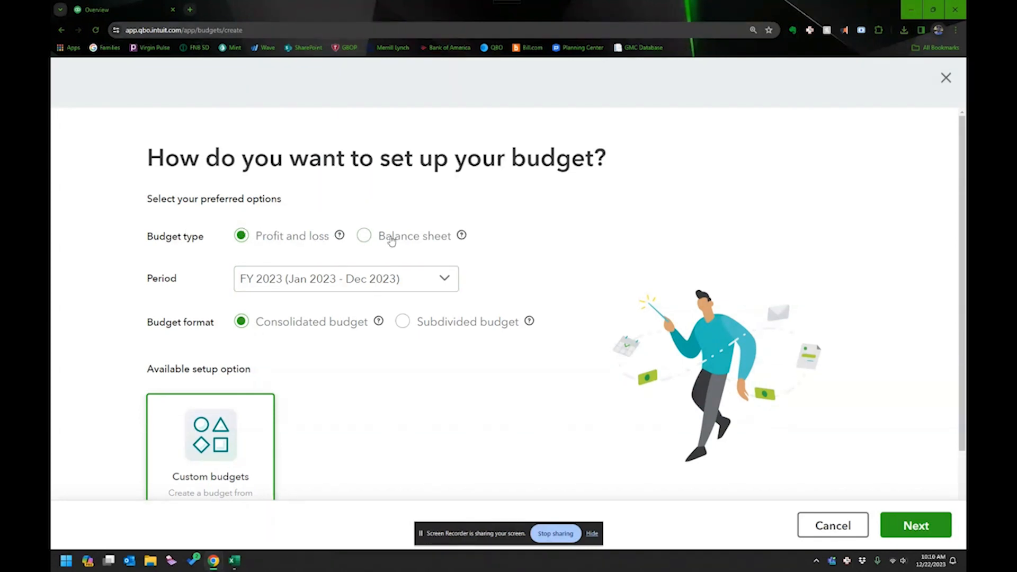
{"action": "mouse_move", "coordinate": [339, 235]}
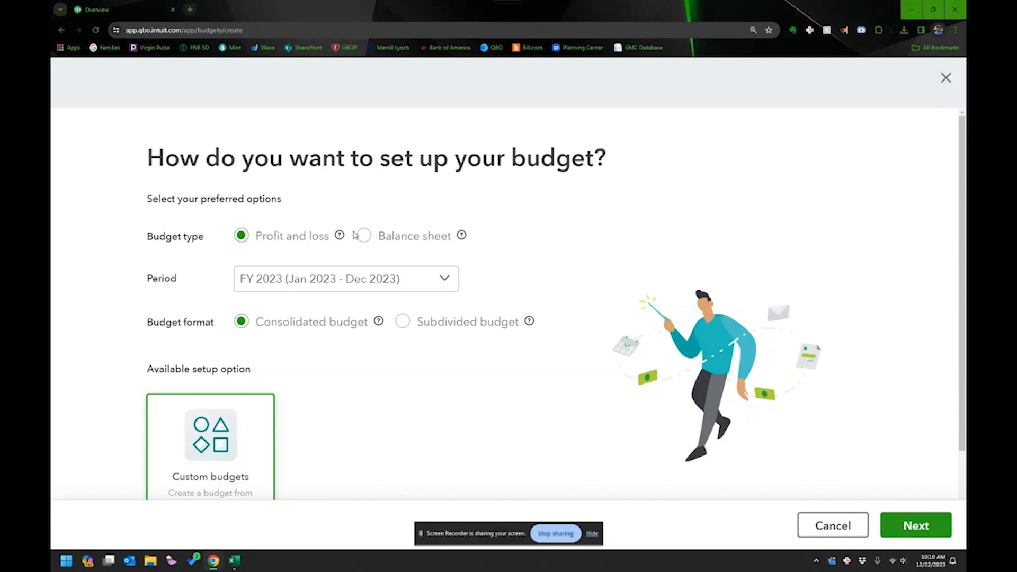
{"action": "mouse_move", "coordinate": [461, 235]}
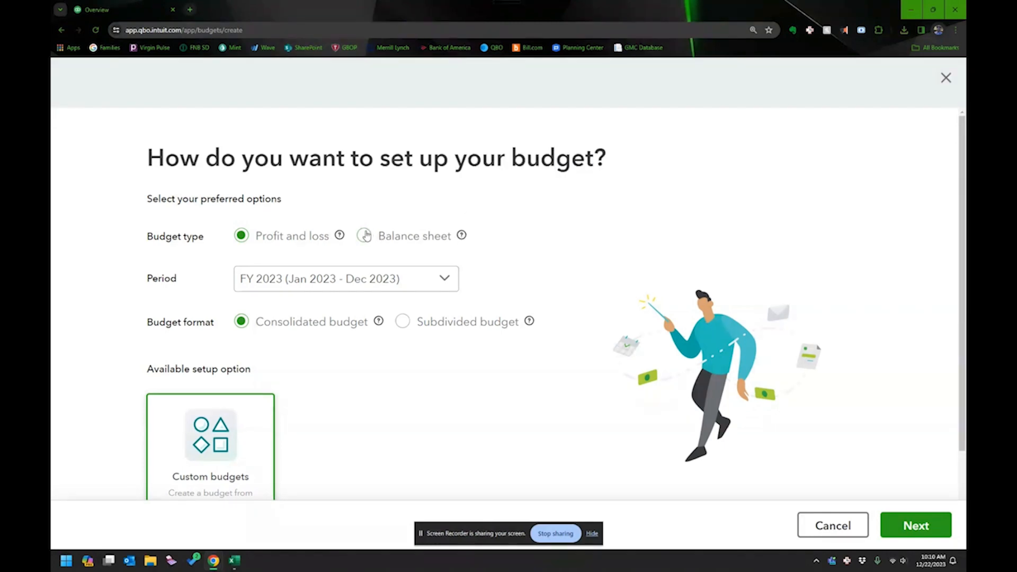
{"action": "left_click", "coordinate": [364, 236]}
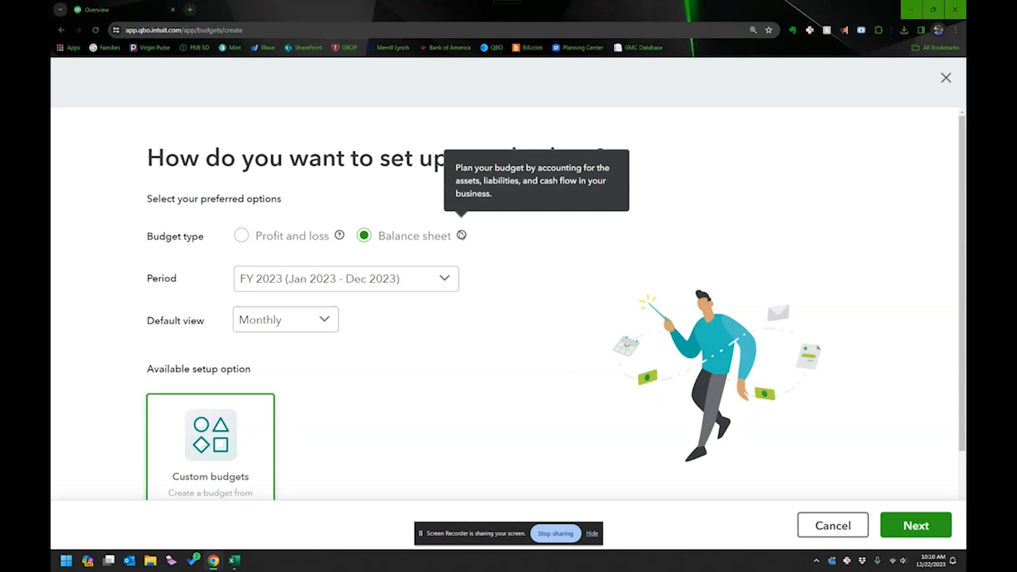
{"action": "mouse_move", "coordinate": [474, 177]}
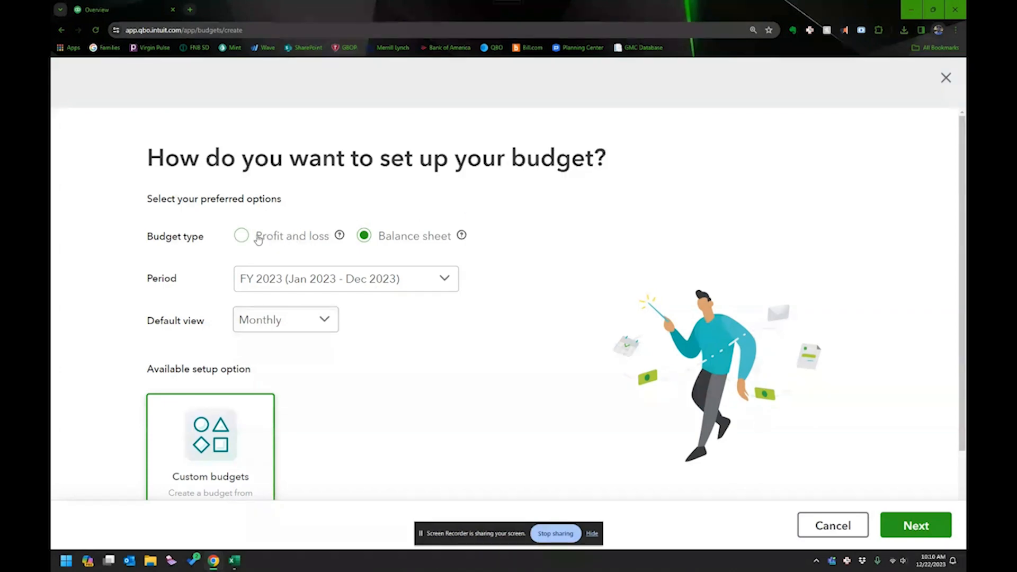
{"action": "left_click", "coordinate": [241, 236]}
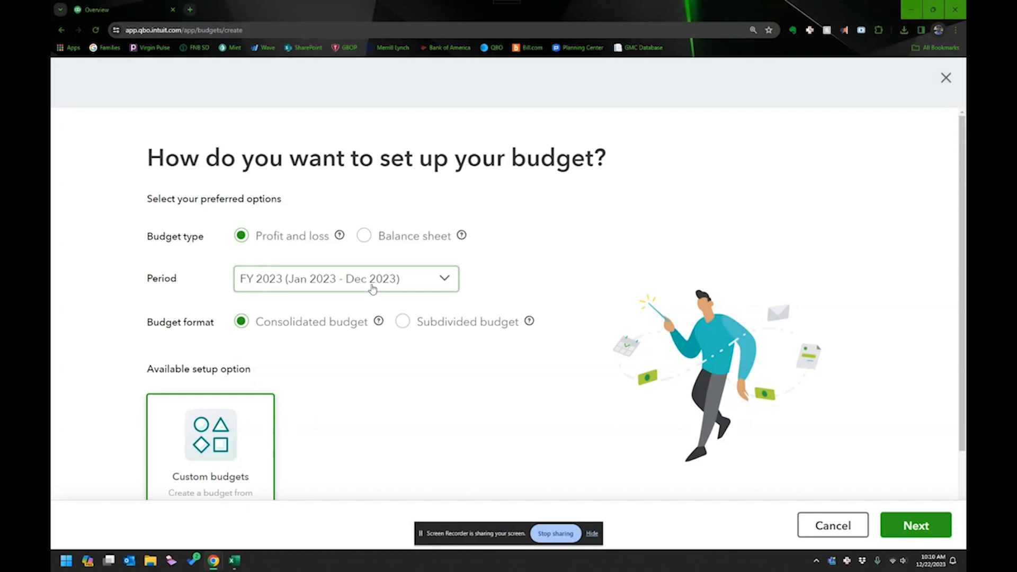
{"action": "left_click", "coordinate": [346, 279]}
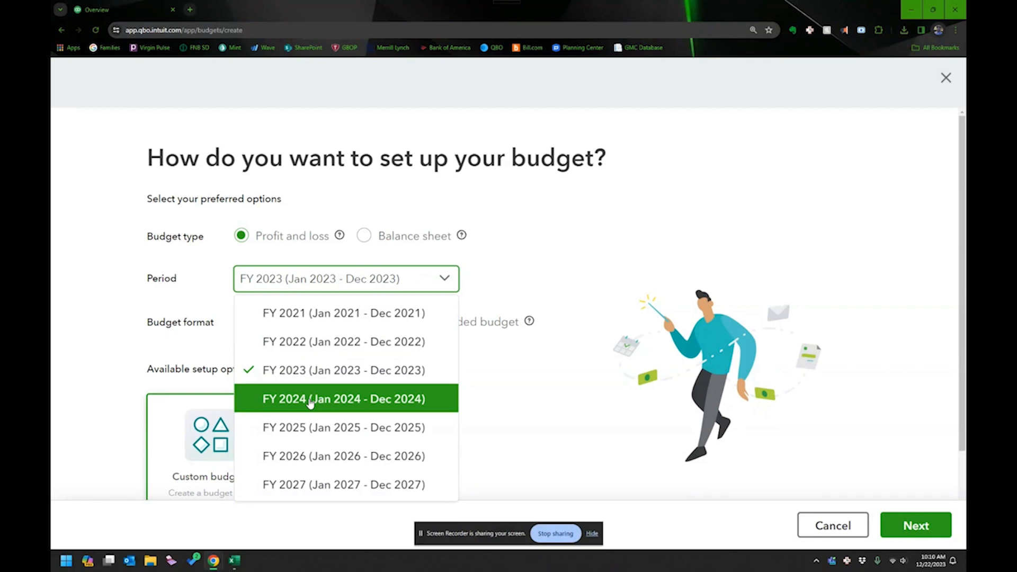
Choose FY 2024, try Subdivided, then keep the budget Consolidated.
{"action": "left_click", "coordinate": [343, 398]}
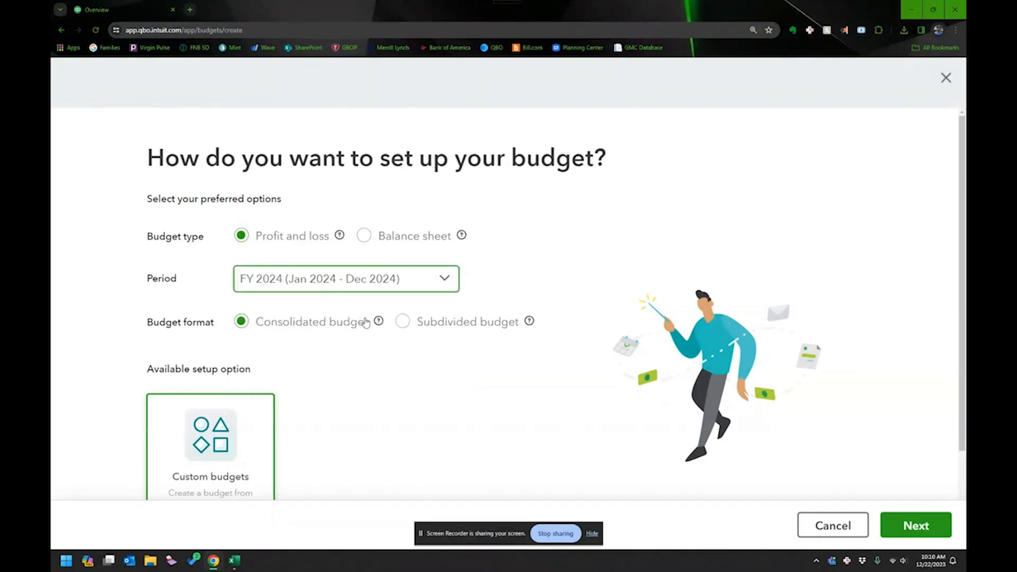
{"action": "mouse_move", "coordinate": [506, 346]}
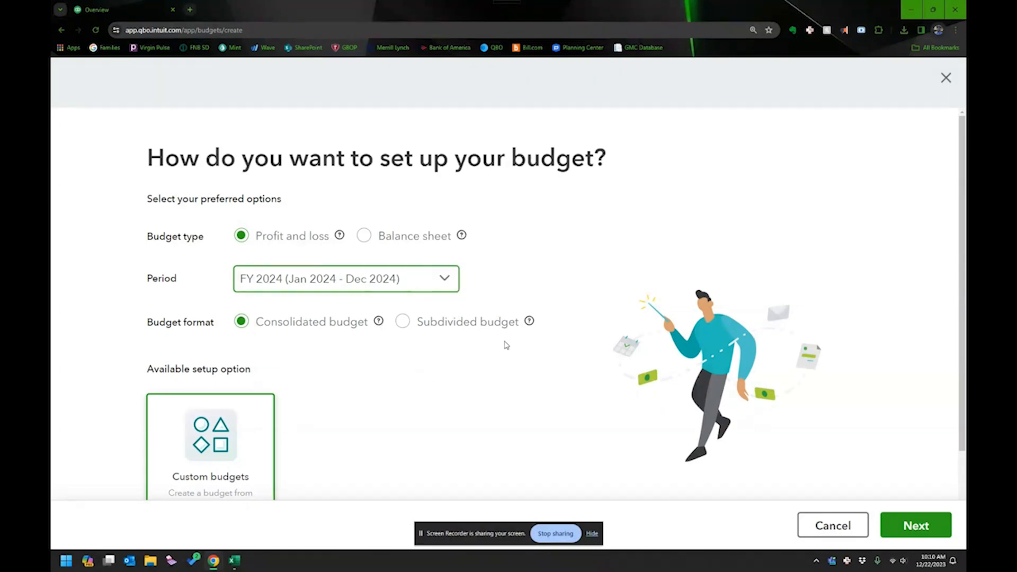
{"action": "mouse_move", "coordinate": [528, 322]}
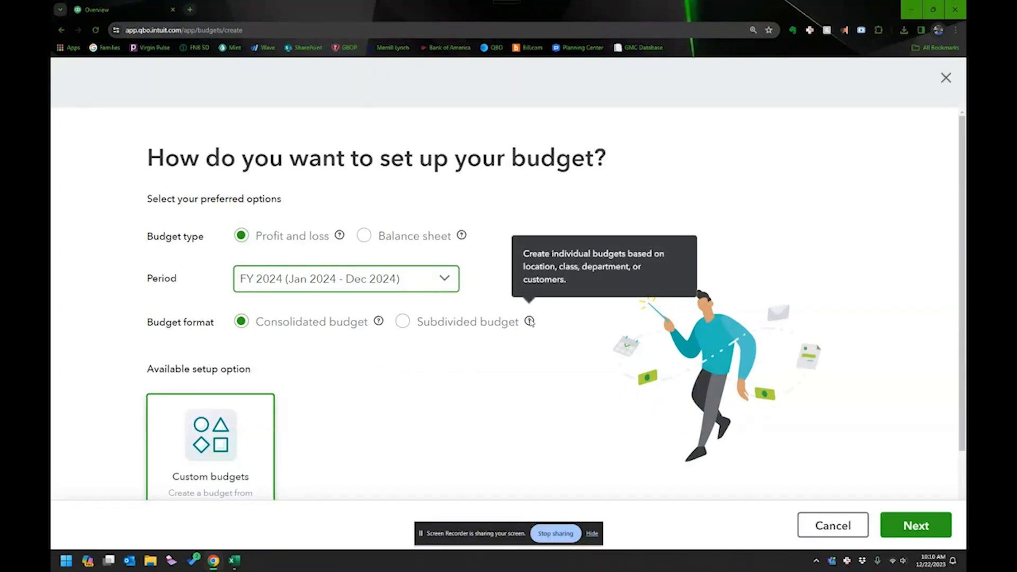
{"action": "left_click", "coordinate": [402, 322]}
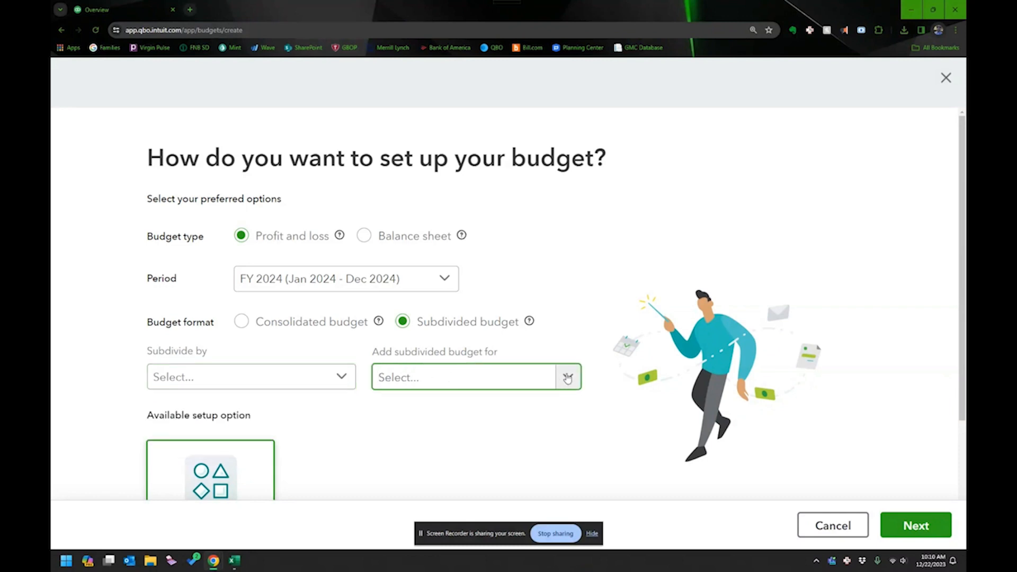
{"action": "mouse_move", "coordinate": [349, 316]}
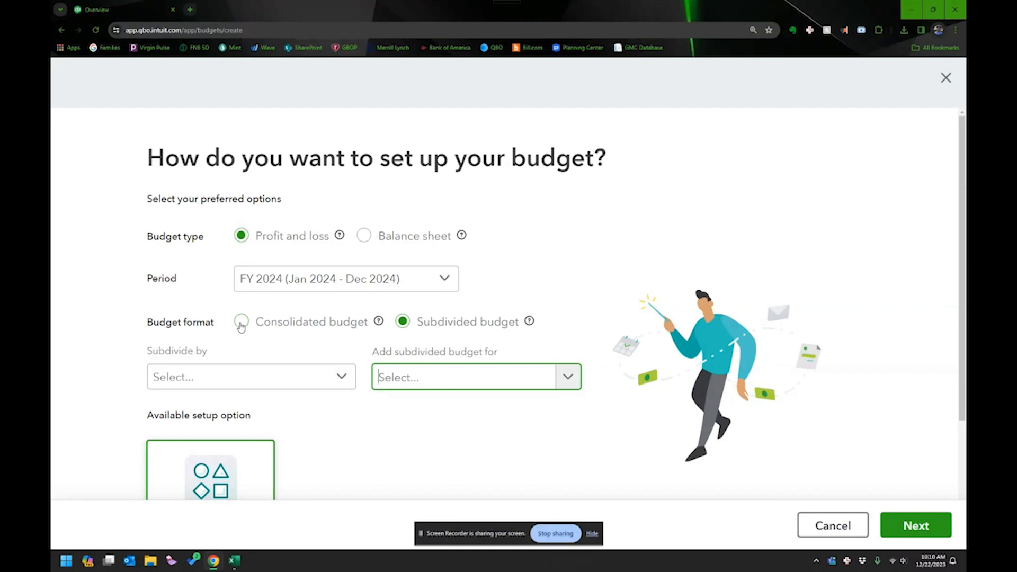
{"action": "left_click", "coordinate": [240, 322]}
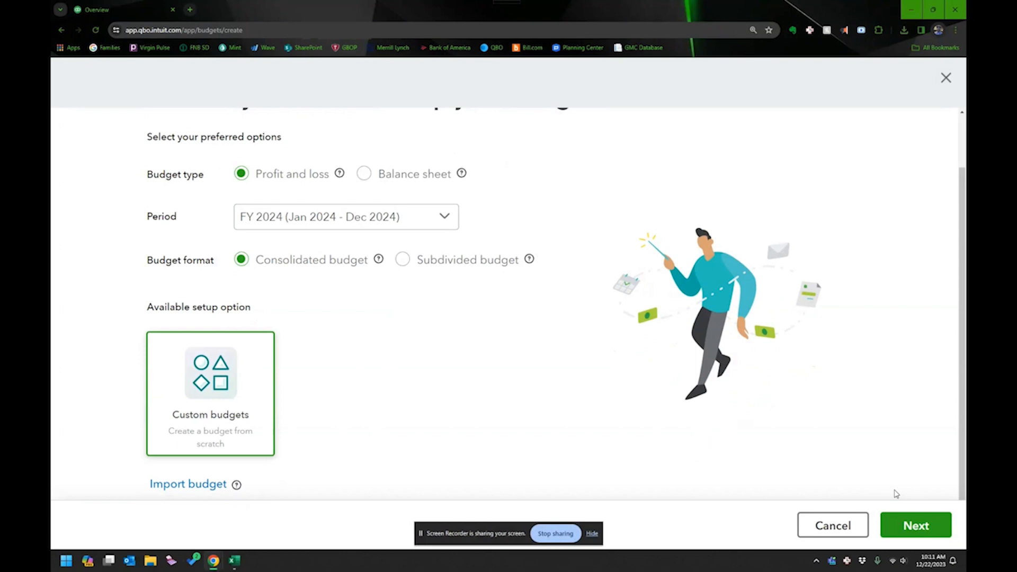
Continue to the Budget_FY24_P&L grid and toggle the 2023 actuals comparison off and on.
{"action": "left_click", "coordinate": [915, 526]}
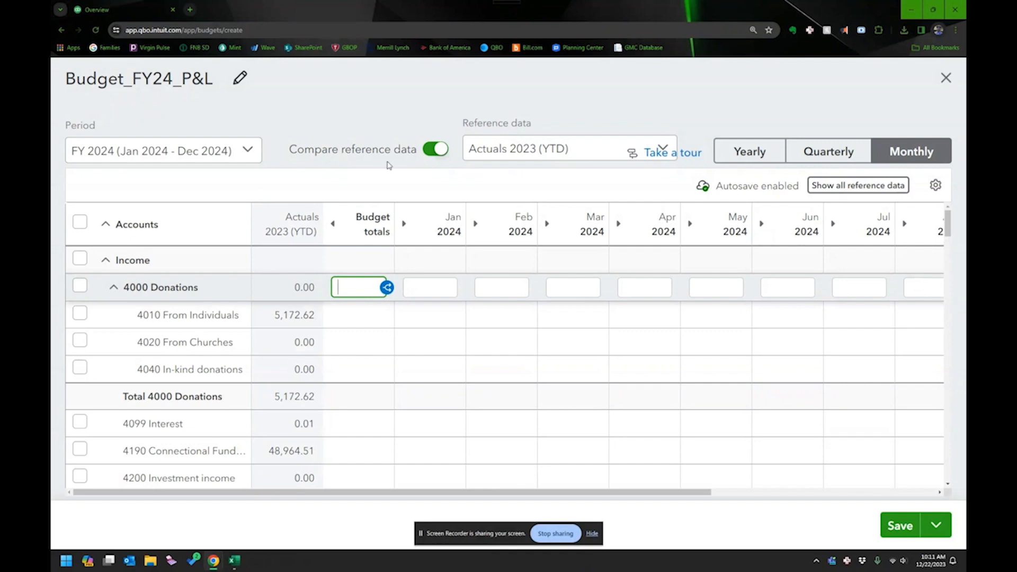
{"action": "mouse_move", "coordinate": [406, 152]}
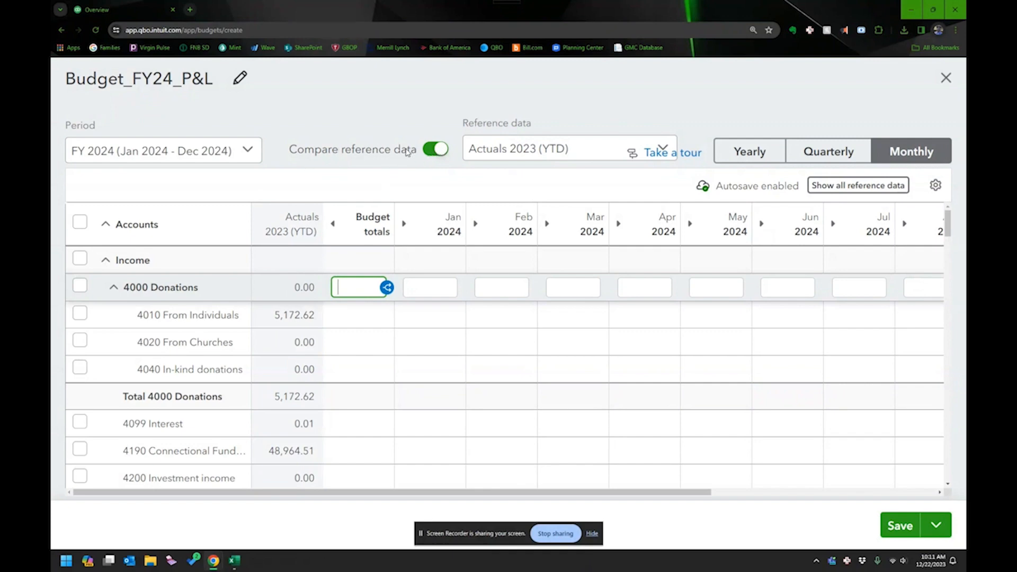
{"action": "left_click", "coordinate": [436, 149]}
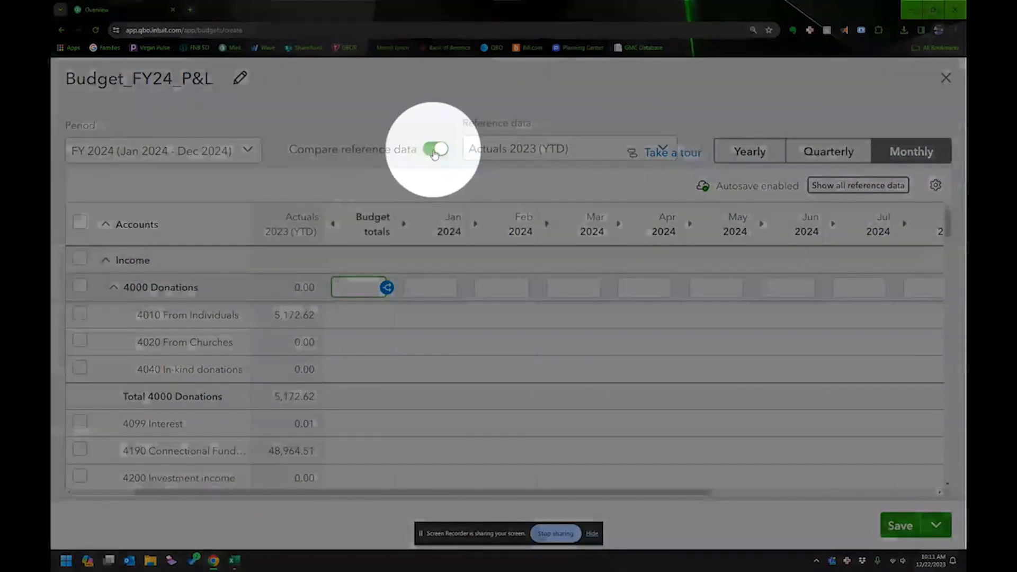
{"action": "left_click", "coordinate": [436, 150]}
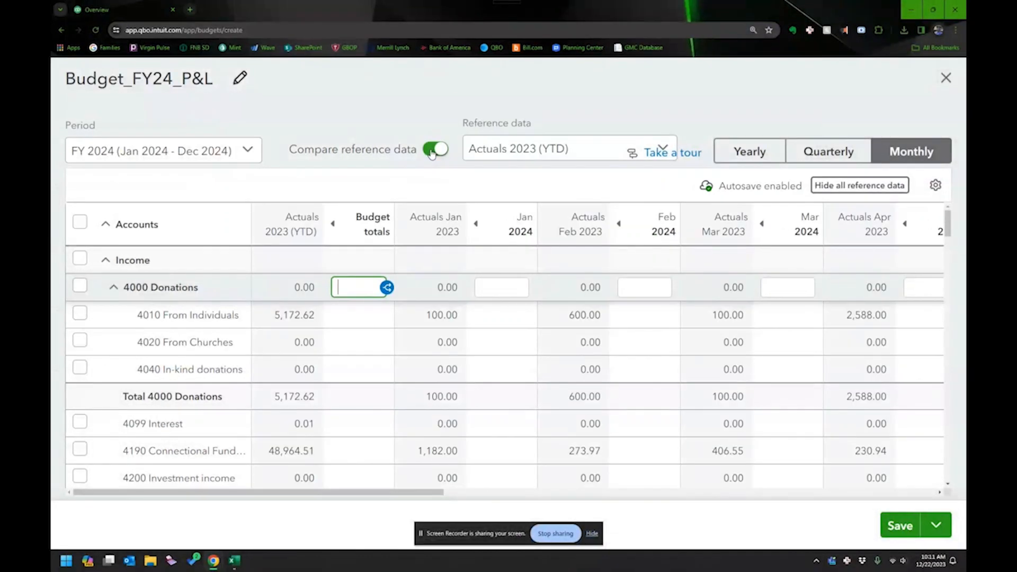
{"action": "left_click", "coordinate": [435, 150]}
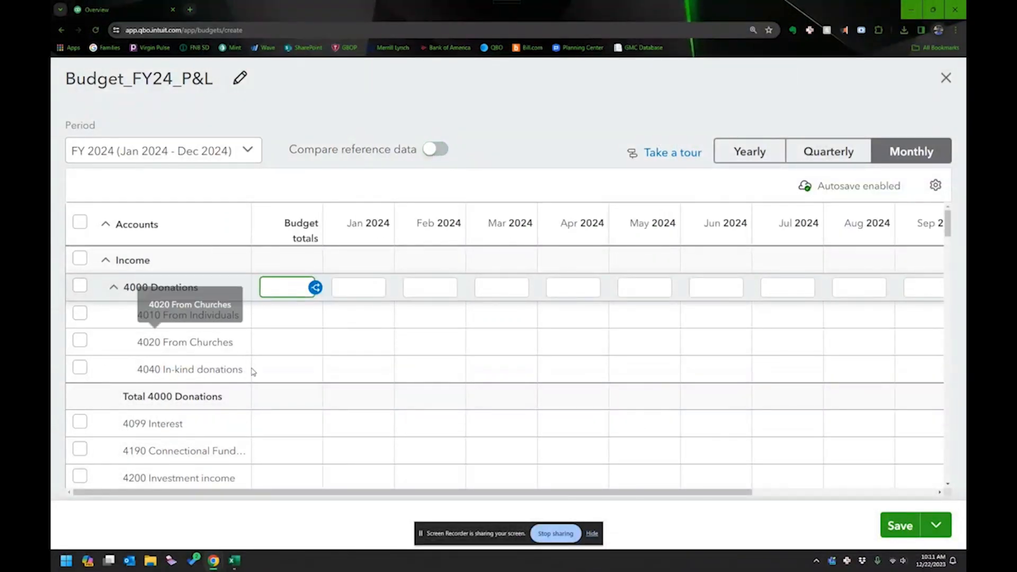
{"action": "left_click", "coordinate": [435, 150]}
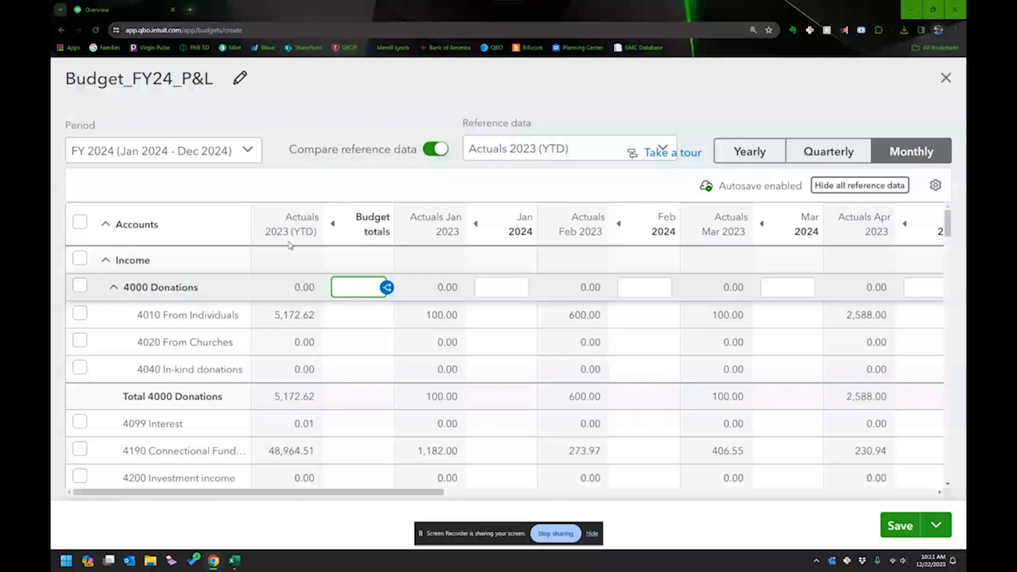
{"action": "mouse_move", "coordinate": [471, 171]}
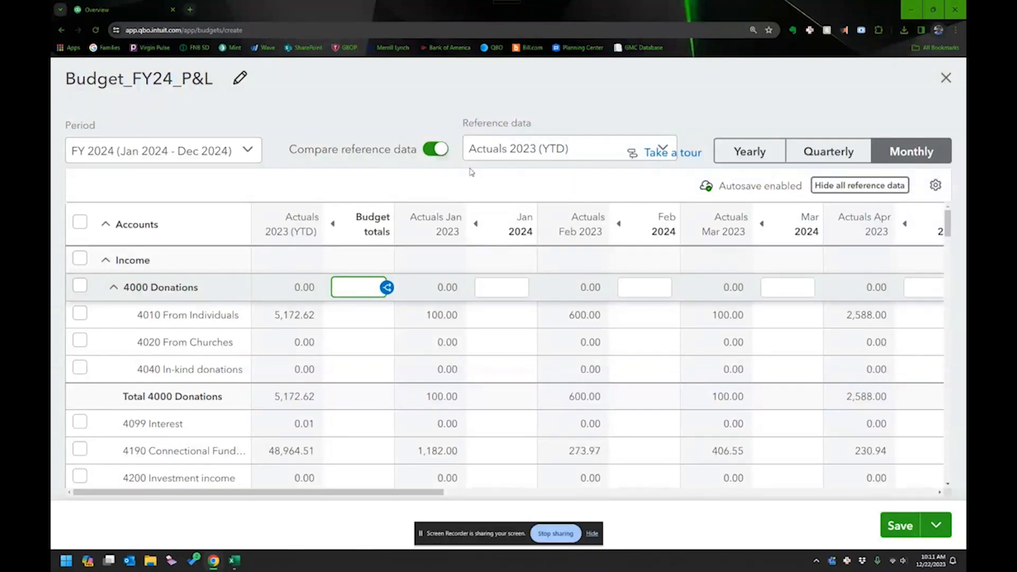
{"action": "left_click", "coordinate": [436, 149]}
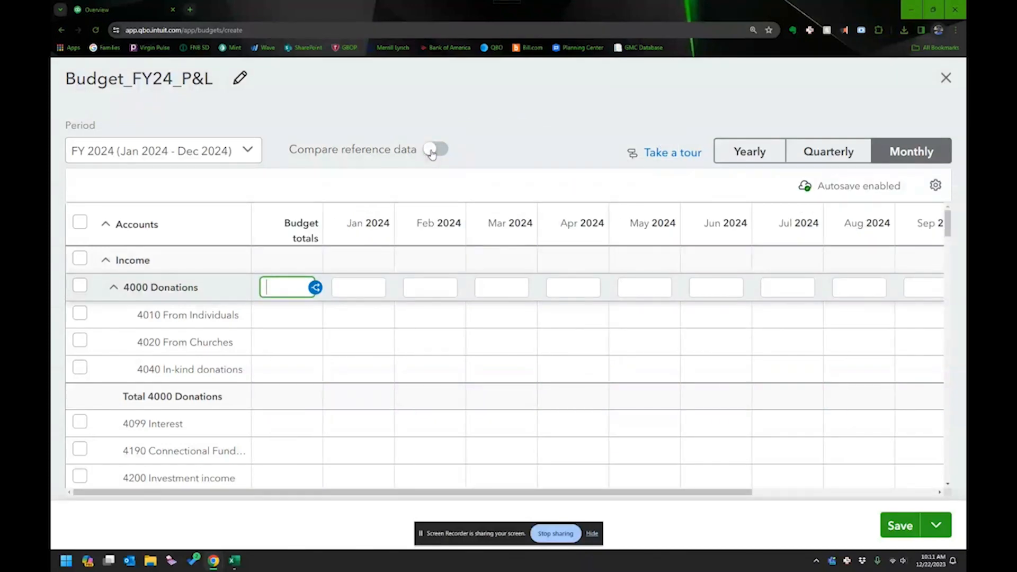
{"action": "left_click", "coordinate": [436, 150]}
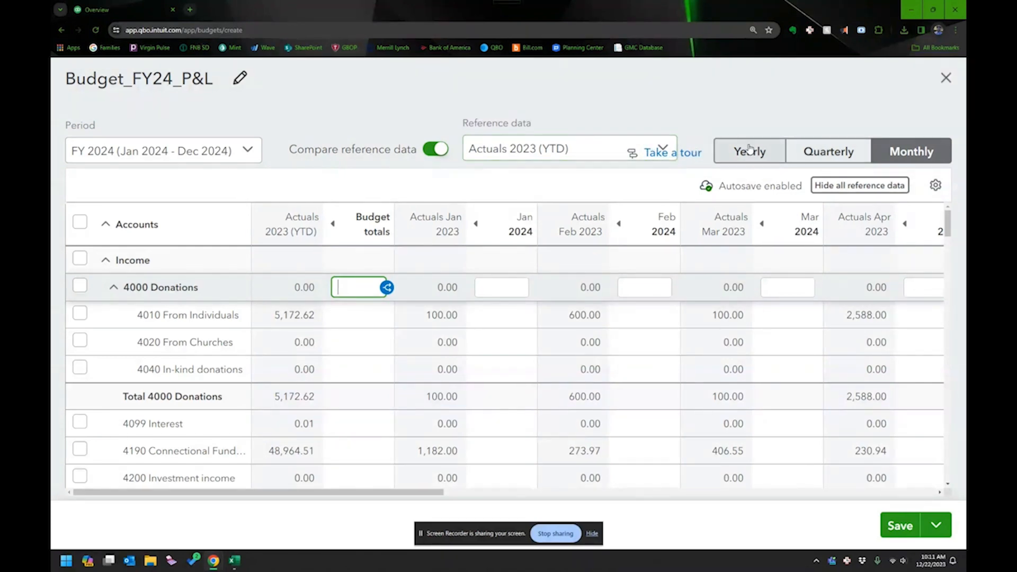
Check the reference data years and show the budget as yearly totals.
{"action": "left_click", "coordinate": [568, 149]}
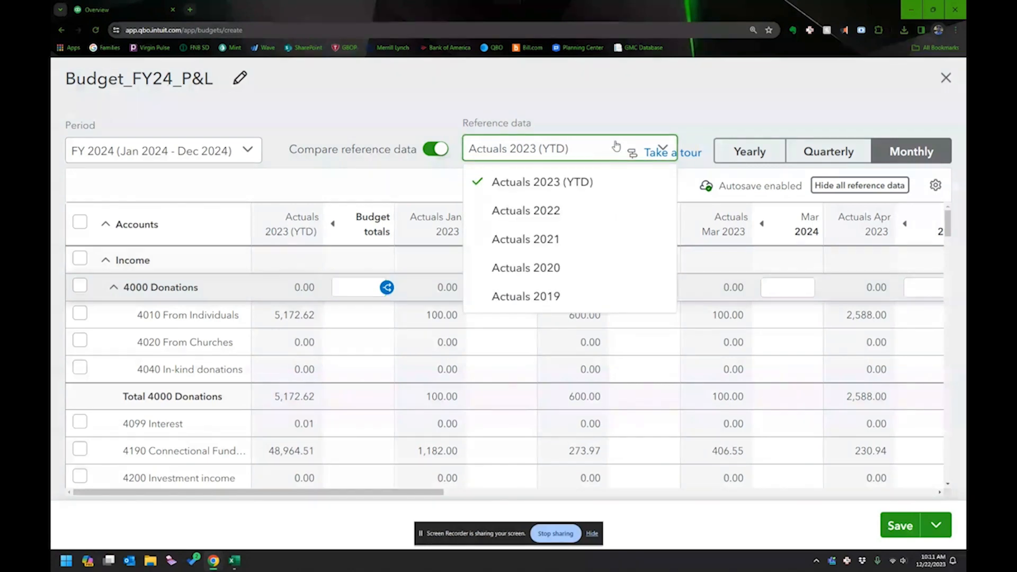
{"action": "left_click", "coordinate": [571, 149]}
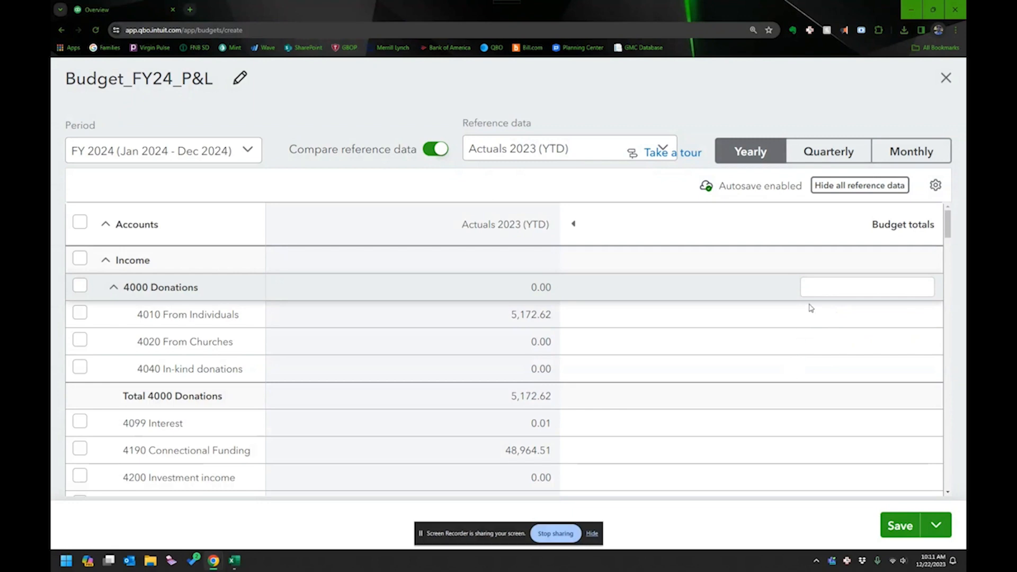
Budget 4,000 yearly for 4010 From Individuals and view it split quarterly, then monthly at 333.33.
{"action": "left_click", "coordinate": [866, 315]}
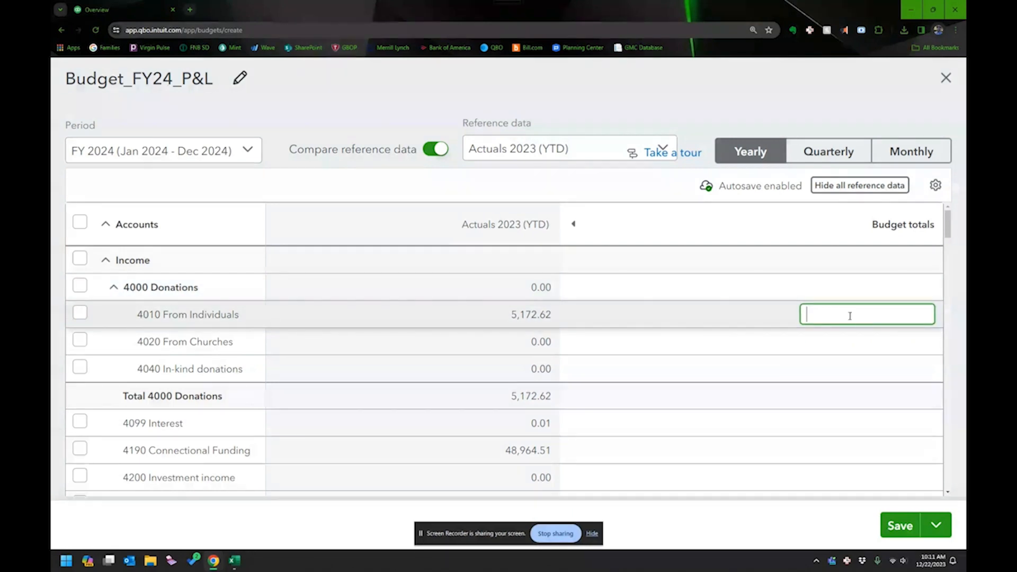
{"action": "type", "text": "400"}
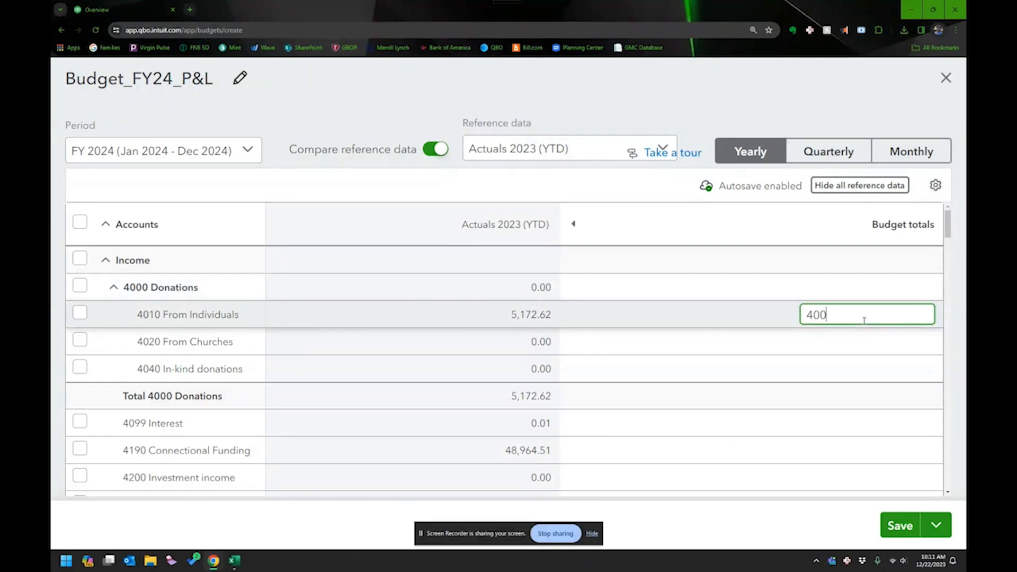
{"action": "type", "text": "0"}
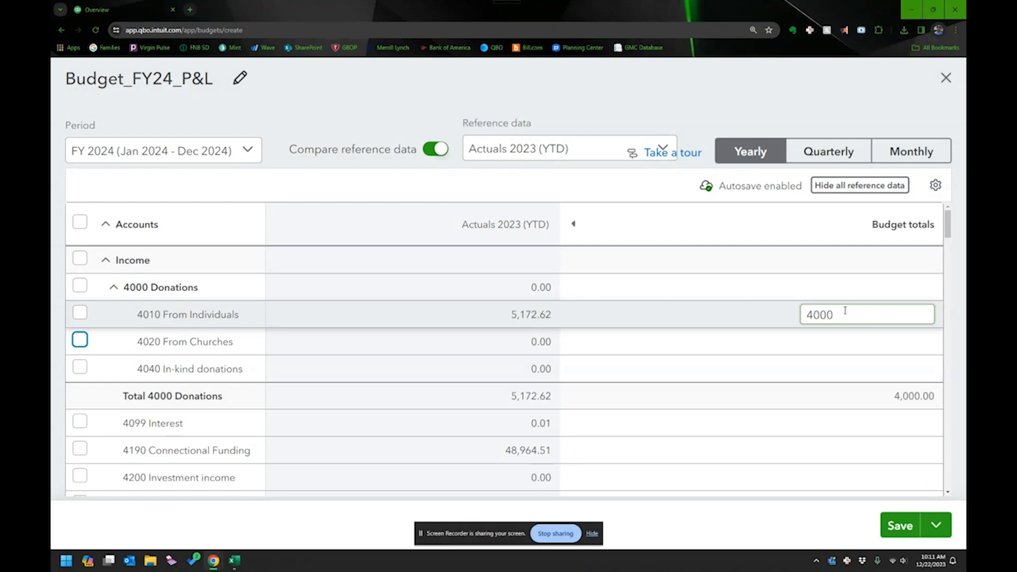
{"action": "left_click", "coordinate": [828, 151]}
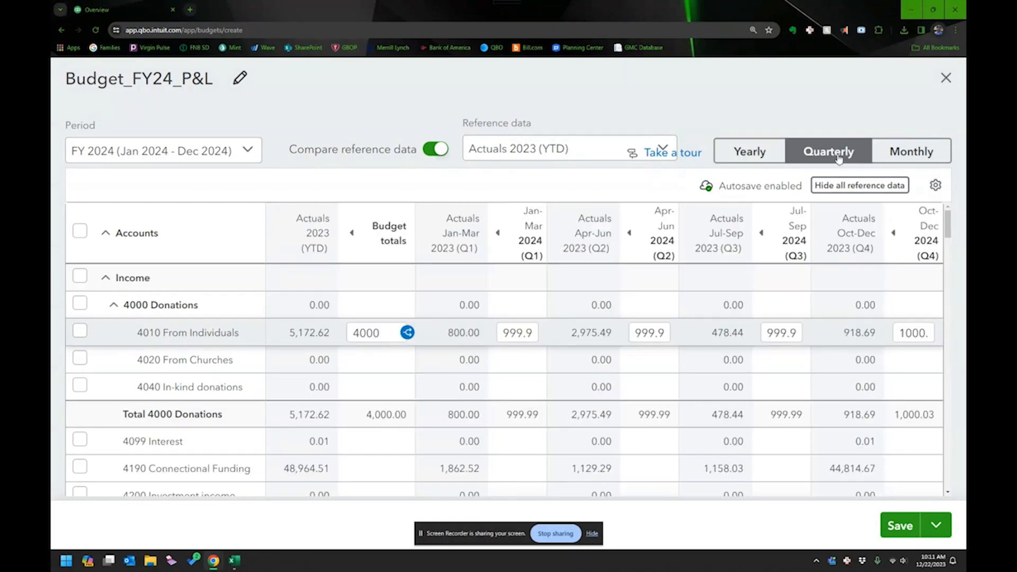
{"action": "mouse_move", "coordinate": [480, 336]}
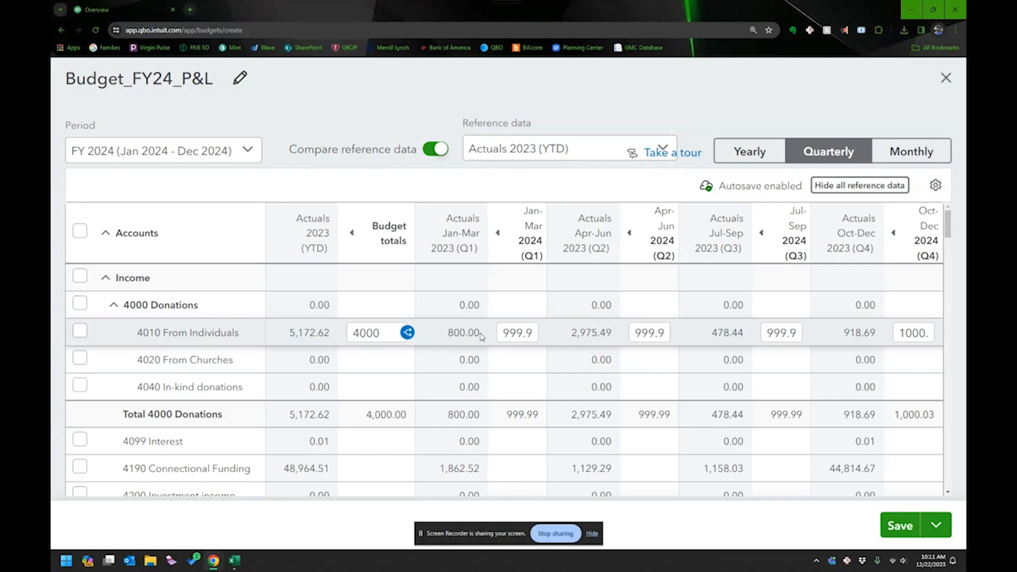
{"action": "mouse_move", "coordinate": [834, 328]}
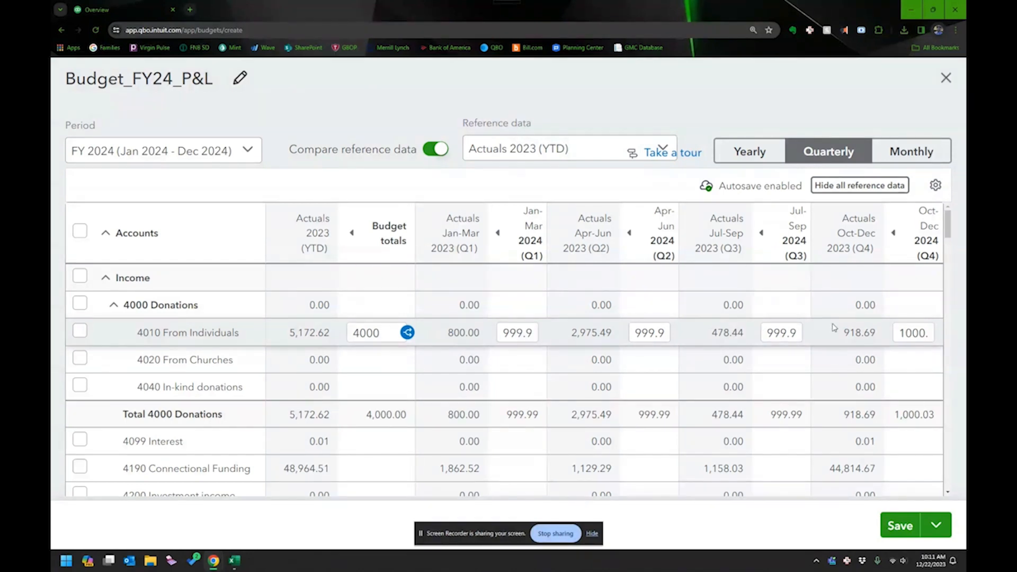
{"action": "left_click", "coordinate": [911, 151]}
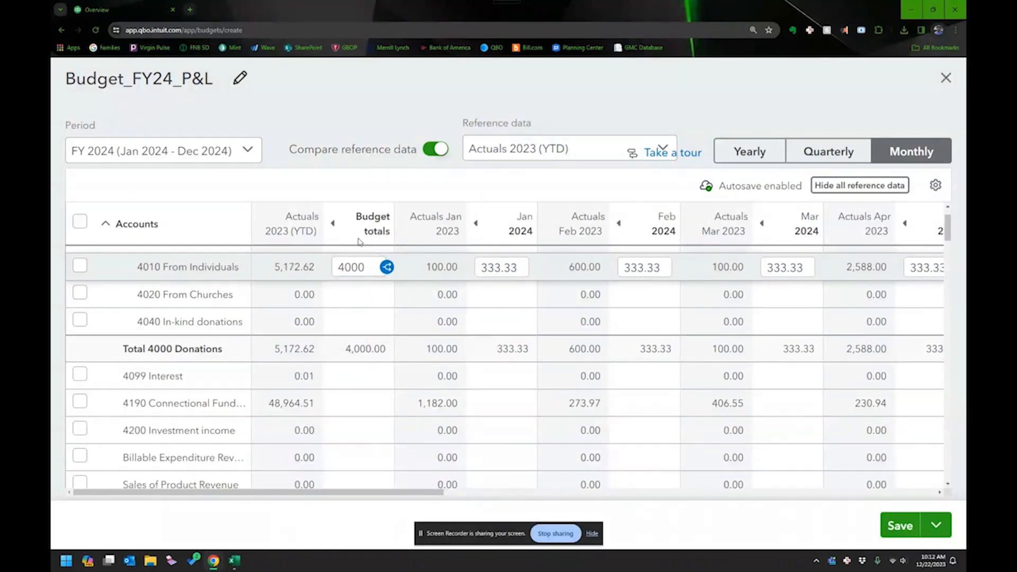
{"action": "mouse_move", "coordinate": [378, 190]}
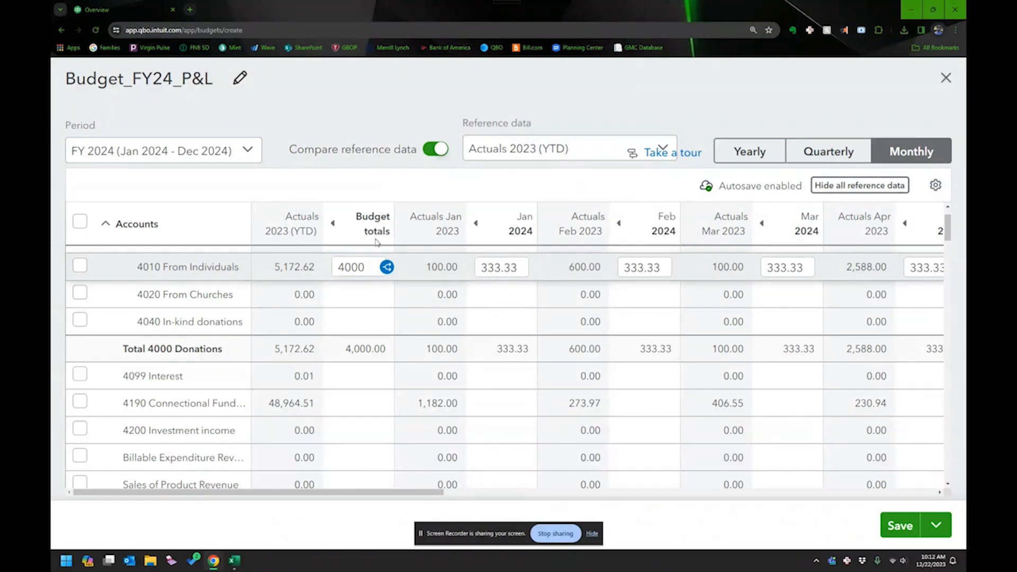
{"action": "mouse_move", "coordinate": [369, 383]}
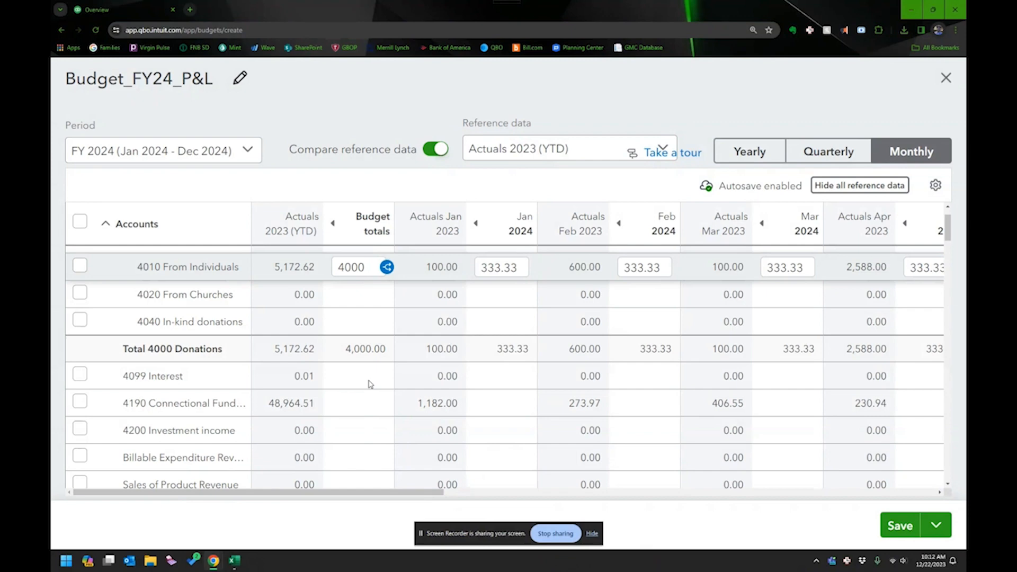
Enter a 50,000 yearly budget for 4190 Connectional Funding, 4,166.67 per month.
{"action": "scroll", "scroll_direction": "down", "scroll_amount": 3}
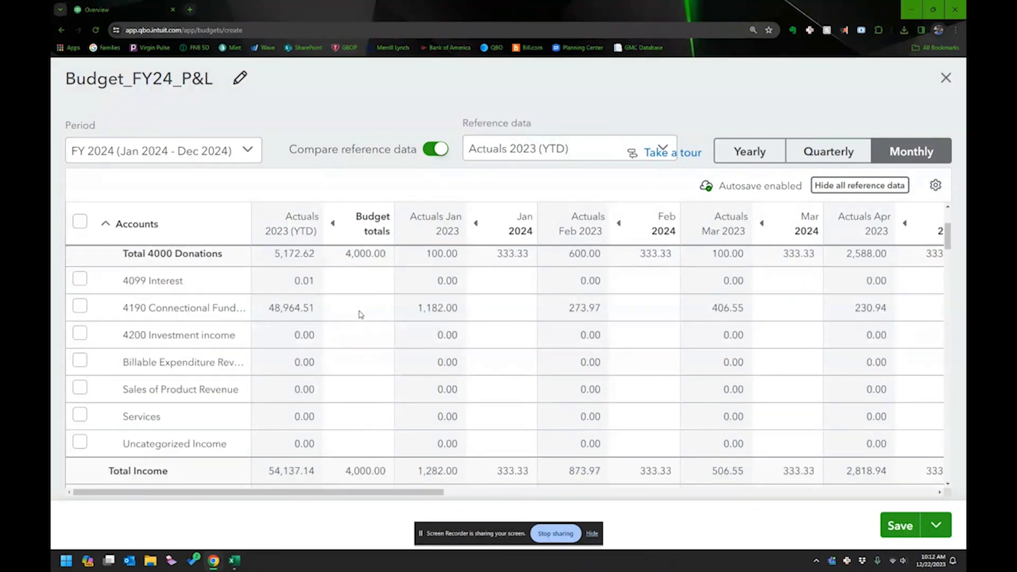
{"action": "type", "text": "5"}
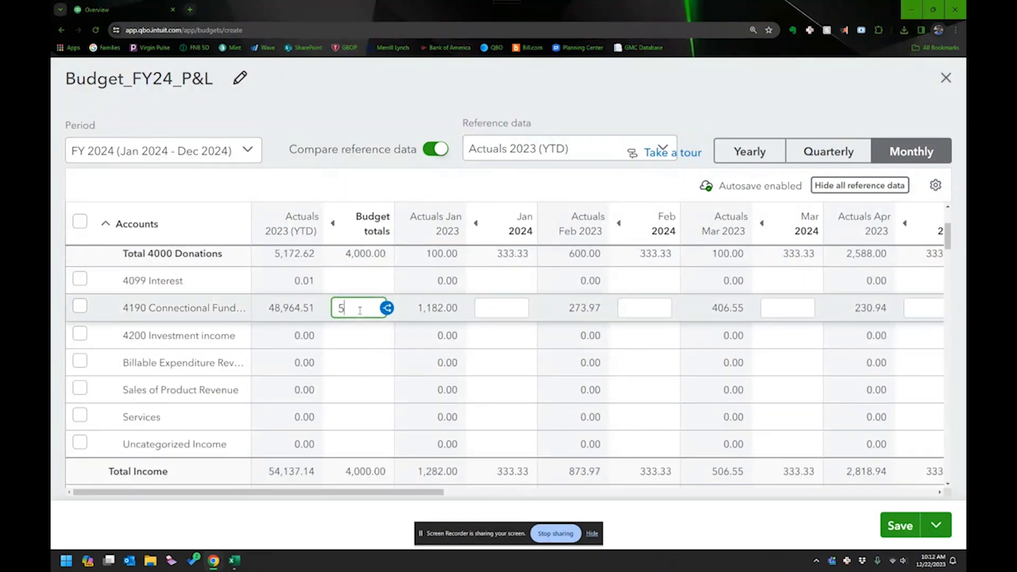
{"action": "type", "text": "0000"}
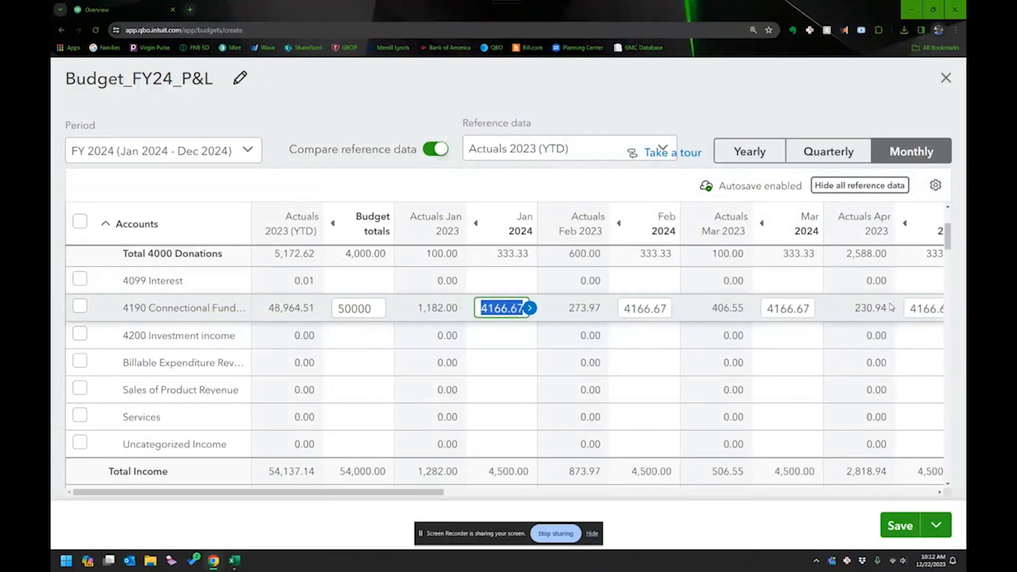
{"action": "mouse_move", "coordinate": [451, 352]}
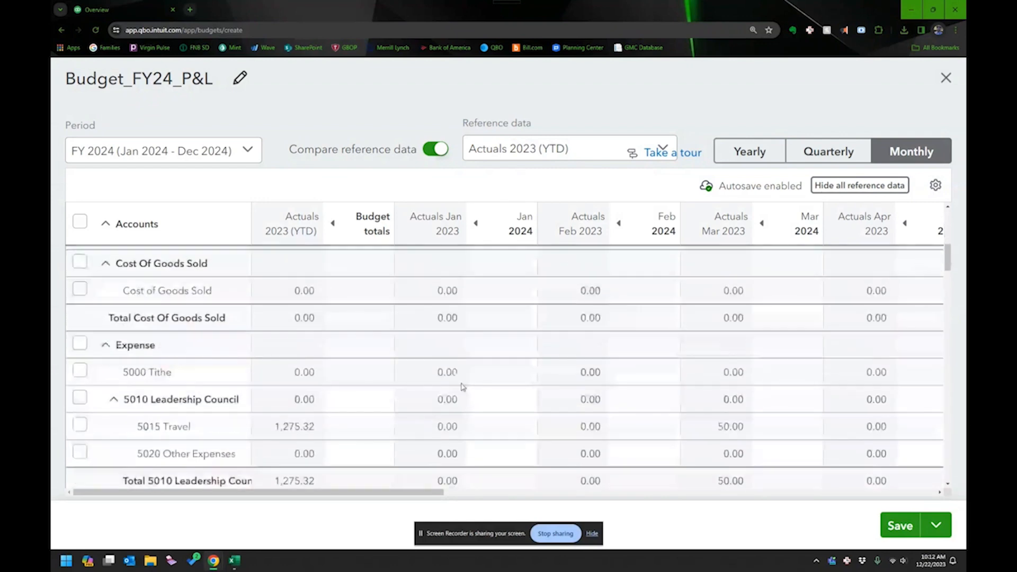
Toggle last year's actuals on and off and budget 2,000 for 5015 Travel in Sep 2024.
{"action": "scroll", "scroll_direction": "down", "scroll_amount": 3}
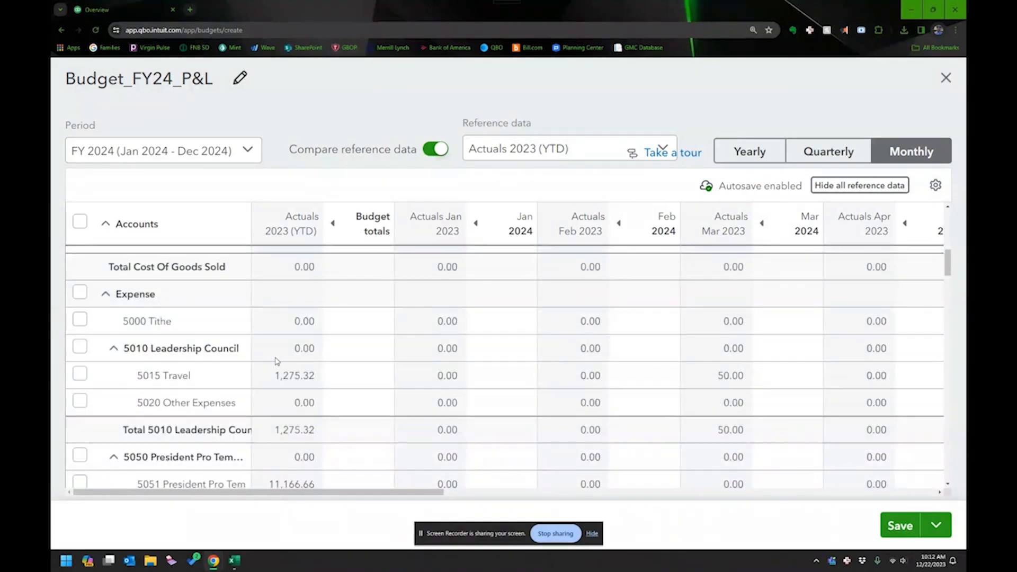
{"action": "mouse_move", "coordinate": [470, 510]}
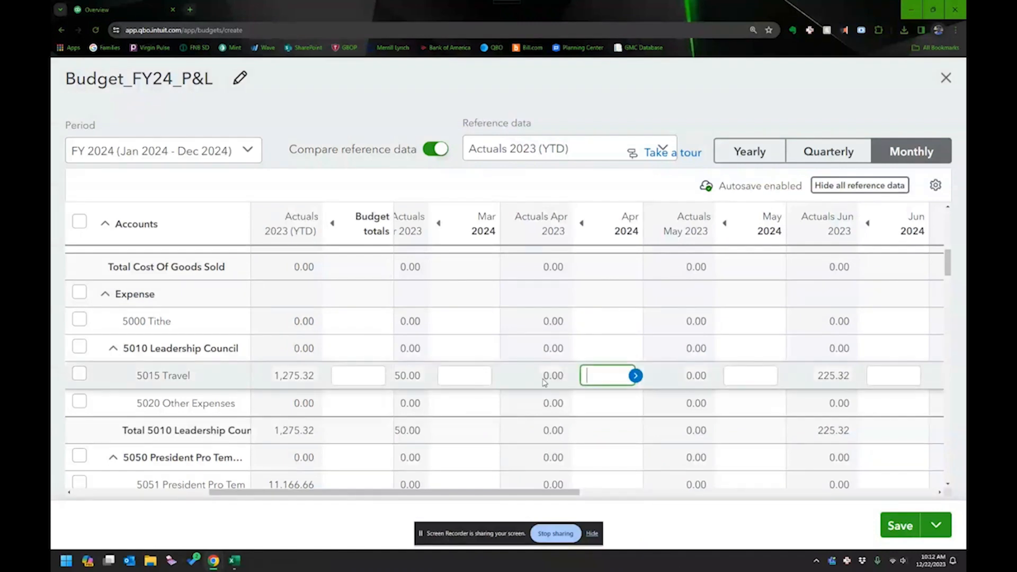
{"action": "type", "text": "2000"}
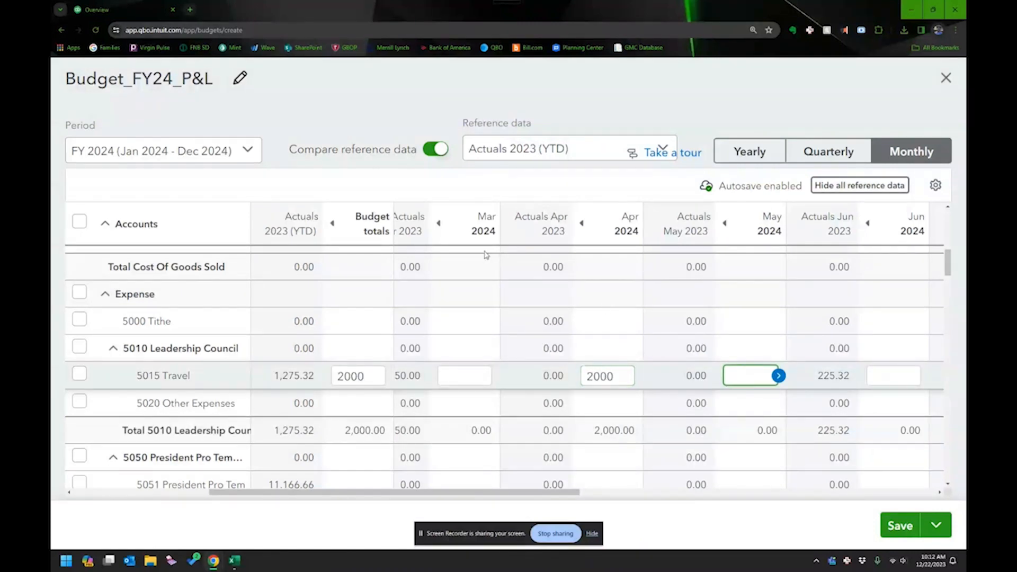
{"action": "left_click", "coordinate": [435, 149]}
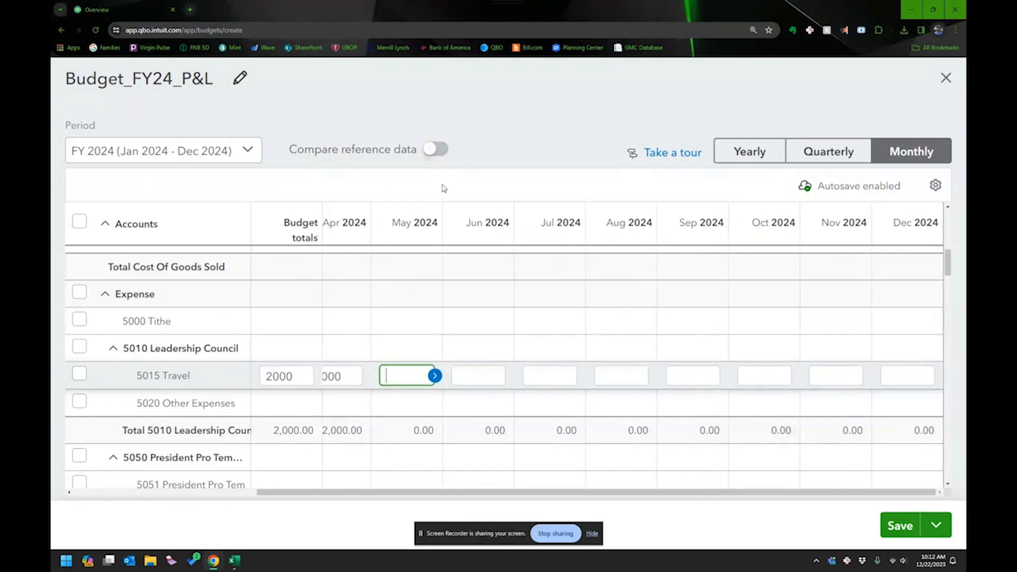
{"action": "left_click", "coordinate": [435, 150]}
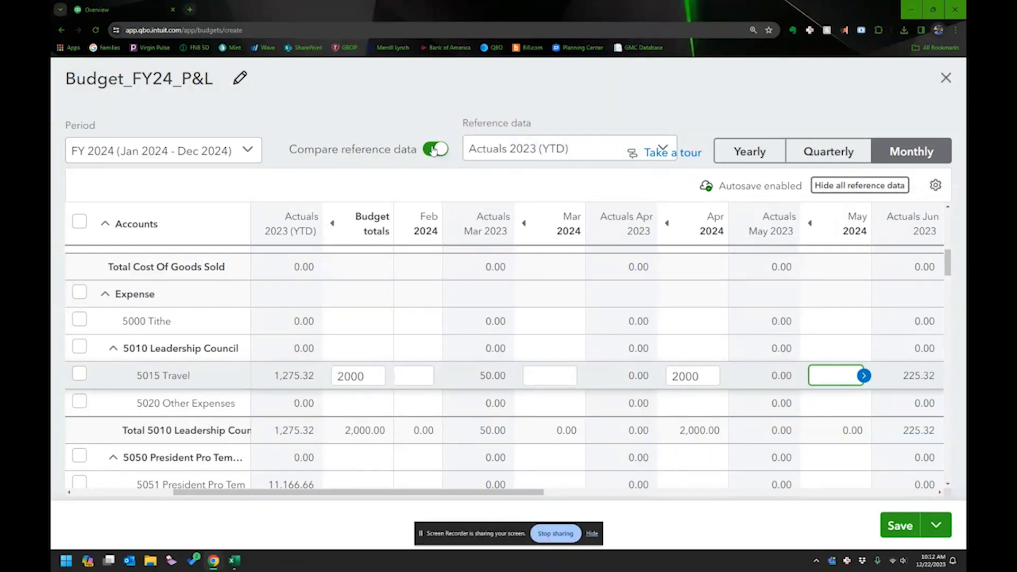
{"action": "left_click", "coordinate": [435, 150]}
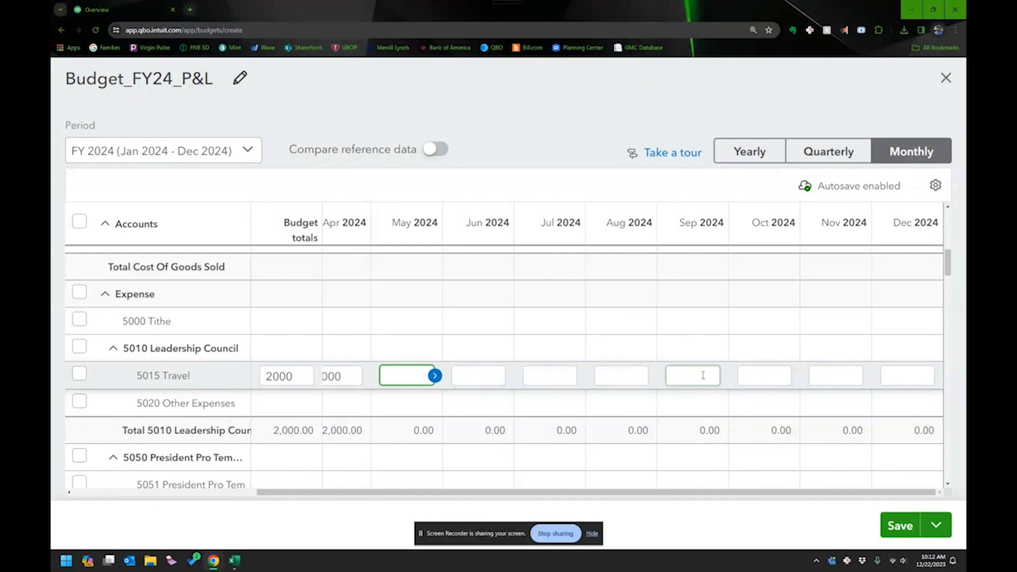
{"action": "type", "text": "2000"}
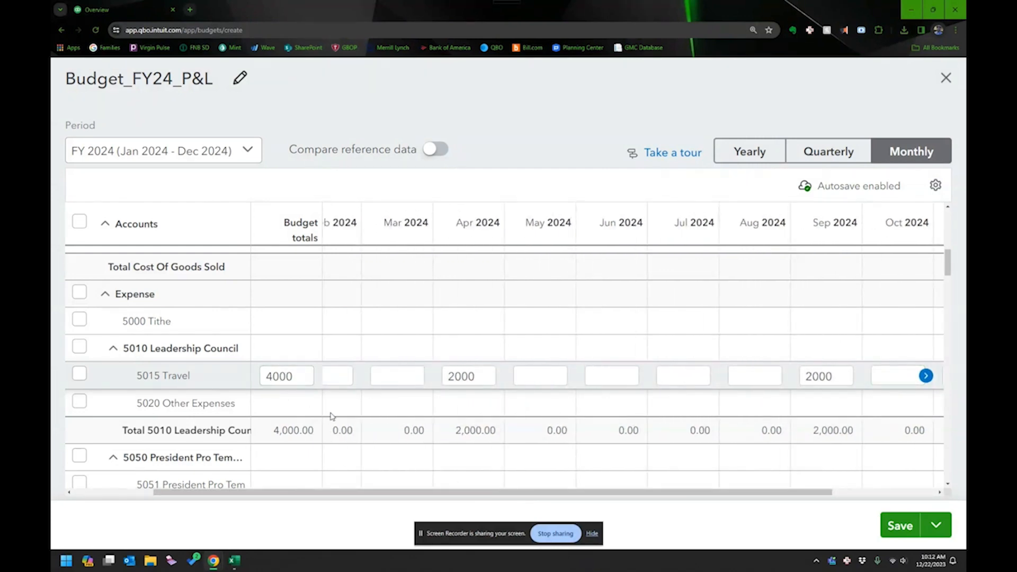
{"action": "scroll", "scroll_direction": "down", "scroll_amount": 3}
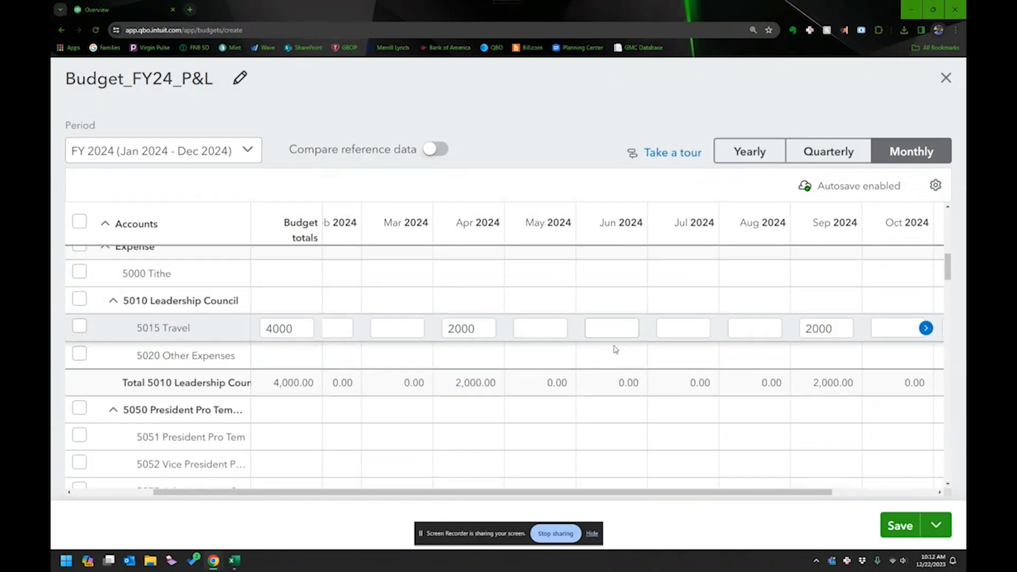
Scroll down to Total Net Income 50,000 and bring up the budget grid display settings.
{"action": "scroll", "scroll_direction": "down", "scroll_amount": 3}
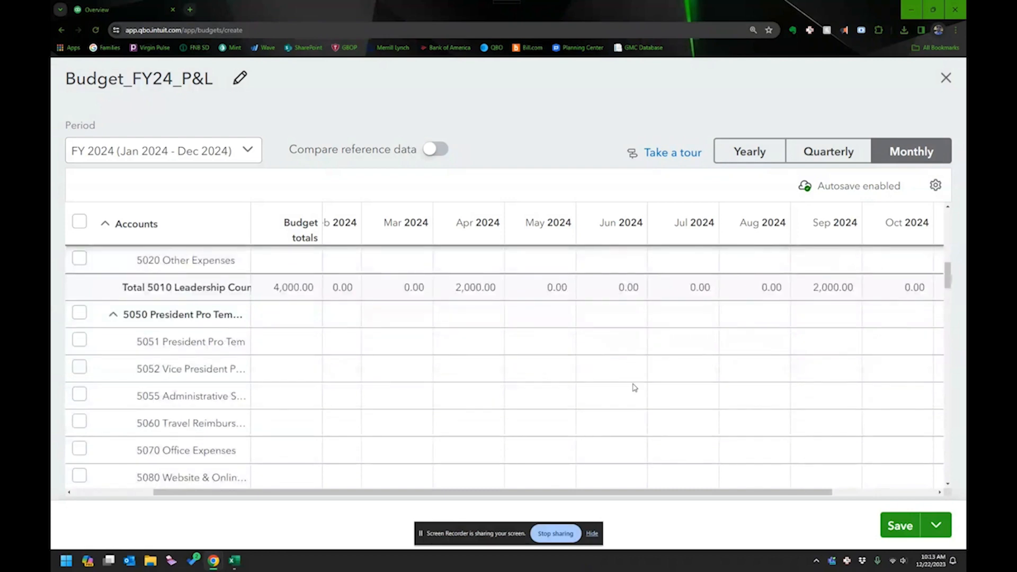
{"action": "scroll", "scroll_direction": "down", "scroll_amount": 3}
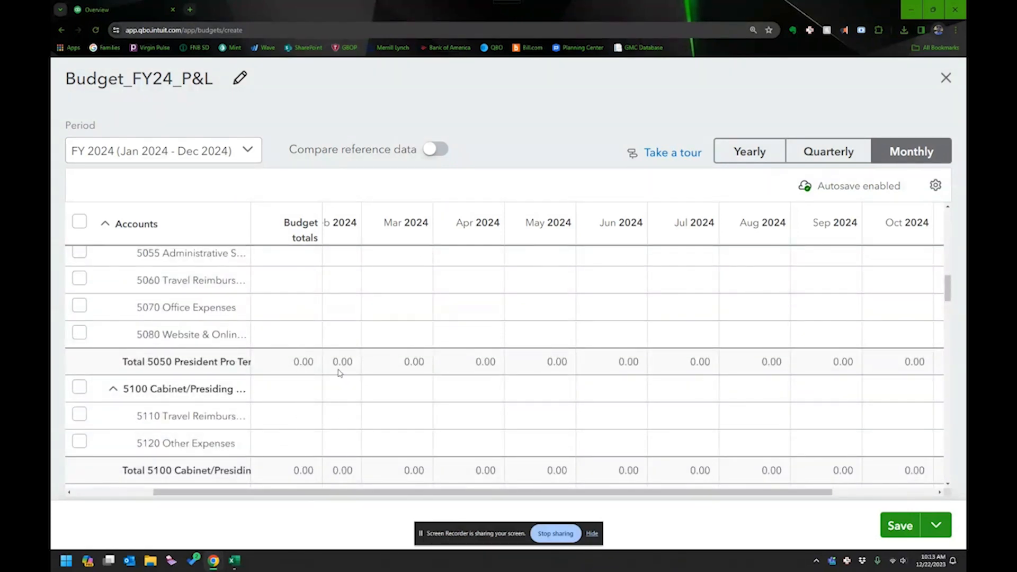
{"action": "scroll", "scroll_direction": "down", "scroll_amount": 3}
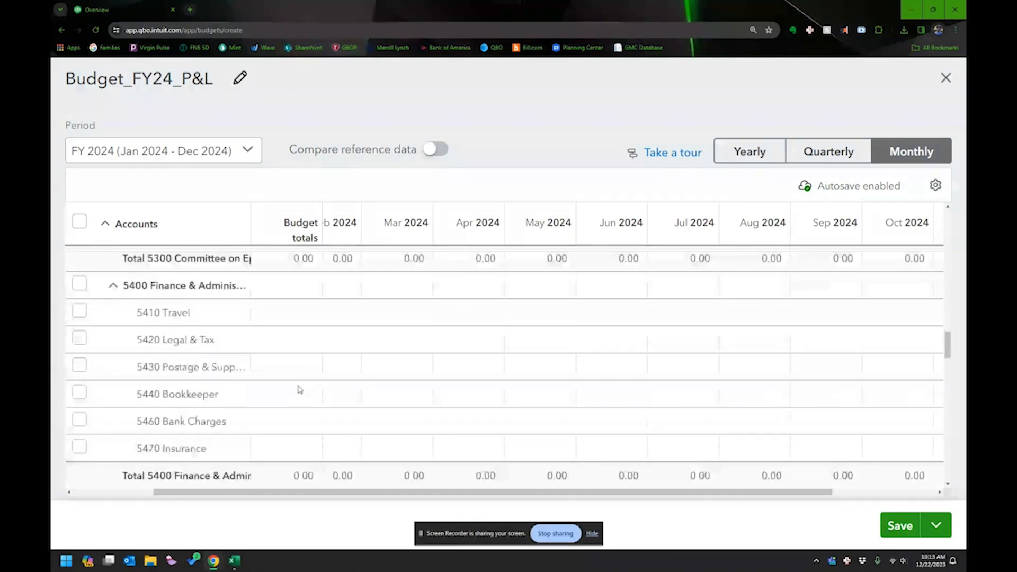
{"action": "scroll", "scroll_direction": "down", "scroll_amount": 3}
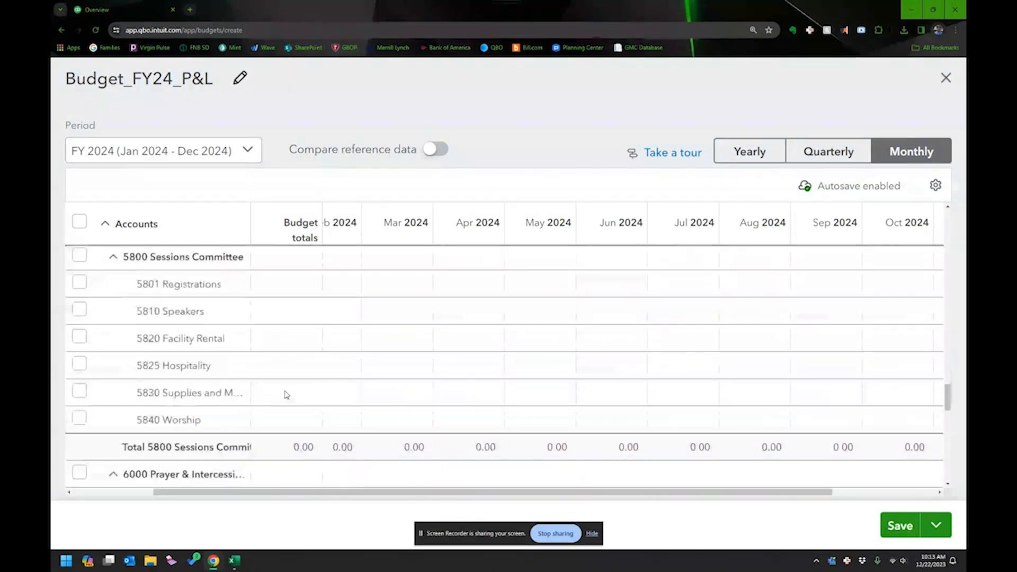
{"action": "scroll", "scroll_direction": "down", "scroll_amount": 3}
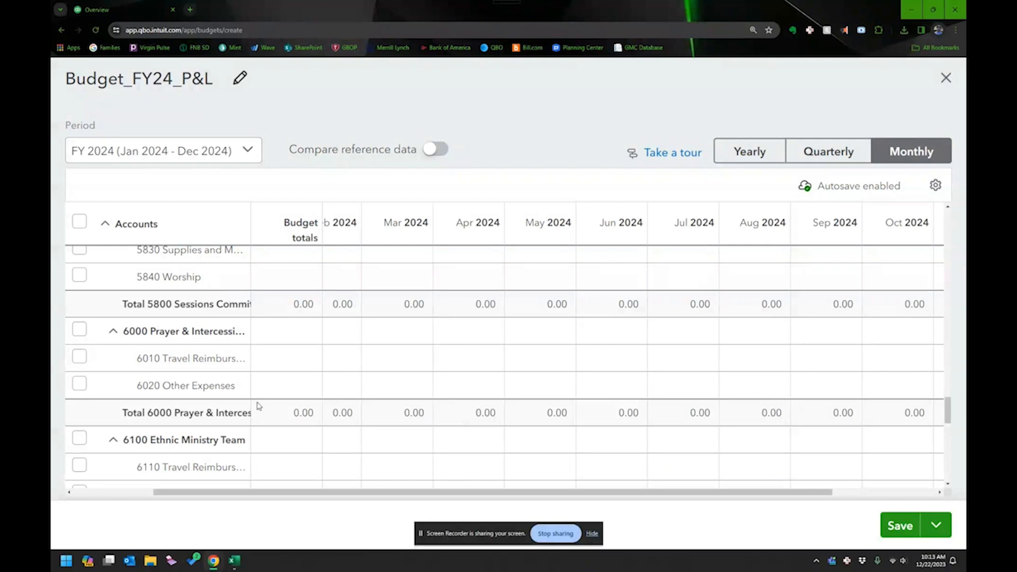
{"action": "scroll", "scroll_direction": "down", "scroll_amount": 3}
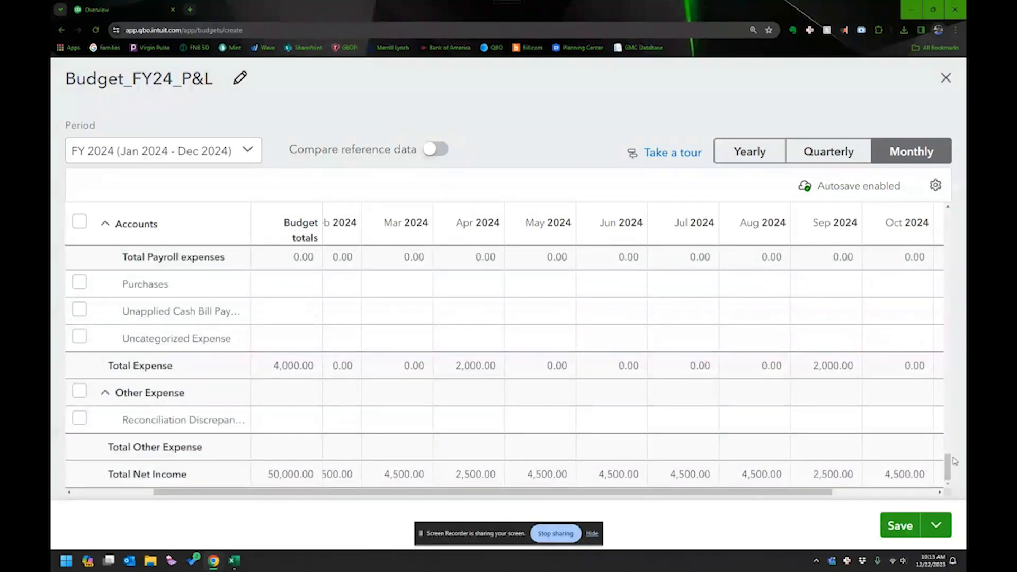
{"action": "left_click", "coordinate": [936, 185]}
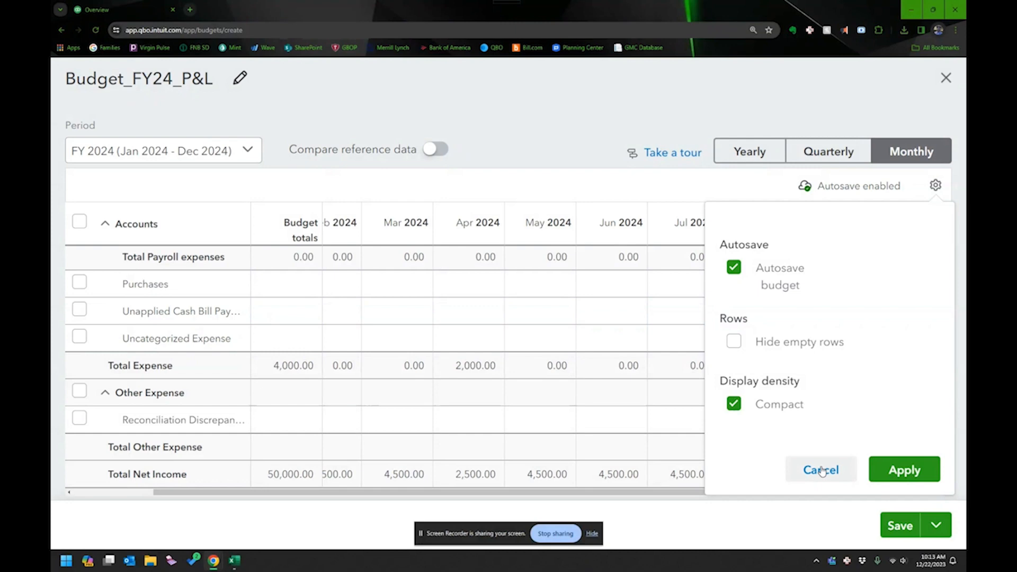
Cancel the settings panel, close the budget and confirm leaving without saving.
{"action": "left_click", "coordinate": [820, 469]}
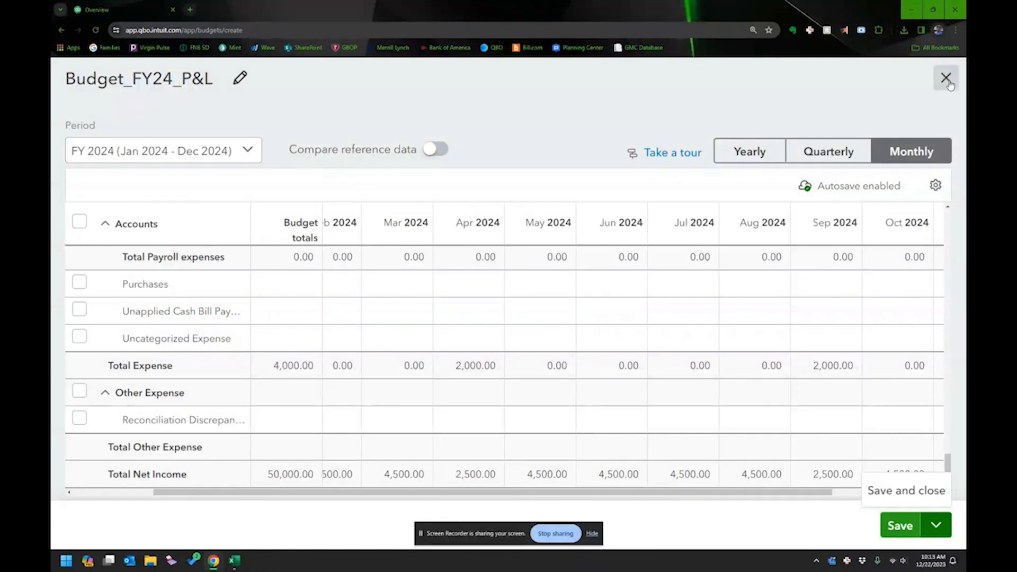
{"action": "left_click", "coordinate": [946, 77]}
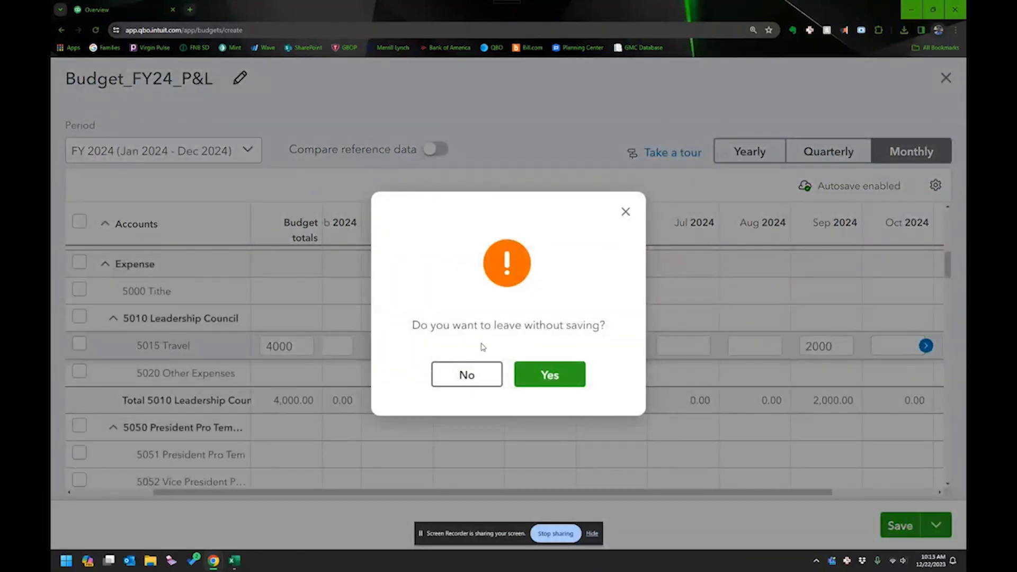
{"action": "left_click", "coordinate": [549, 374]}
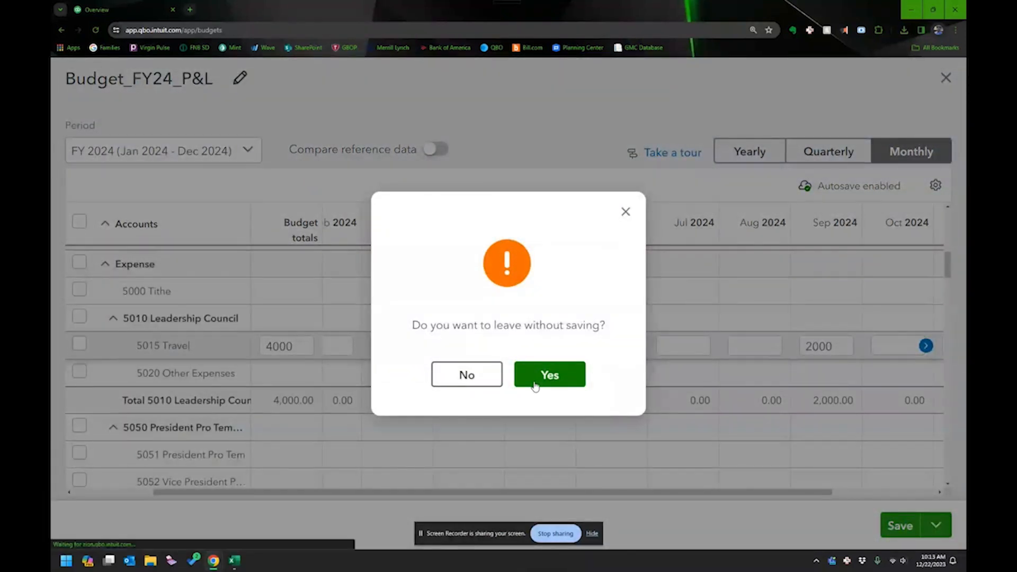
{"action": "left_click", "coordinate": [549, 374]}
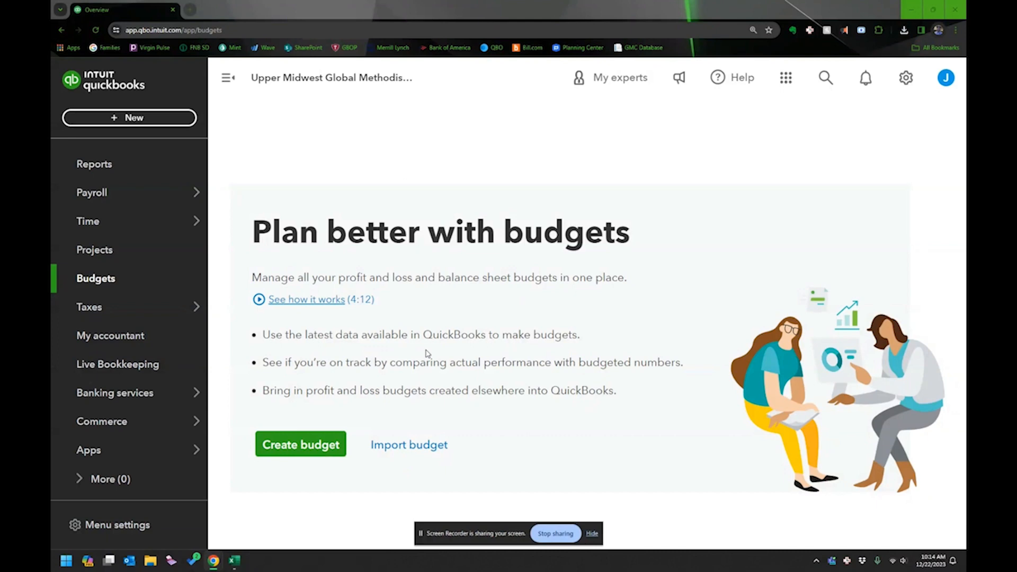
{"action": "mouse_move", "coordinate": [399, 355]}
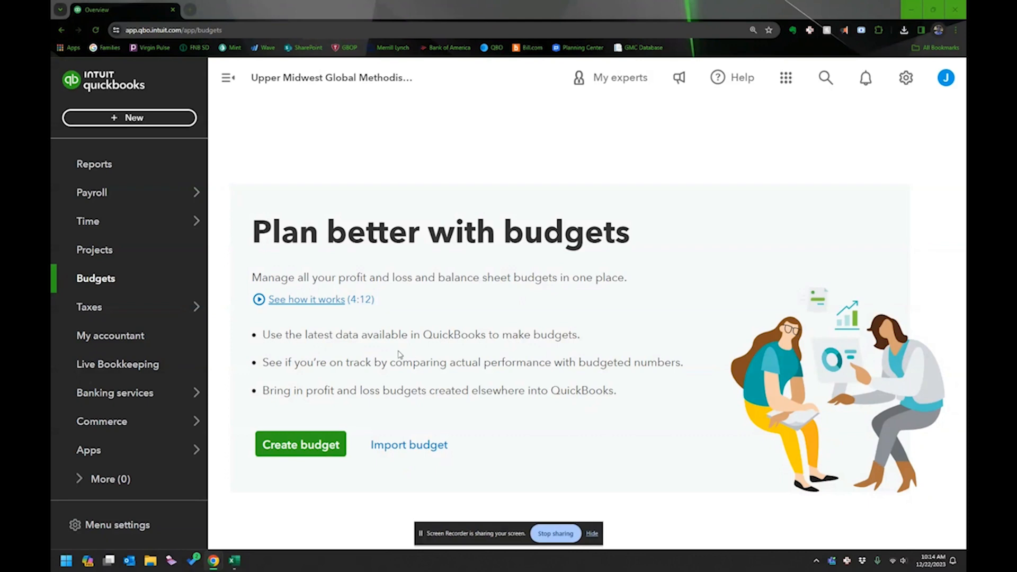
{"action": "mouse_move", "coordinate": [419, 296]}
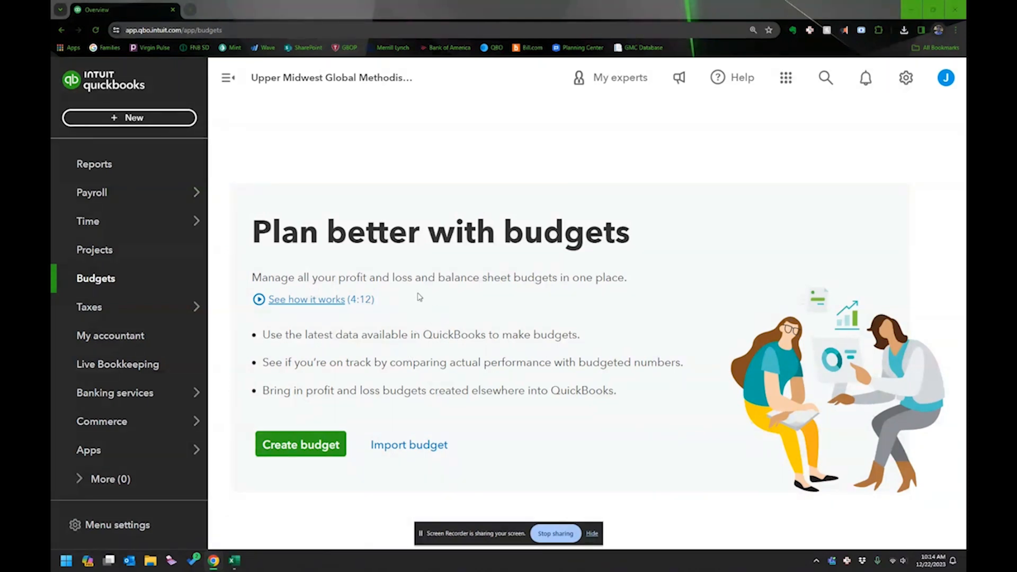
{"action": "mouse_move", "coordinate": [266, 210]}
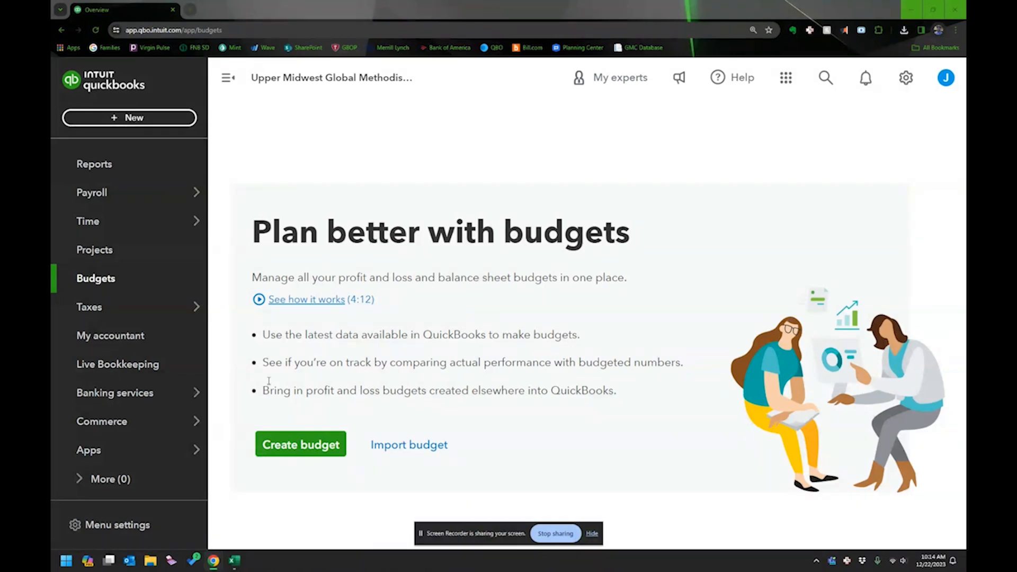
{"action": "mouse_move", "coordinate": [409, 444]}
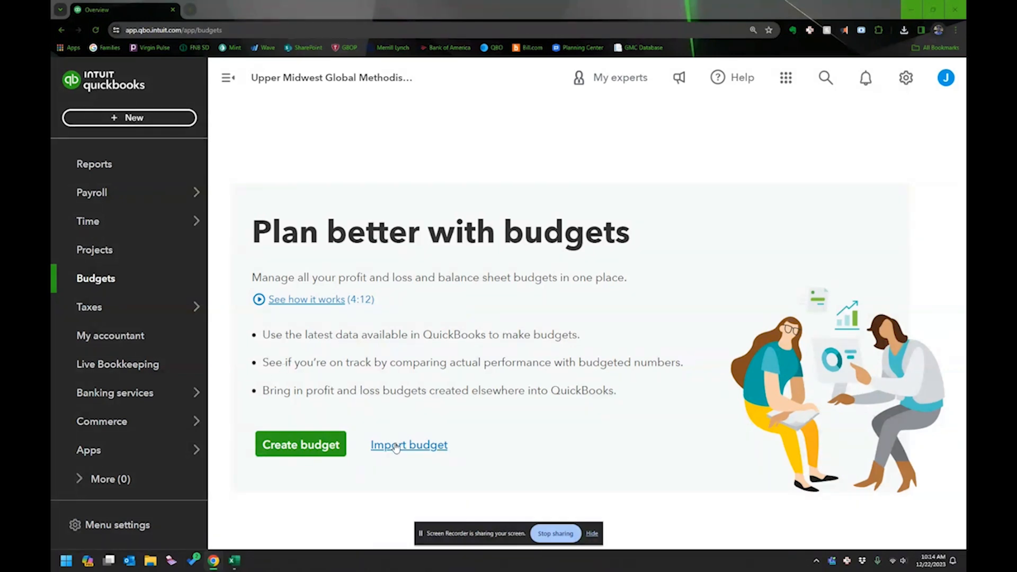
Start importing a budget created elsewhere from the Budgets page.
{"action": "left_click", "coordinate": [409, 445]}
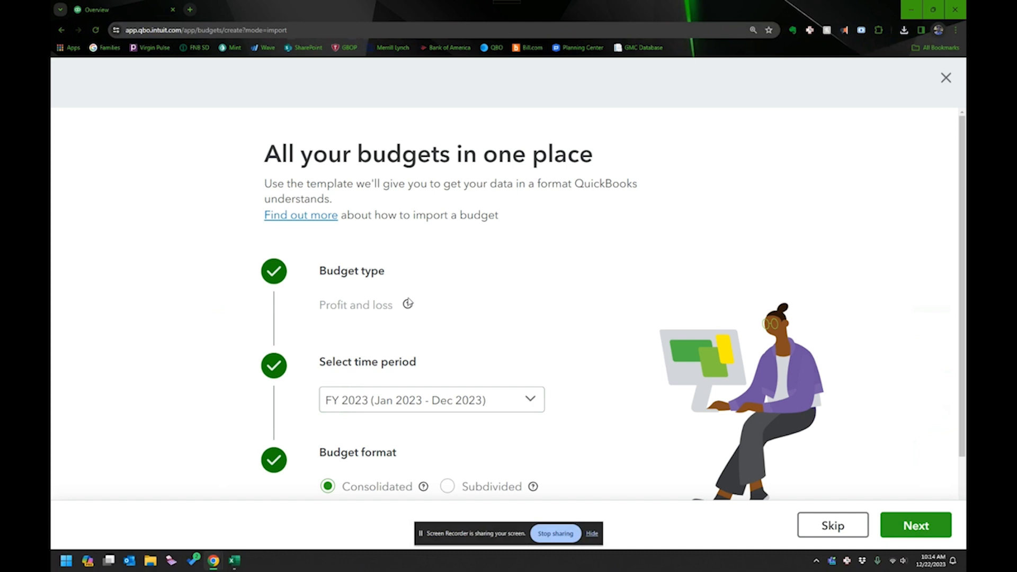
Choose FY 2024 as the period for the profit and loss budget import.
{"action": "scroll", "scroll_direction": "down", "scroll_amount": 3}
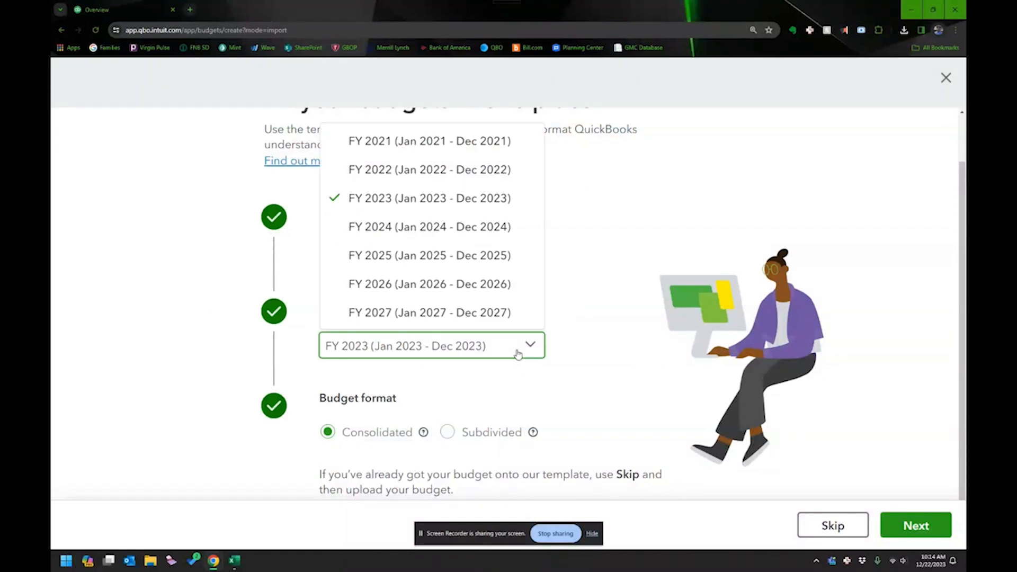
{"action": "left_click", "coordinate": [430, 226]}
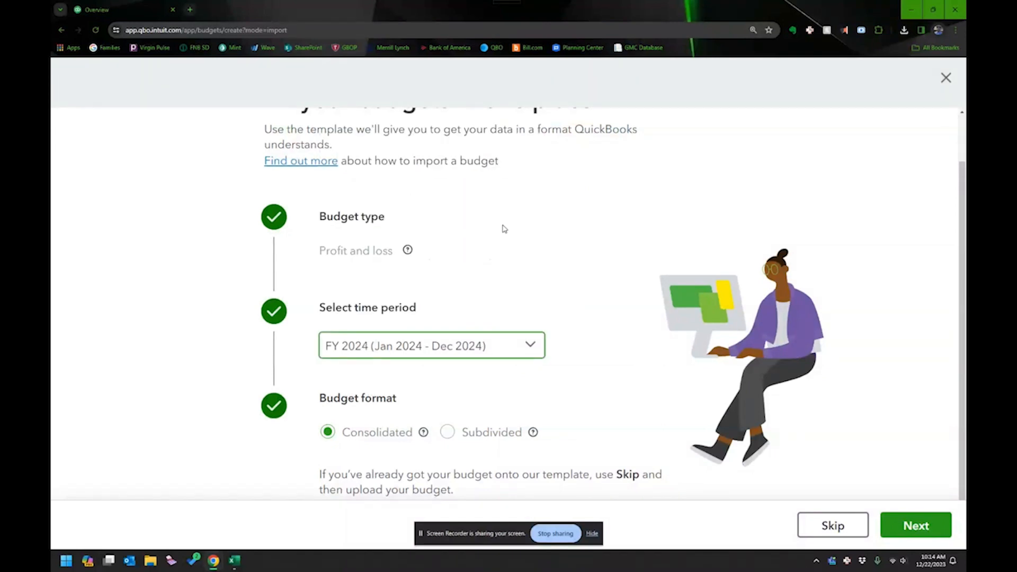
{"action": "mouse_move", "coordinate": [446, 433]}
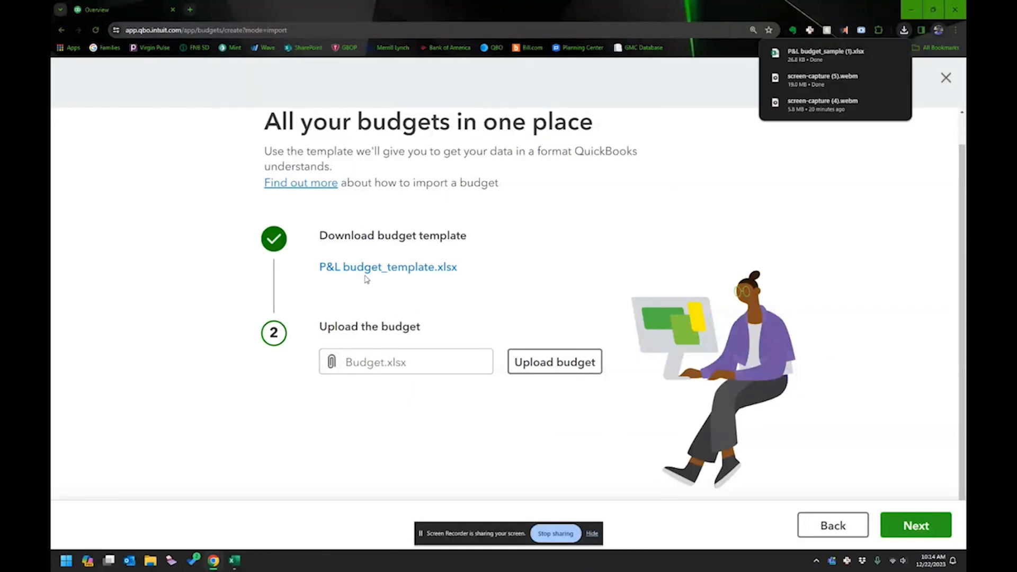
{"action": "mouse_move", "coordinate": [625, 188]}
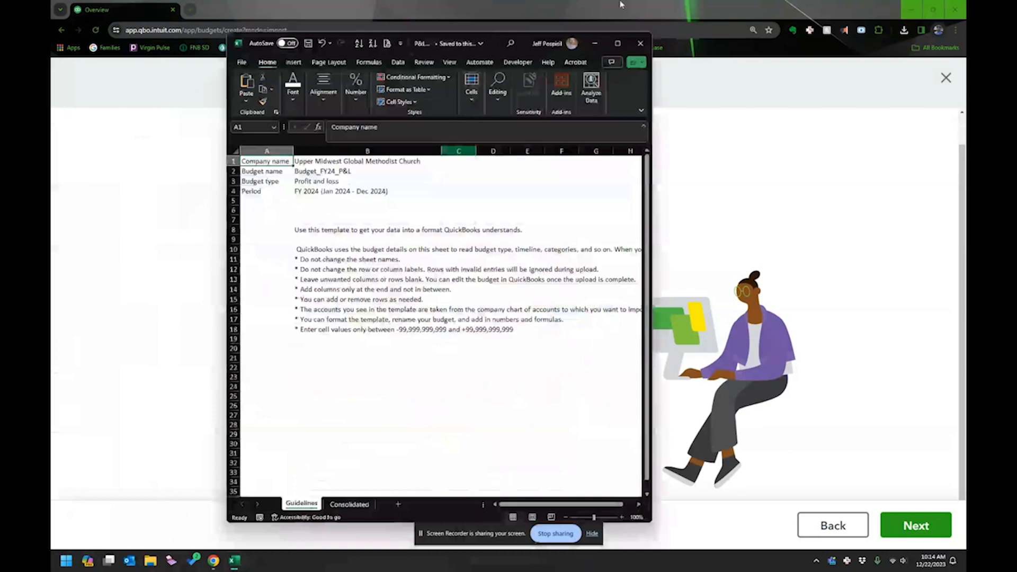
Maximize the template workbook and switch from Guidelines to the Consolidated sheet.
{"action": "left_click", "coordinate": [617, 42]}
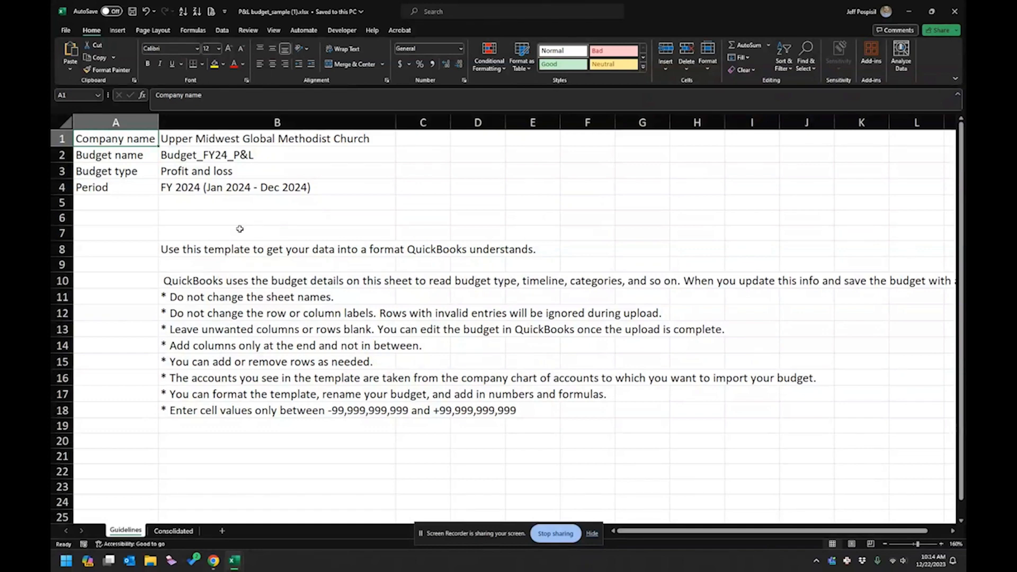
{"action": "mouse_move", "coordinate": [200, 305]}
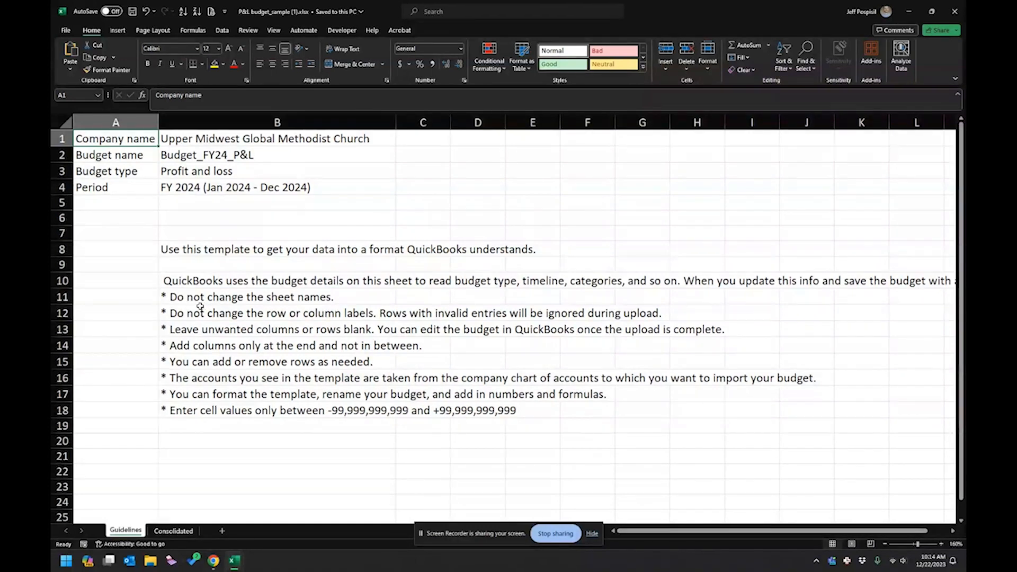
{"action": "mouse_move", "coordinate": [192, 330]}
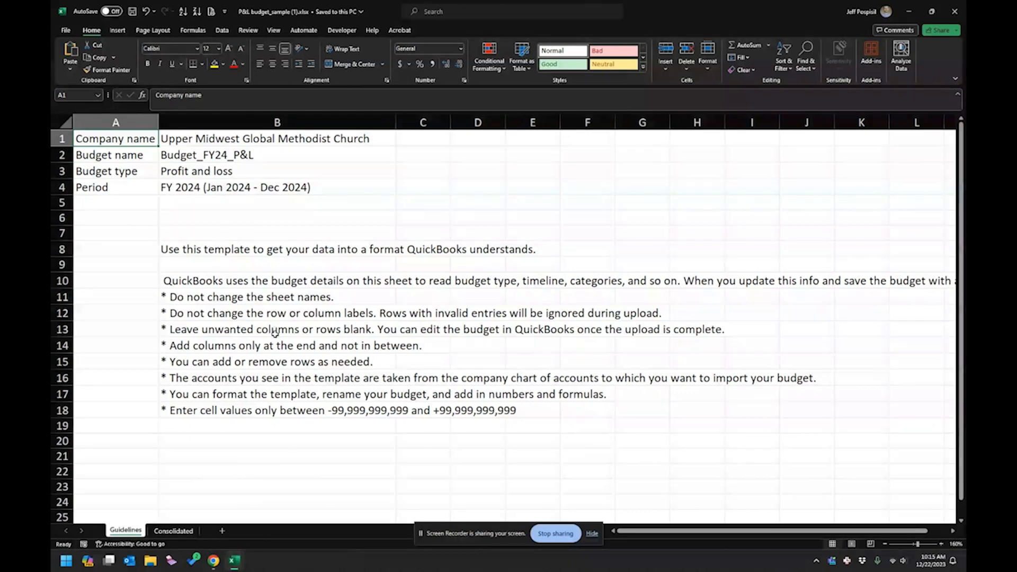
{"action": "mouse_move", "coordinate": [247, 352]}
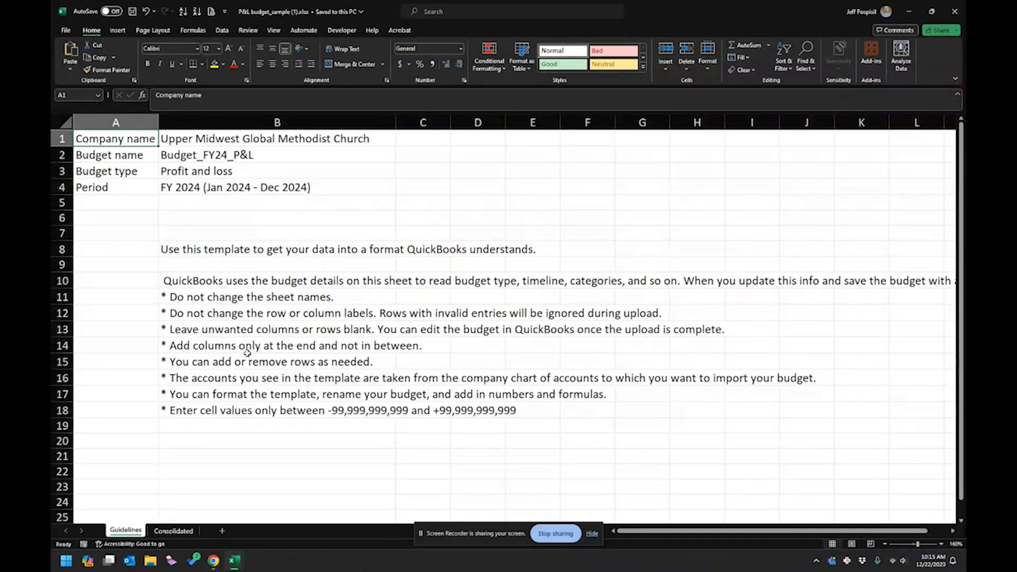
{"action": "mouse_move", "coordinate": [155, 349]}
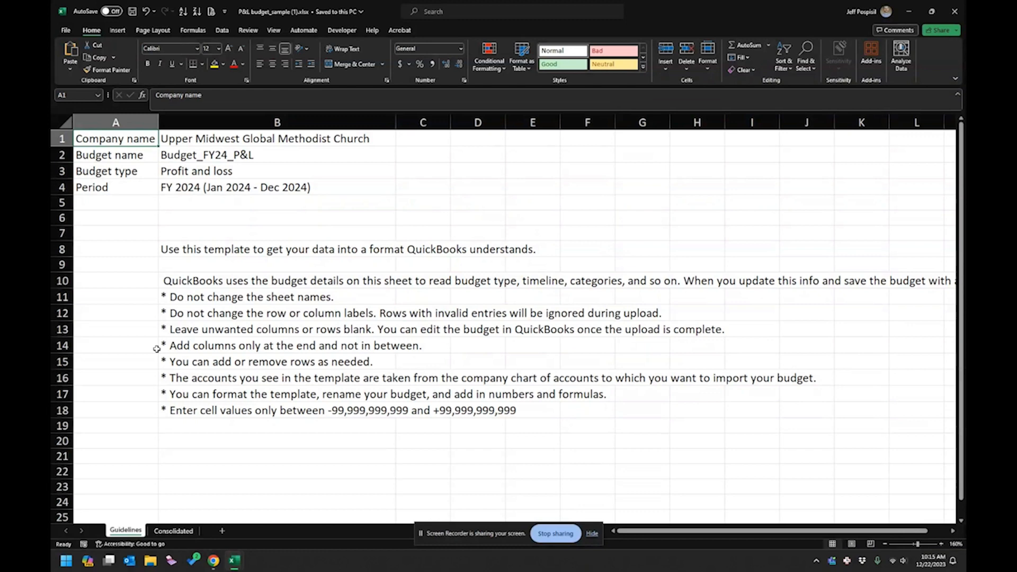
{"action": "mouse_move", "coordinate": [208, 395]}
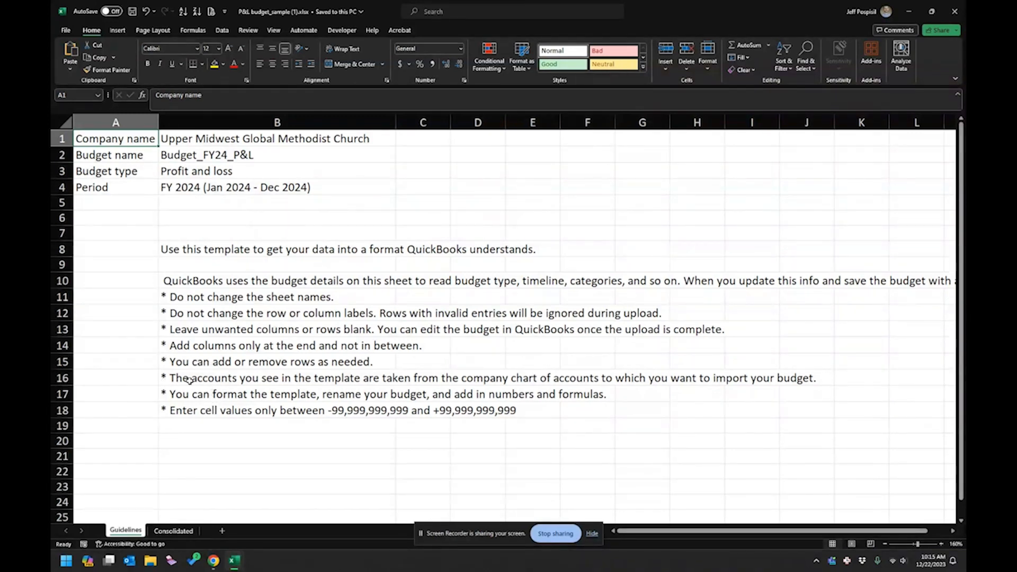
{"action": "left_click", "coordinate": [172, 531]}
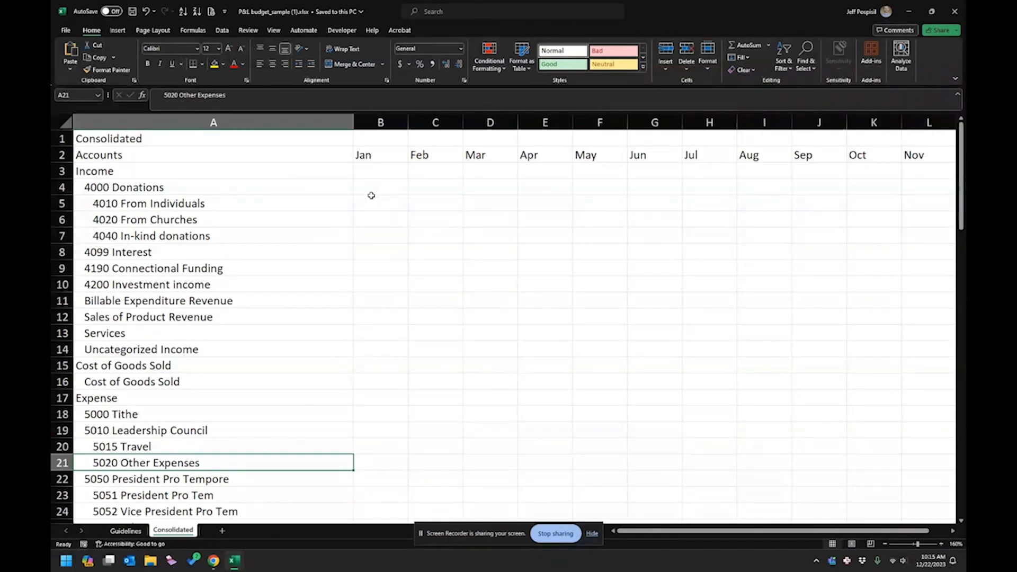
Enter monthly budget figures with annual totals in column N, e.g. Connectional Funding 453,250.
{"action": "left_click", "coordinate": [380, 204]}
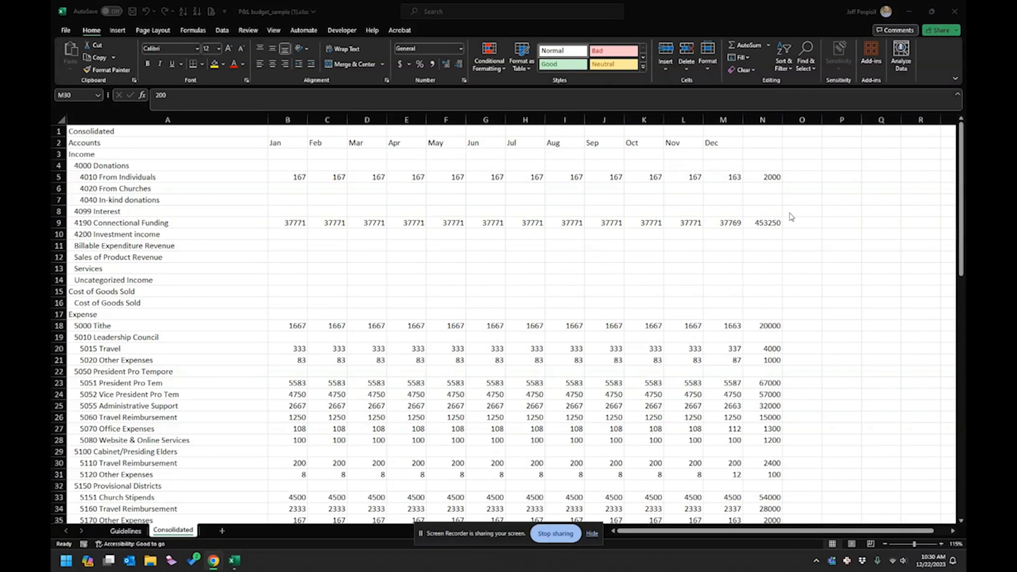
Check the From Individuals figures, then paste the January column back as plain values.
{"action": "left_click", "coordinate": [722, 463]}
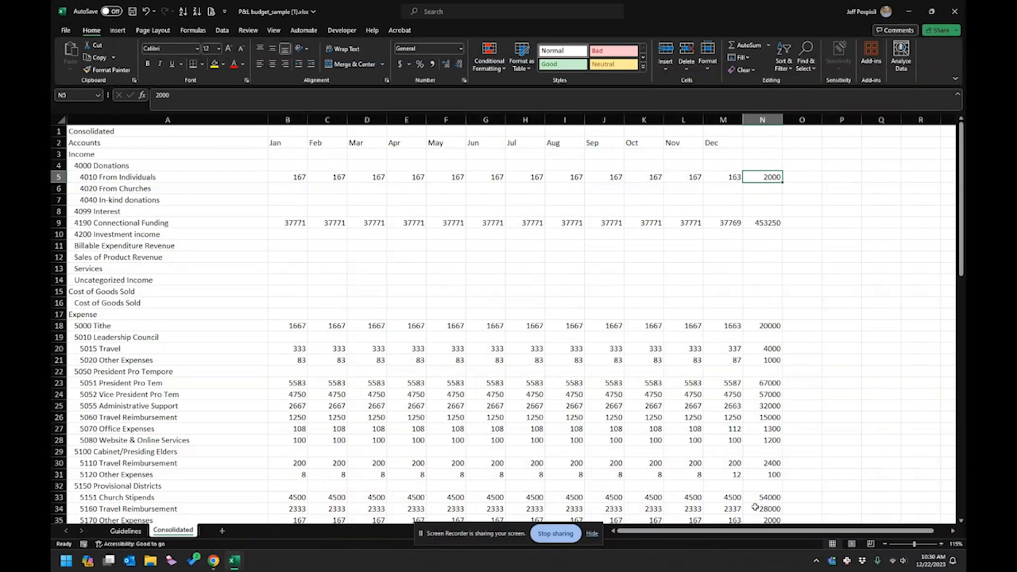
{"action": "mouse_move", "coordinate": [280, 182]}
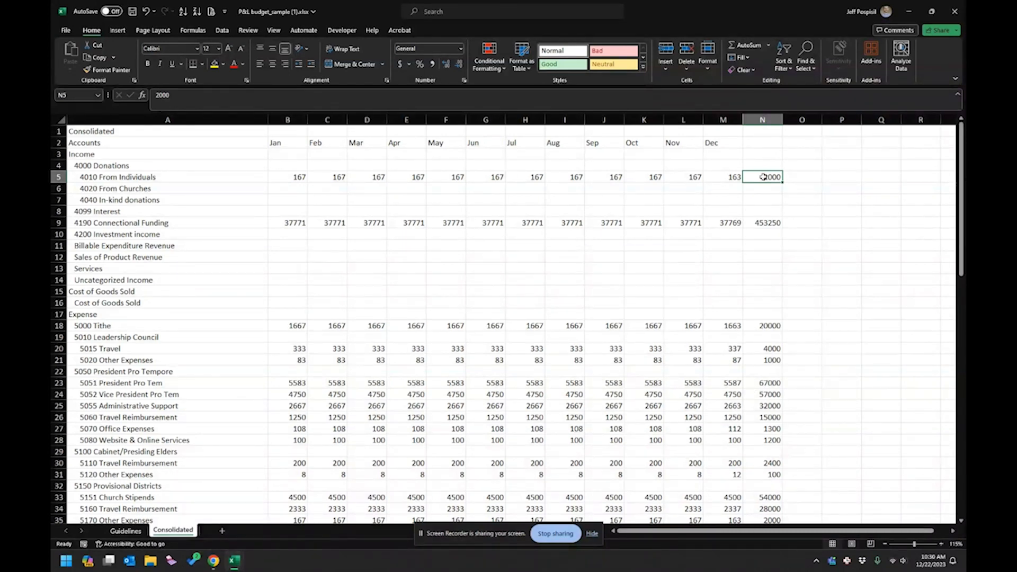
{"action": "left_click", "coordinate": [288, 177]}
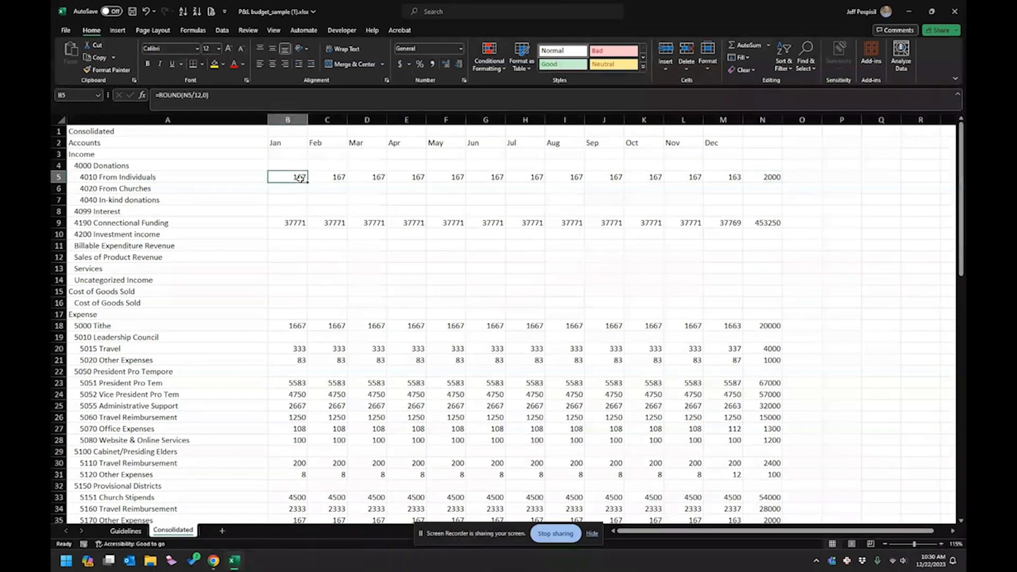
{"action": "left_click", "coordinate": [722, 177]}
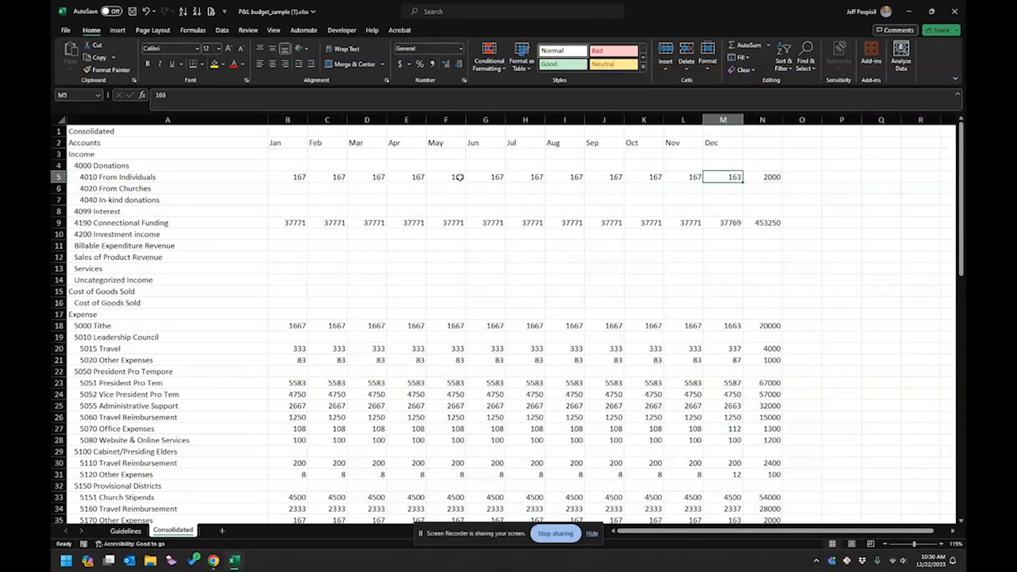
{"action": "left_click", "coordinate": [287, 177]}
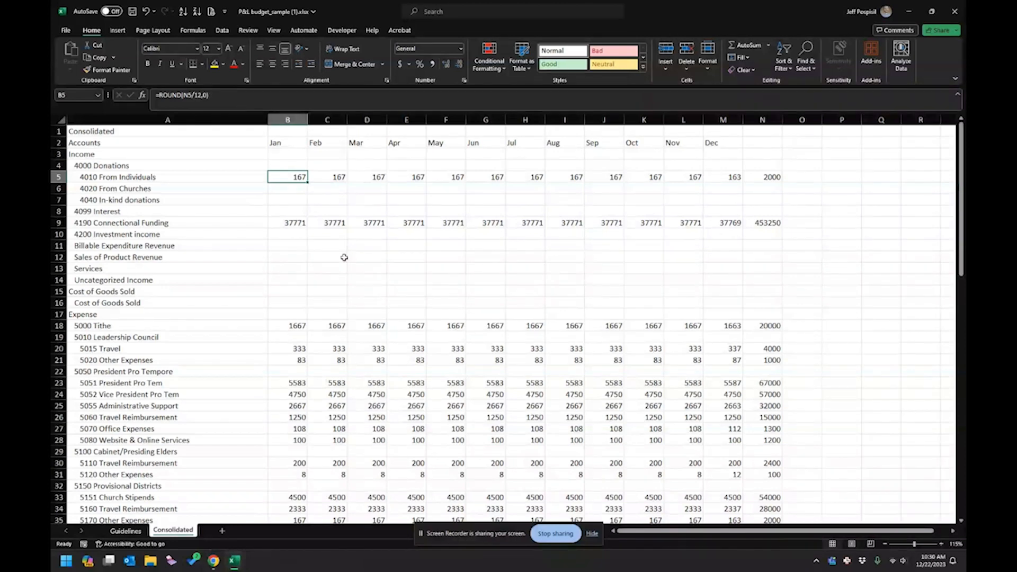
{"action": "left_click", "coordinate": [287, 120]}
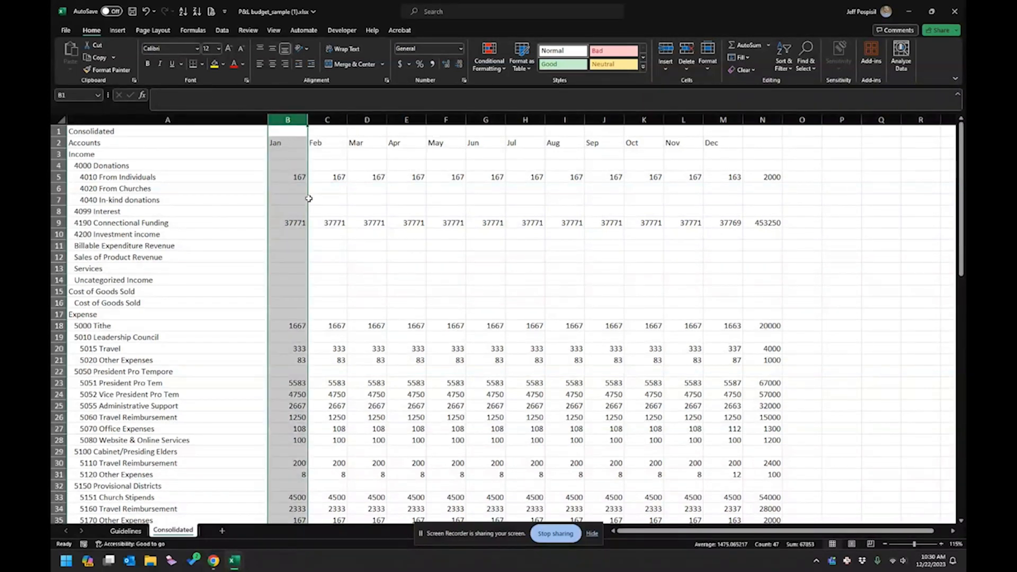
{"action": "mouse_move", "coordinate": [337, 241]}
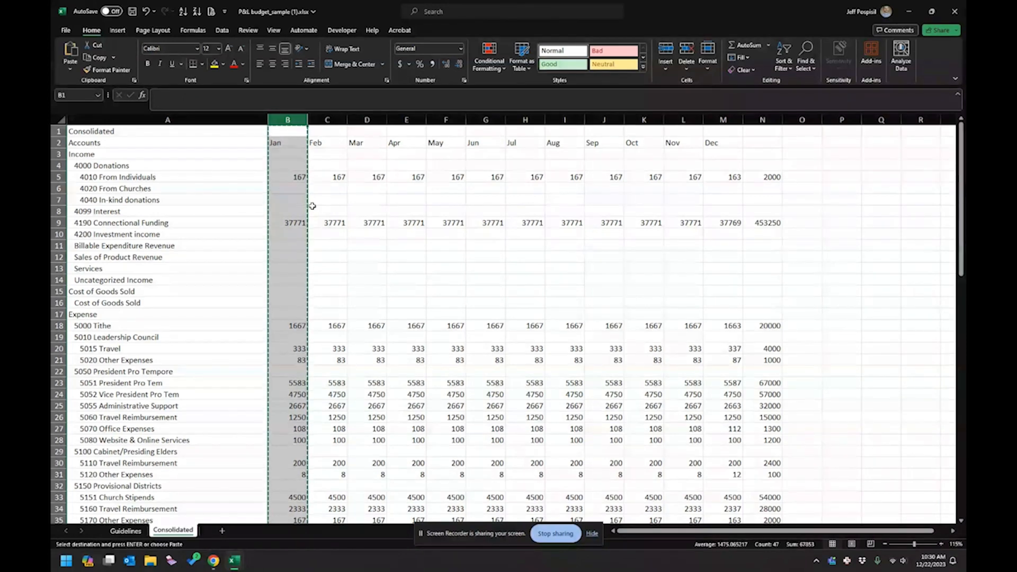
{"action": "right_click", "coordinate": [287, 177]}
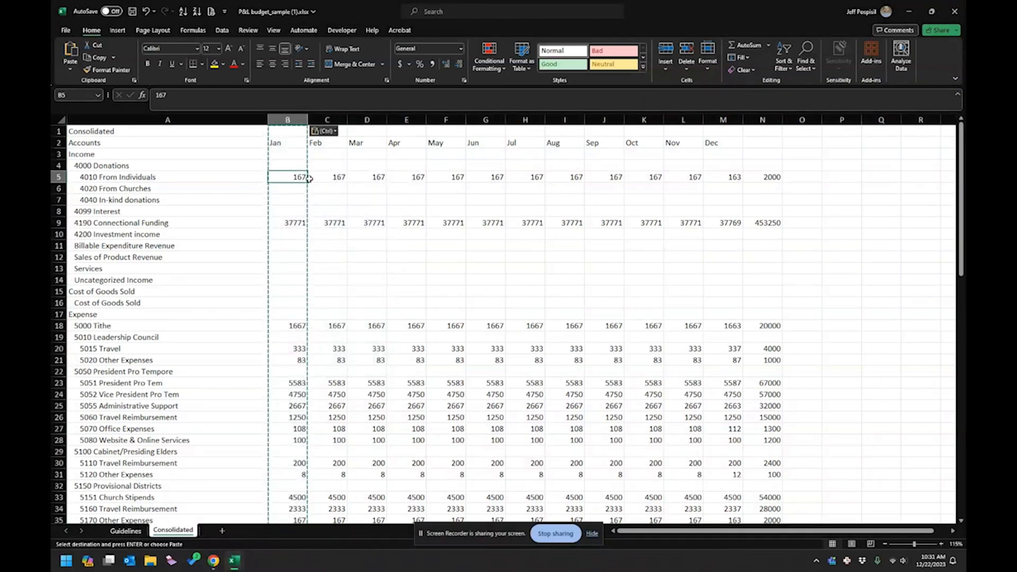
Clear the annual totals column N, leaving only monthly amounts.
{"action": "left_click", "coordinate": [762, 177]}
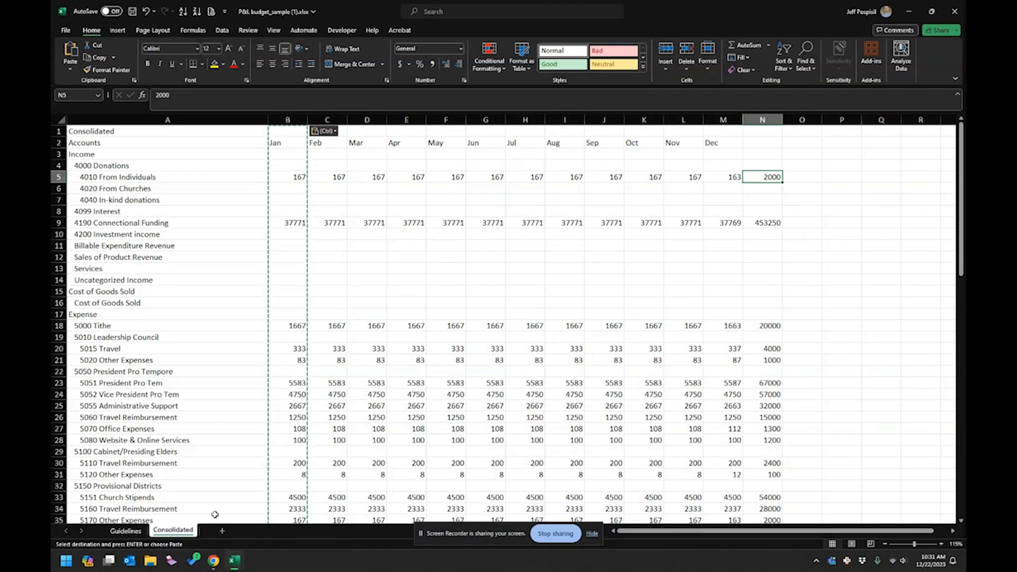
{"action": "mouse_move", "coordinate": [725, 163]}
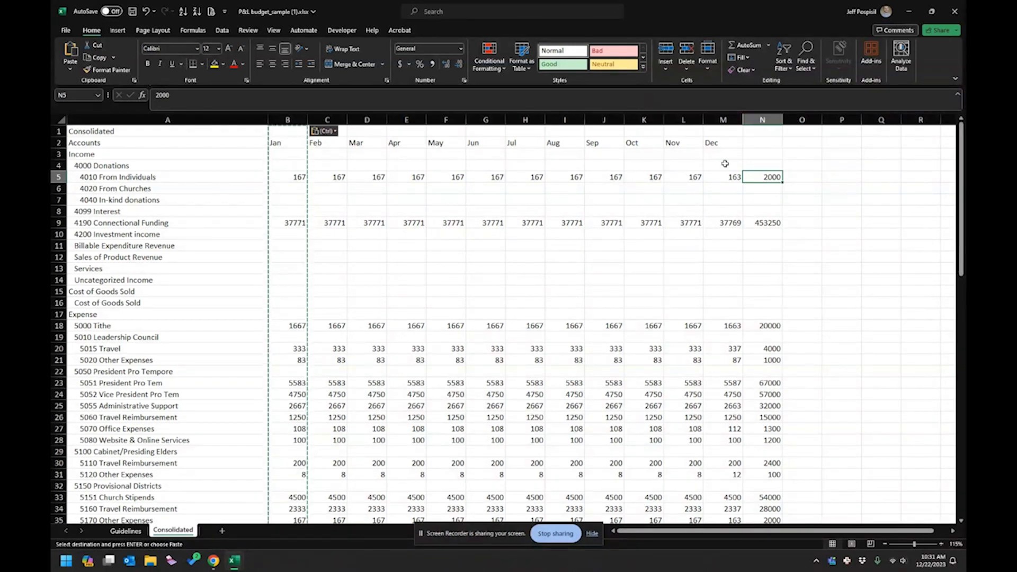
{"action": "left_click", "coordinate": [762, 120]}
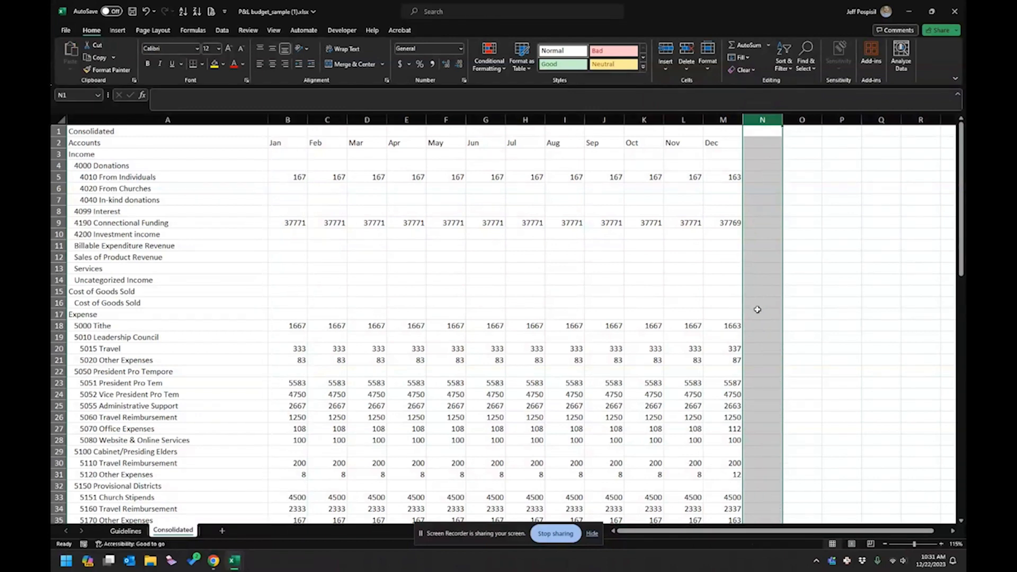
{"action": "left_click", "coordinate": [722, 302]}
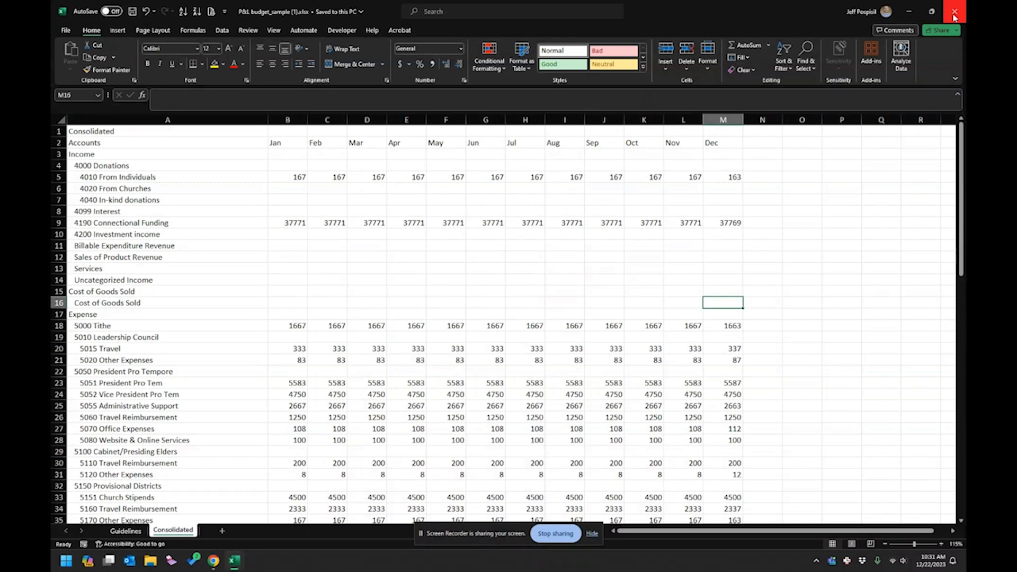
{"action": "mouse_move", "coordinate": [239, 22]}
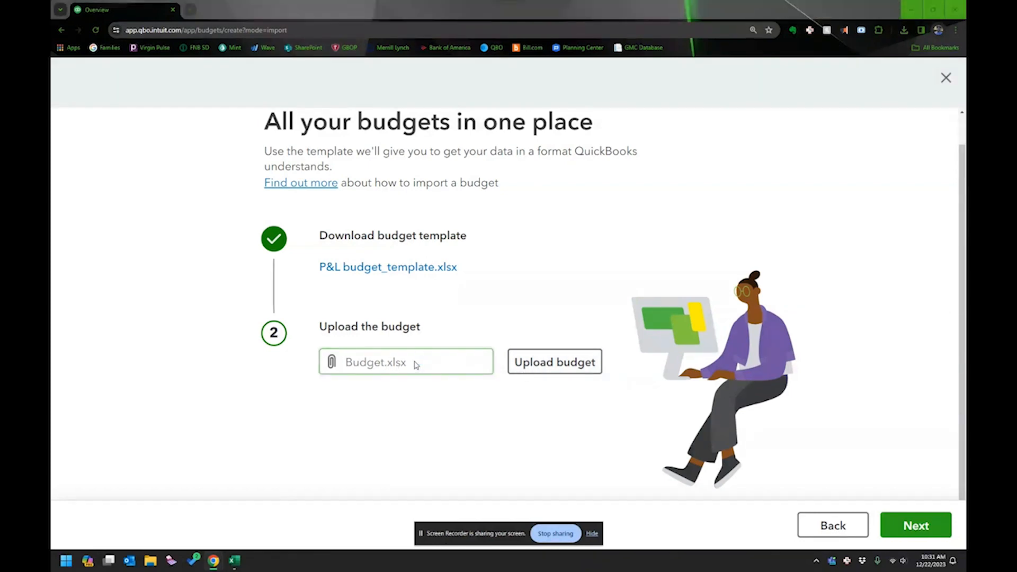
Select P&L budget_sample (1).xlsx from Downloads as the budget file to upload.
{"action": "left_click", "coordinate": [406, 362]}
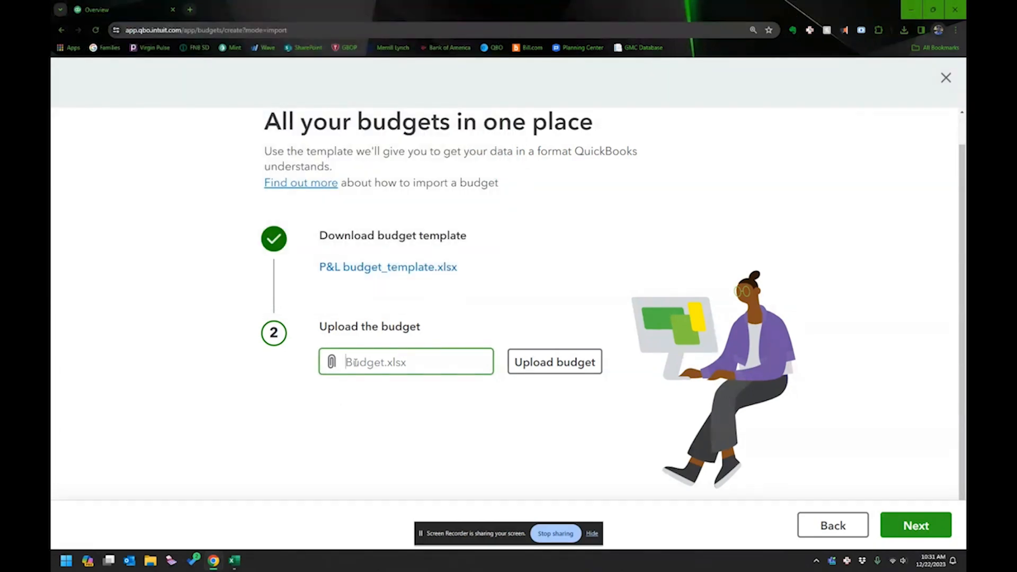
{"action": "left_click", "coordinate": [406, 363]}
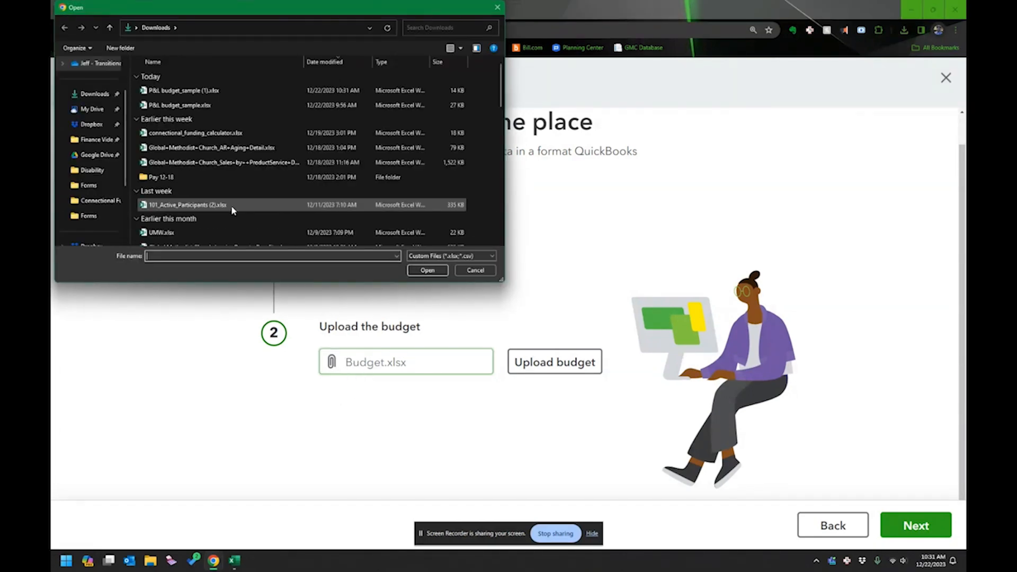
{"action": "left_click", "coordinate": [194, 90]}
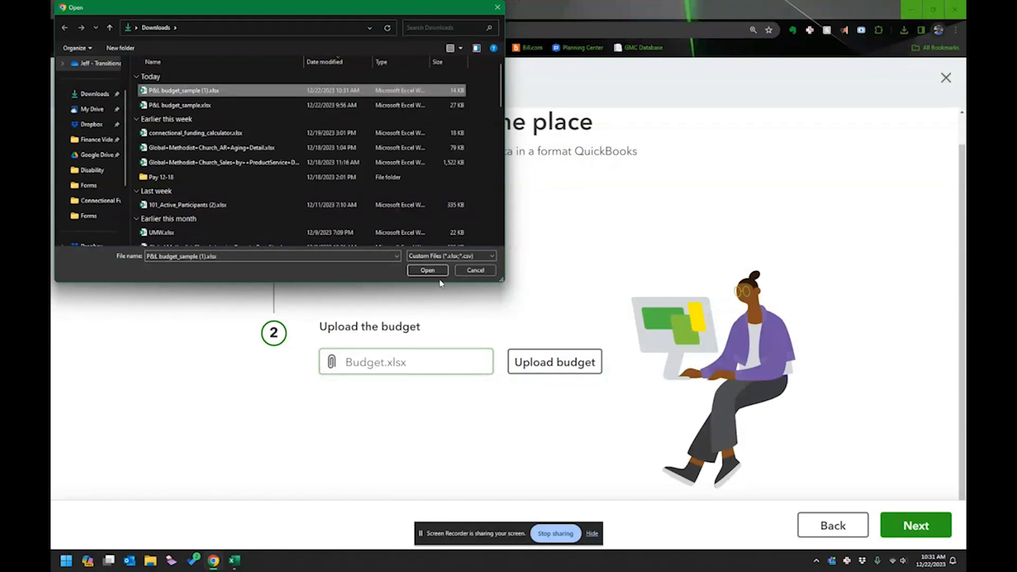
{"action": "left_click", "coordinate": [427, 270]}
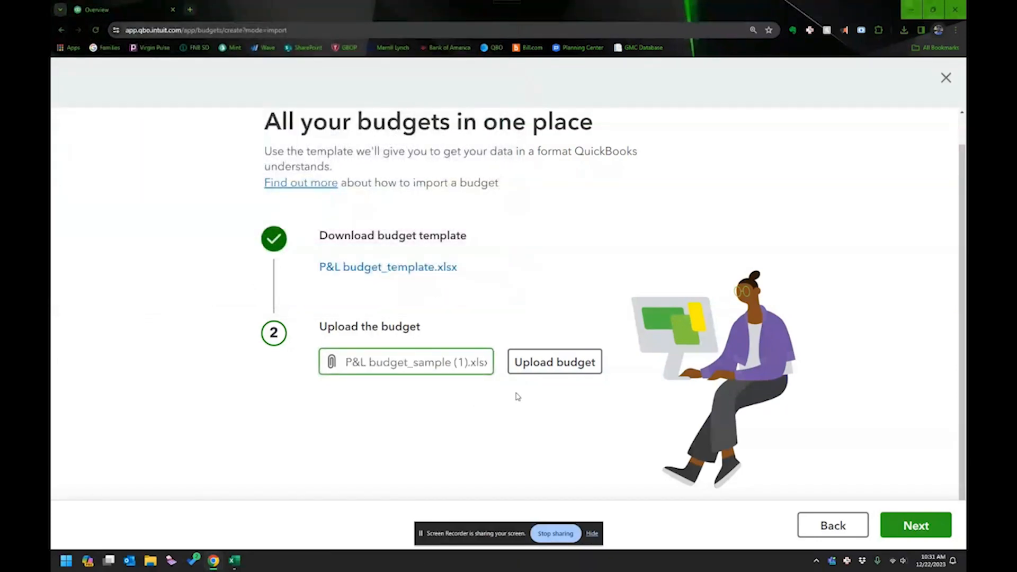
Confirm the attached file and continue to Next to create the budget.
{"action": "left_click", "coordinate": [554, 363]}
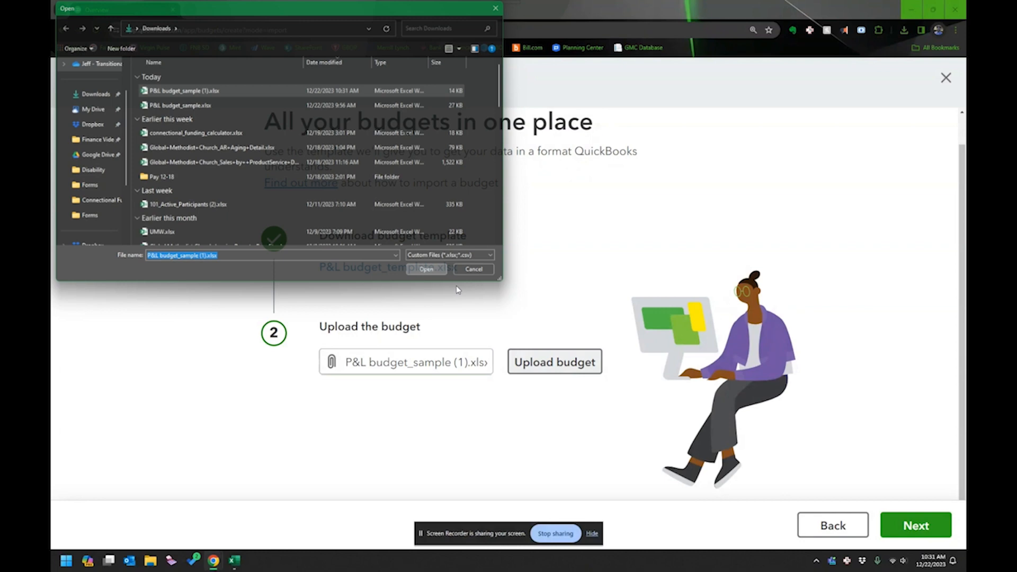
{"action": "left_click", "coordinate": [426, 269]}
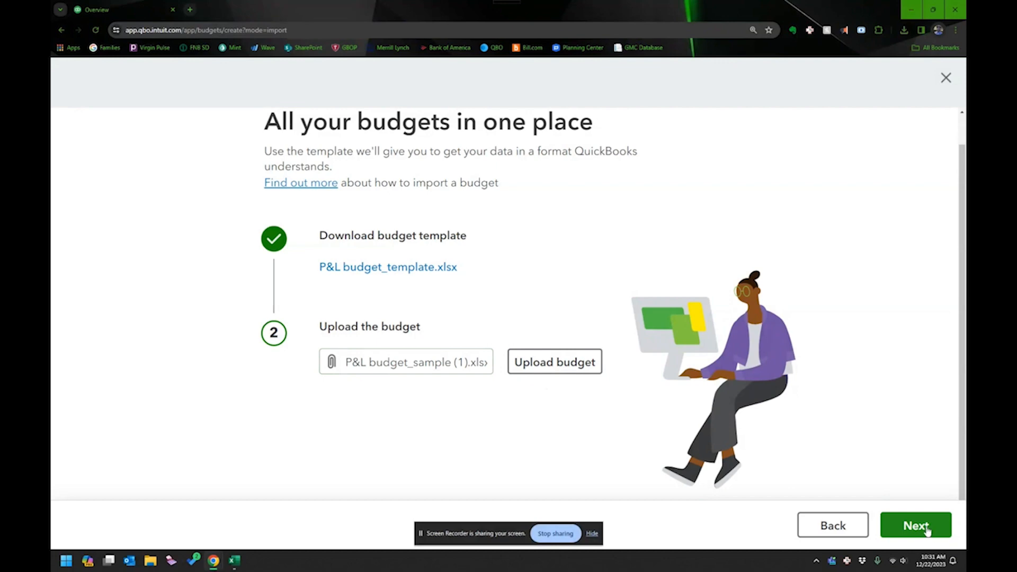
{"action": "left_click", "coordinate": [915, 524]}
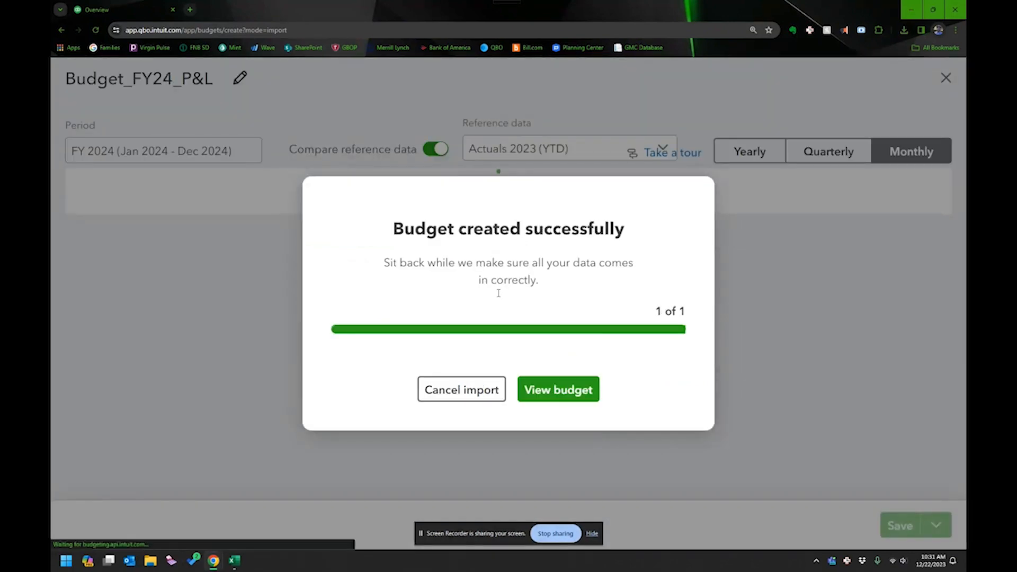
Rate the budgeting experience Easy, share feedback, and view the new Budget_FY24_P&L.
{"action": "left_click", "coordinate": [557, 389]}
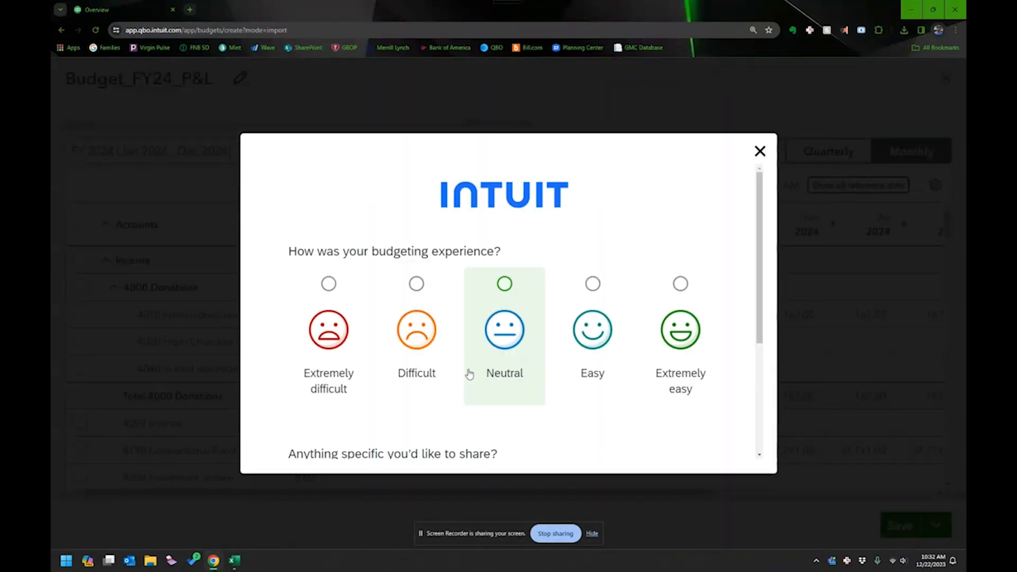
{"action": "mouse_move", "coordinate": [674, 200]}
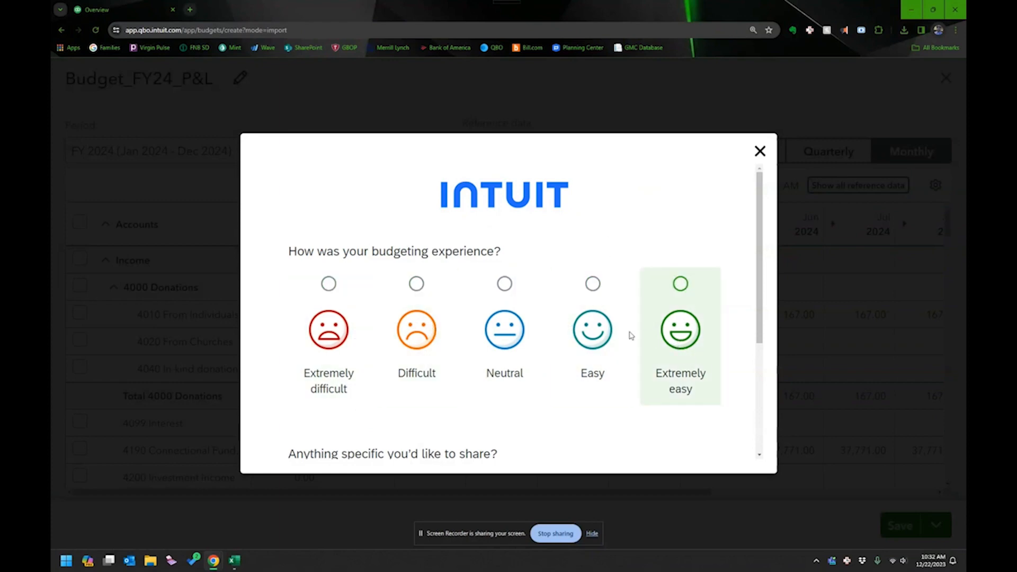
{"action": "left_click", "coordinate": [591, 330]}
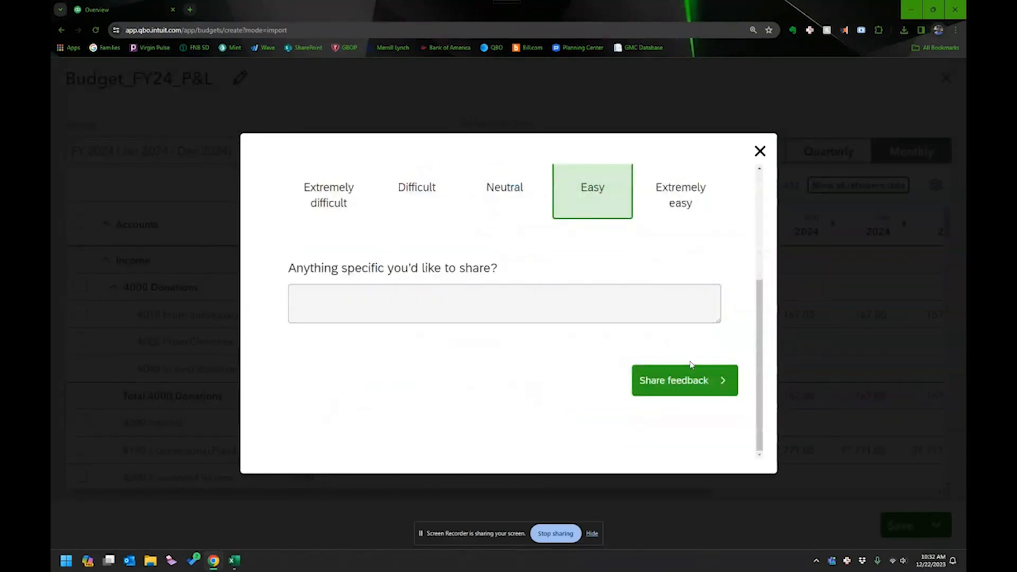
{"action": "left_click", "coordinate": [683, 381]}
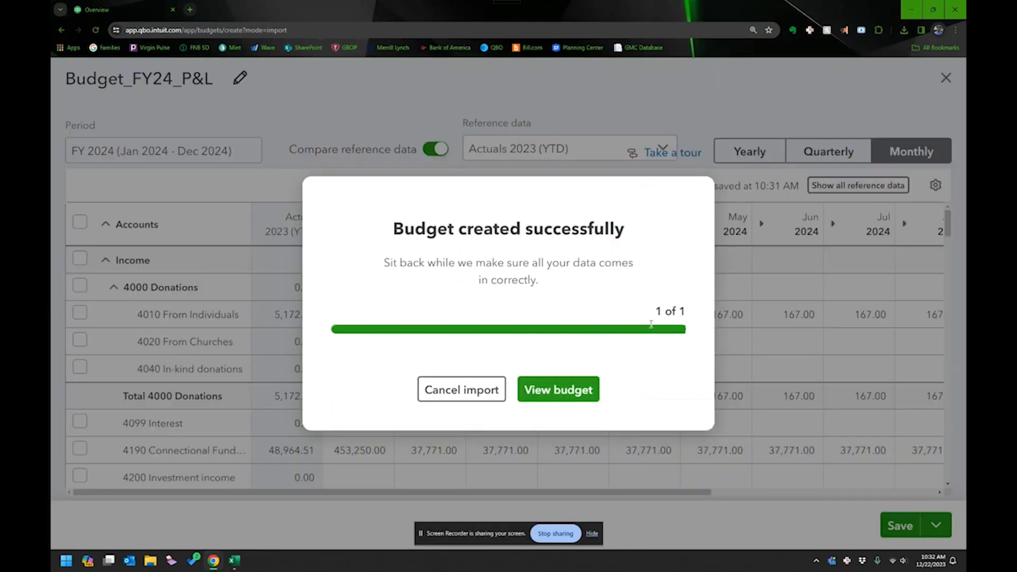
{"action": "left_click", "coordinate": [557, 389]}
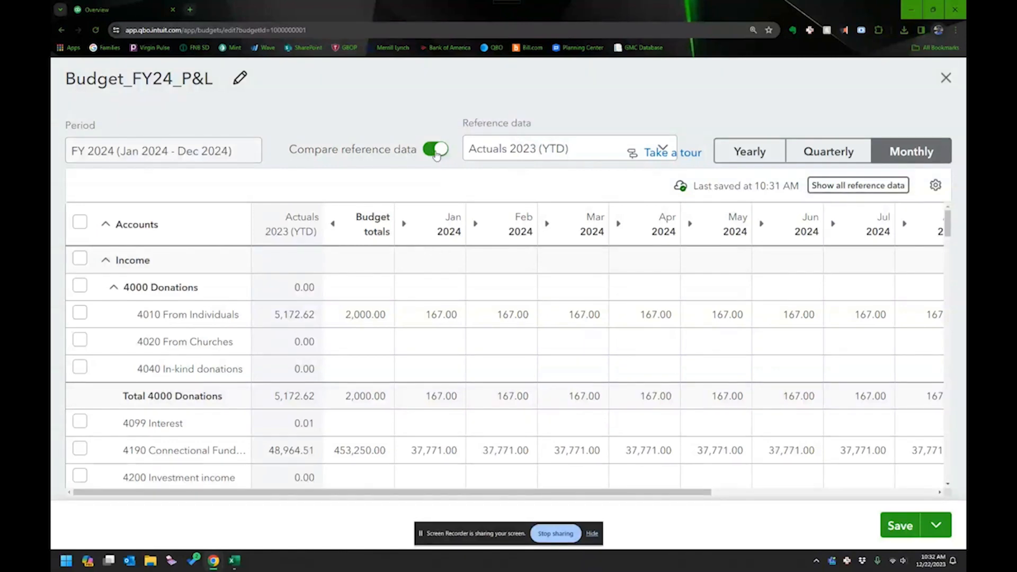
Turn off Compare reference data and review the grid down to Total Net Income 96,250.
{"action": "left_click", "coordinate": [434, 149]}
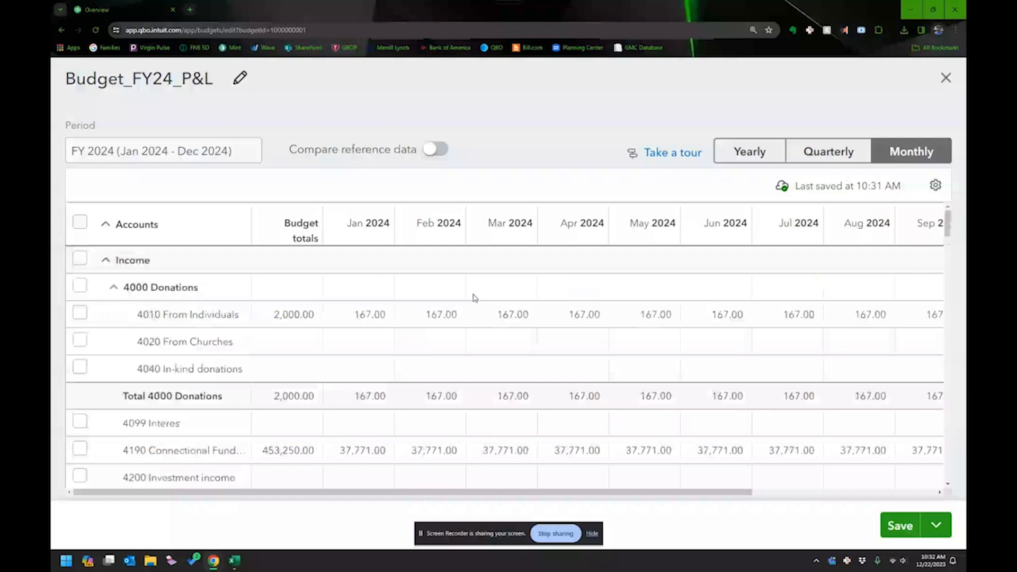
{"action": "scroll", "scroll_direction": "down", "scroll_amount": 3}
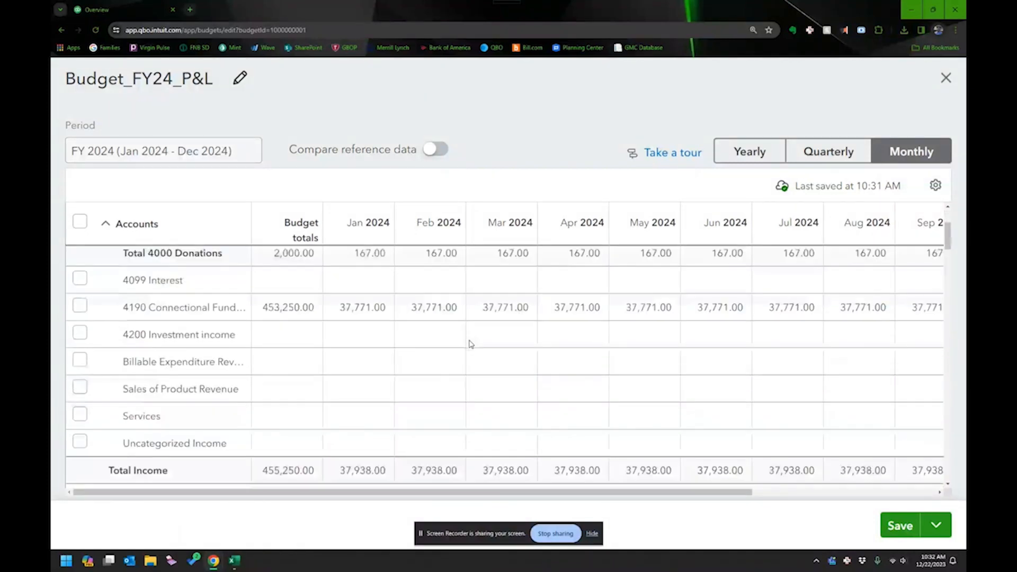
{"action": "scroll", "scroll_direction": "down", "scroll_amount": 3}
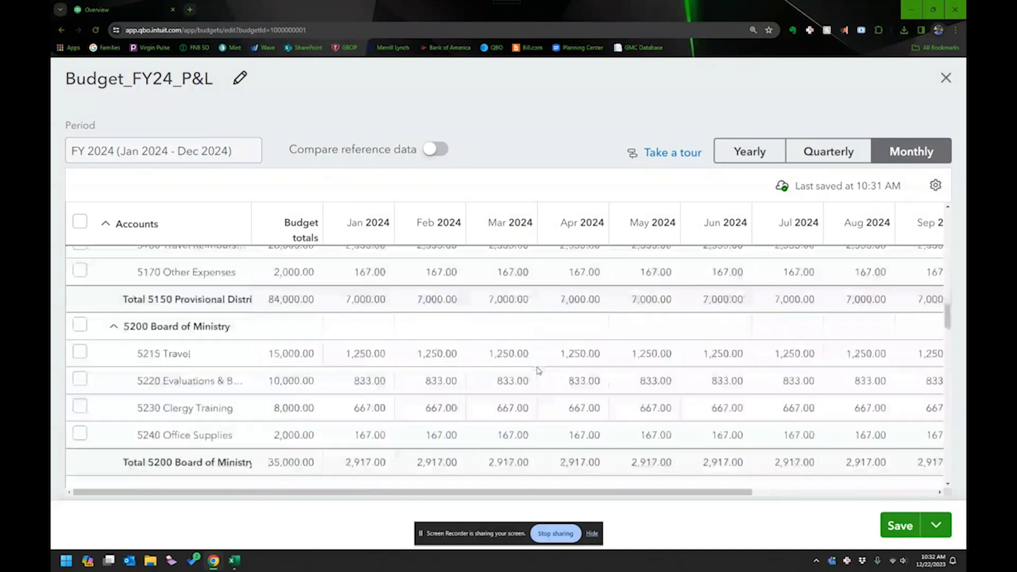
{"action": "scroll", "scroll_direction": "down", "scroll_amount": 3}
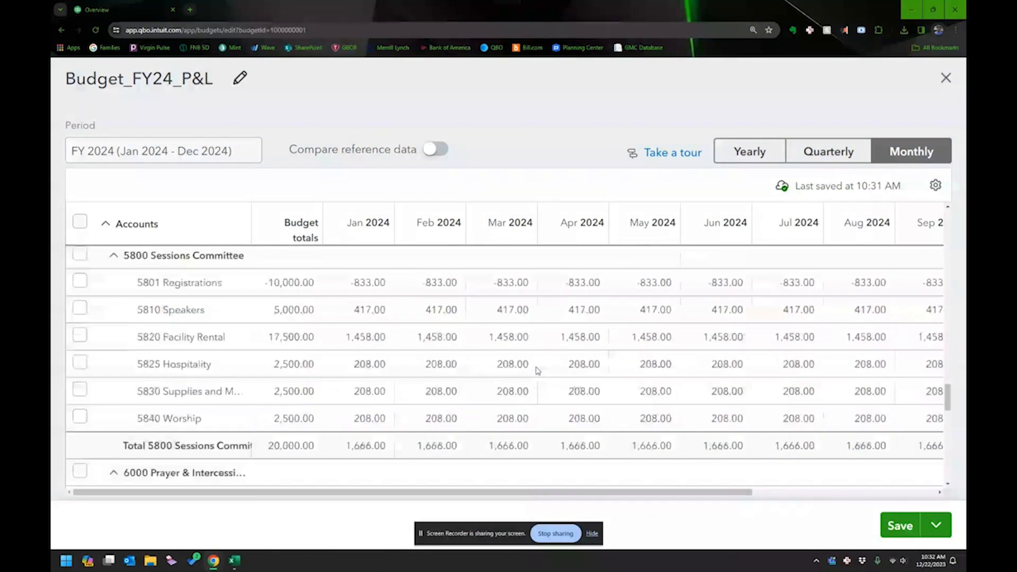
{"action": "scroll", "scroll_direction": "down", "scroll_amount": 3}
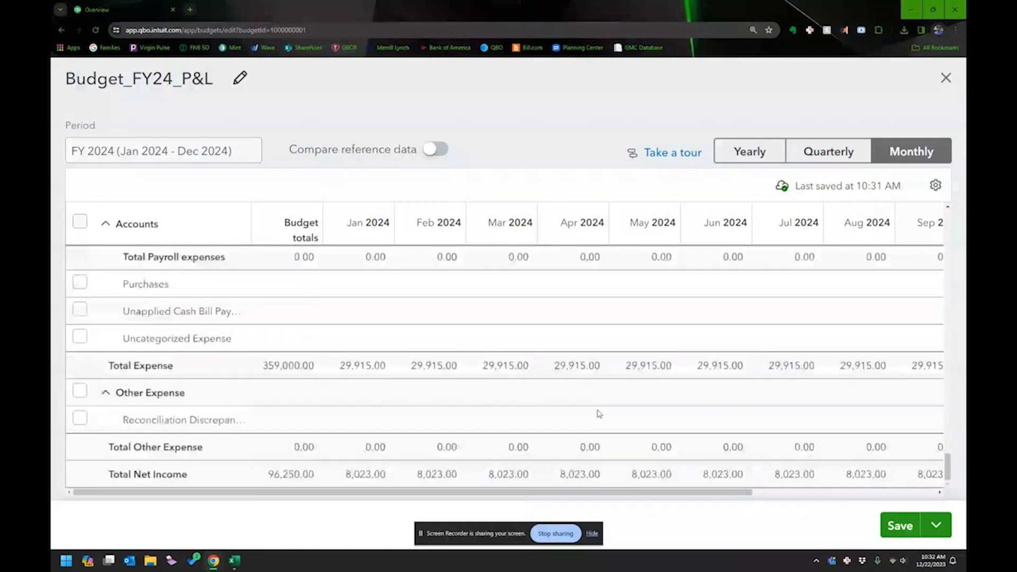
{"action": "scroll", "scroll_direction": "right", "scroll_amount": 3}
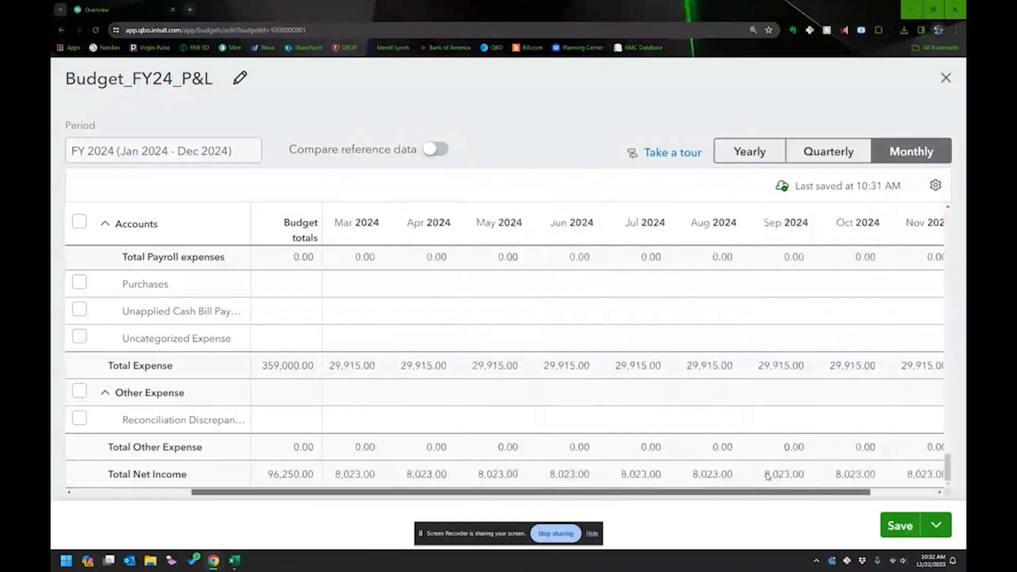
{"action": "scroll", "scroll_direction": "right", "scroll_amount": 3}
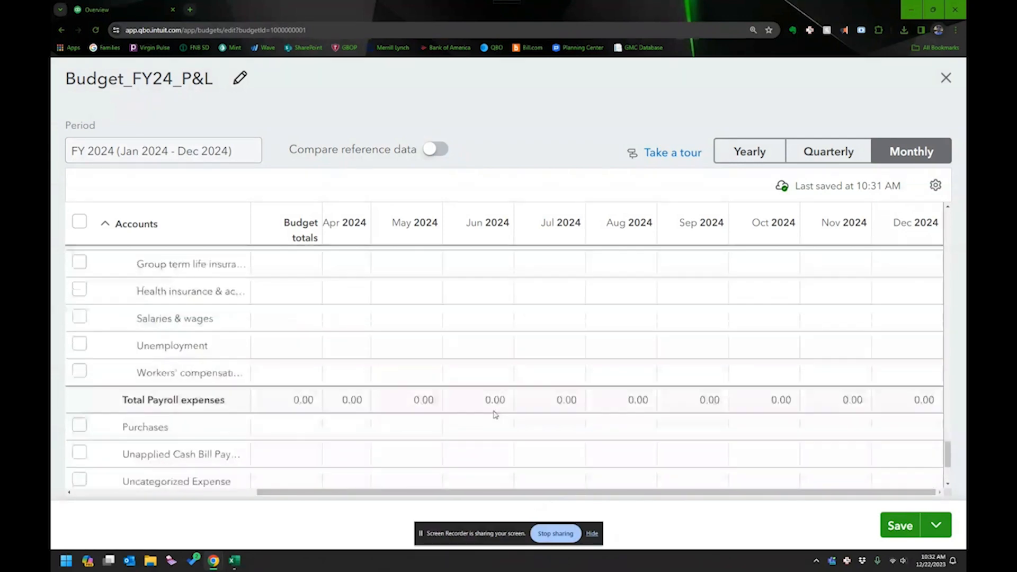
{"action": "scroll", "scroll_direction": "down", "scroll_amount": 3}
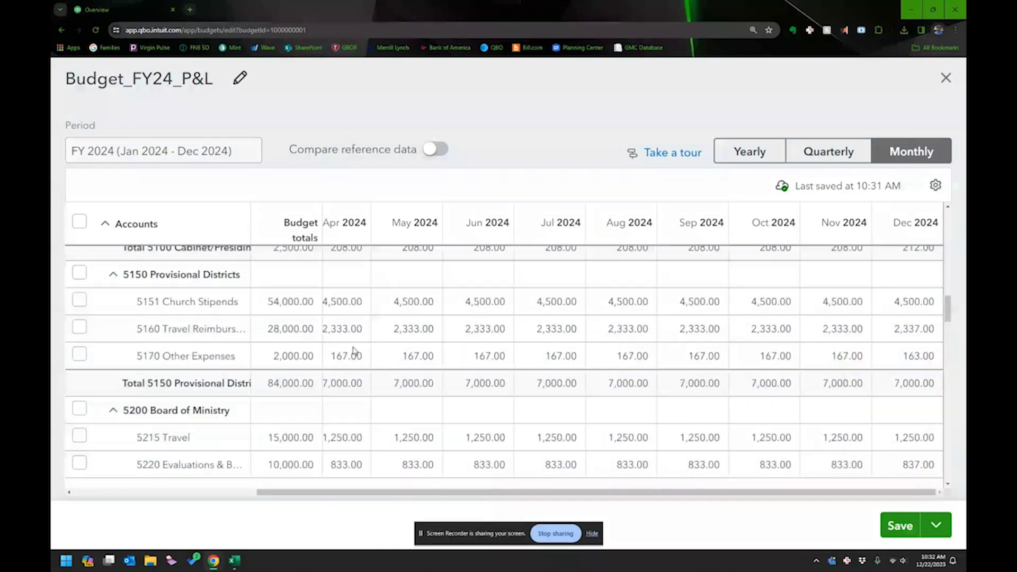
{"action": "scroll", "scroll_direction": "down", "scroll_amount": 3}
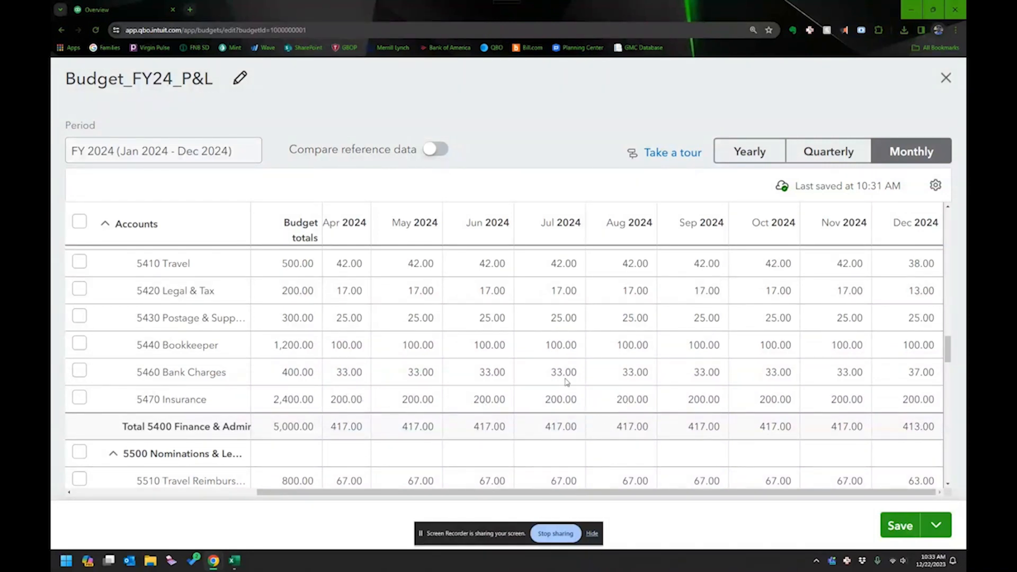
{"action": "mouse_move", "coordinate": [809, 376]}
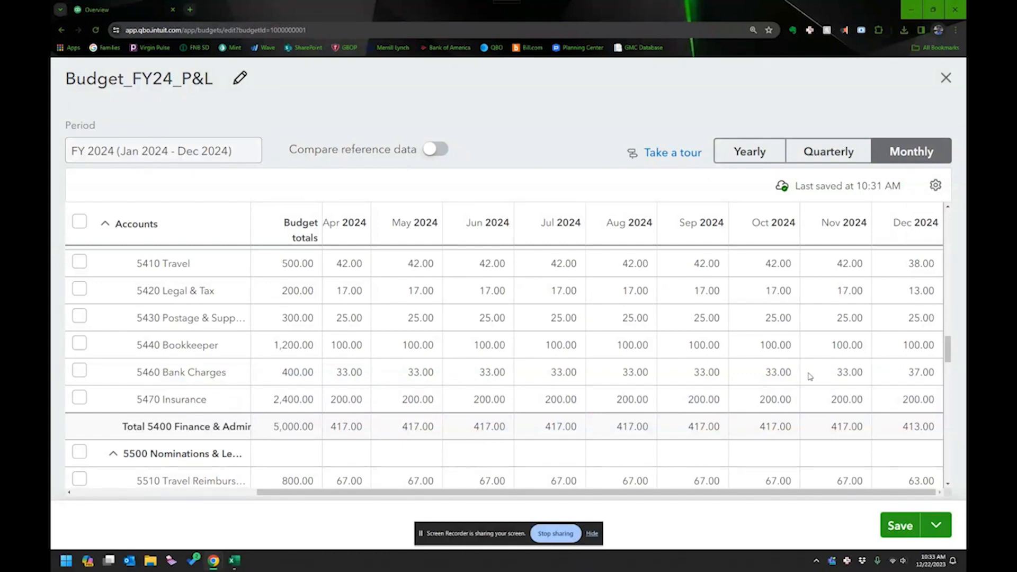
{"action": "mouse_move", "coordinate": [754, 404]}
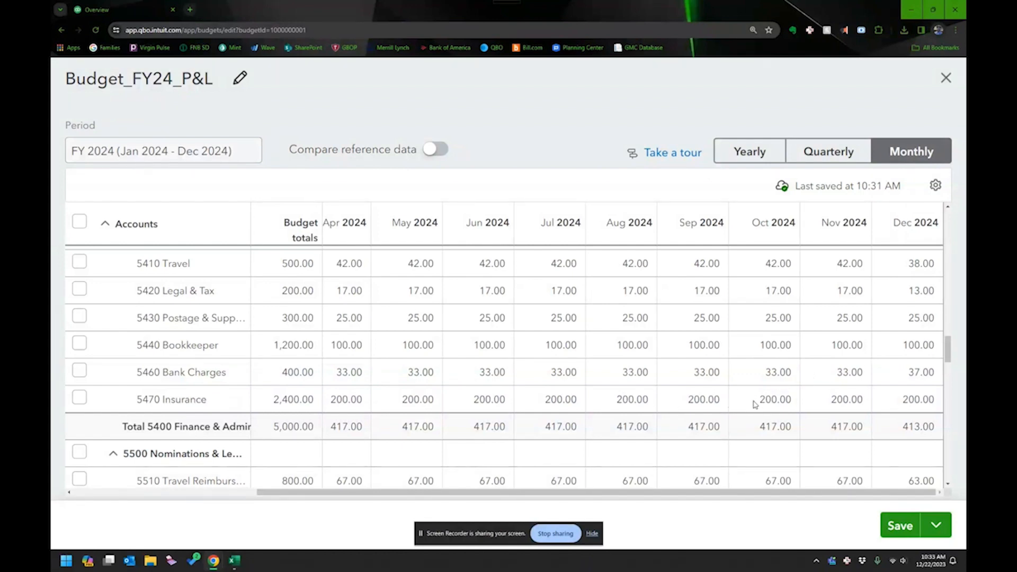
{"action": "mouse_move", "coordinate": [888, 511]}
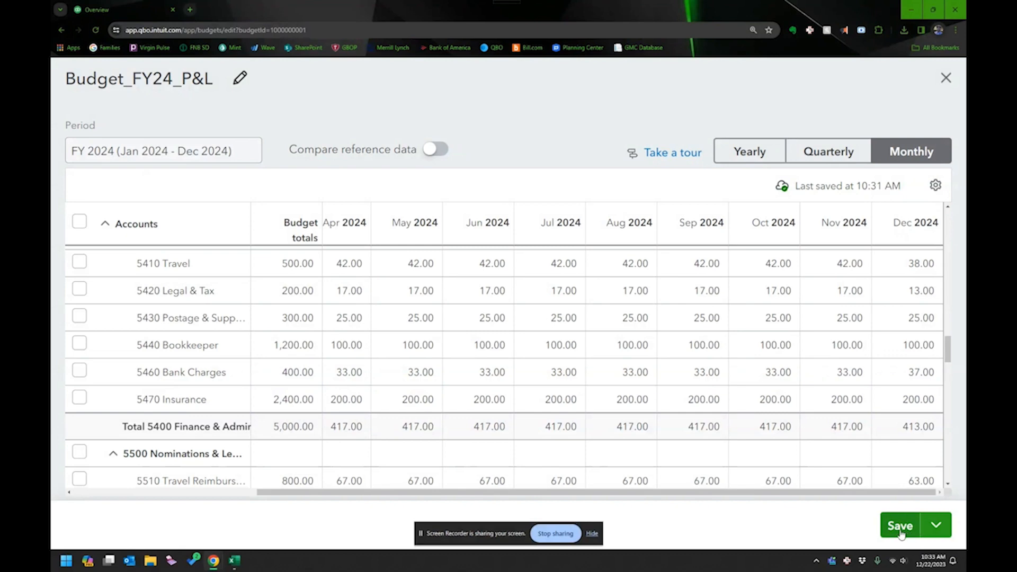
Save Budget_FY24_P&L and use Save and close to return to the Budgets list.
{"action": "left_click", "coordinate": [899, 525]}
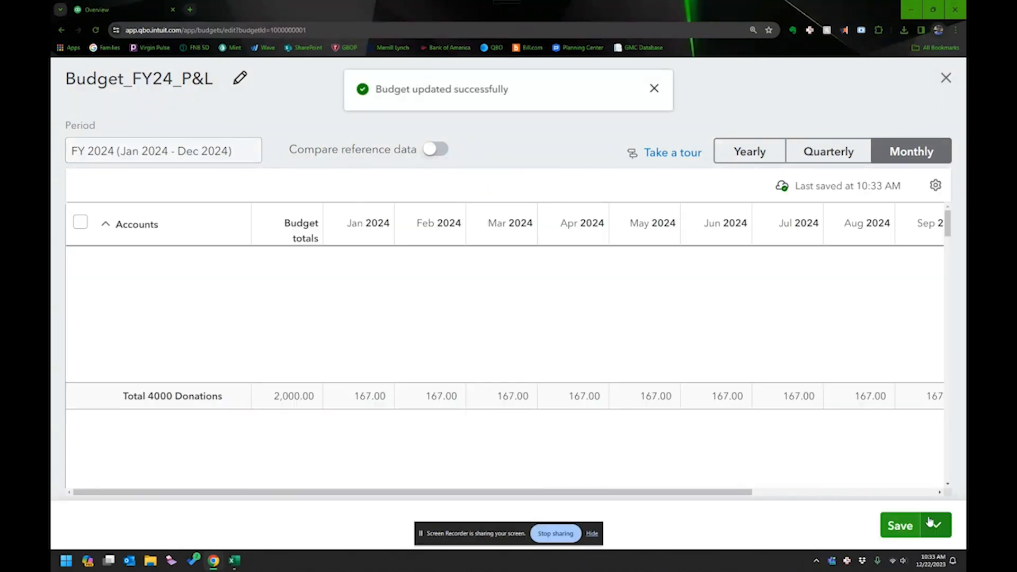
{"action": "left_click", "coordinate": [933, 525]}
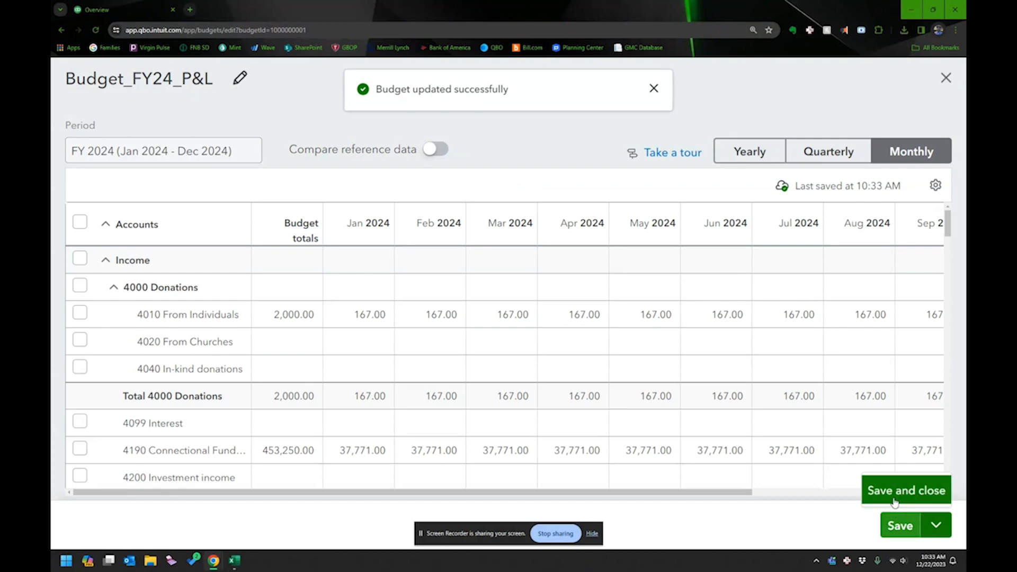
{"action": "left_click", "coordinate": [906, 489]}
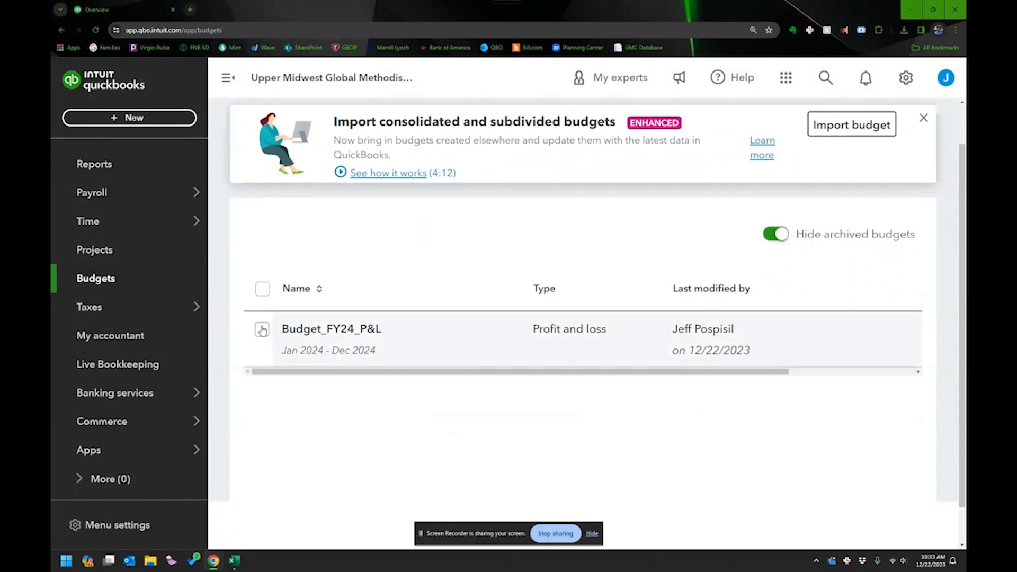
{"action": "left_click", "coordinate": [262, 330]}
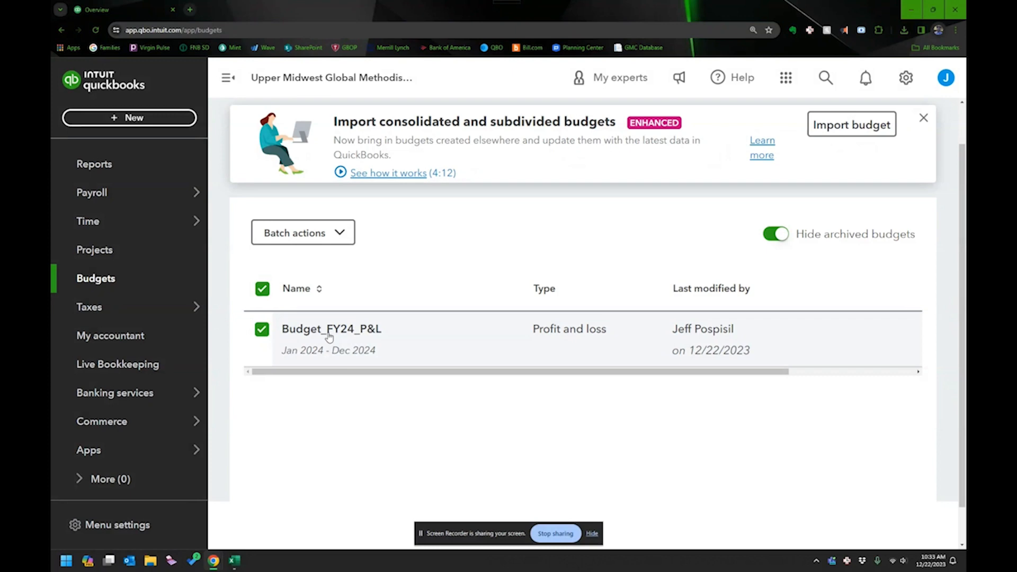
{"action": "mouse_move", "coordinate": [293, 326]}
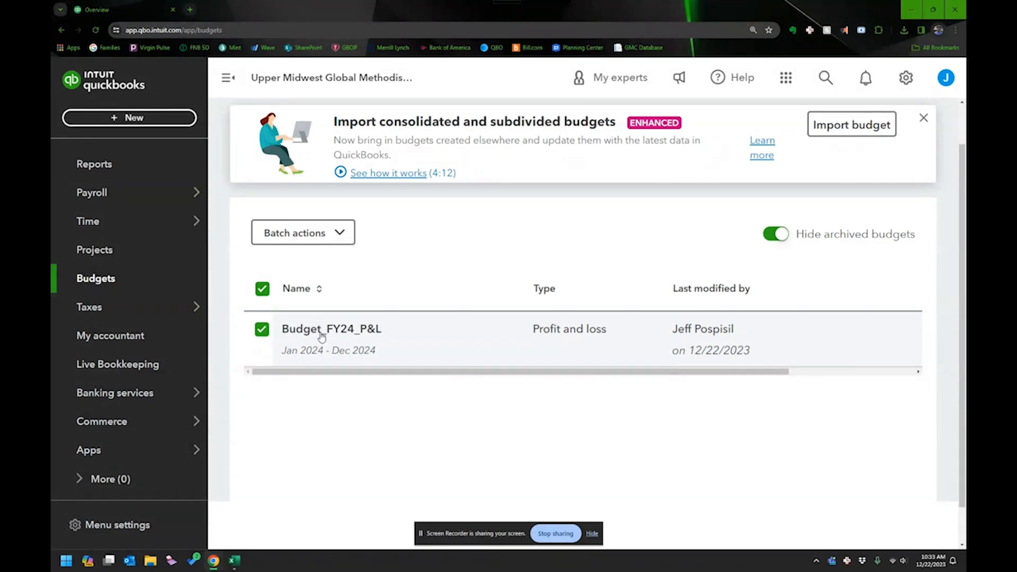
{"action": "left_click", "coordinate": [331, 328]}
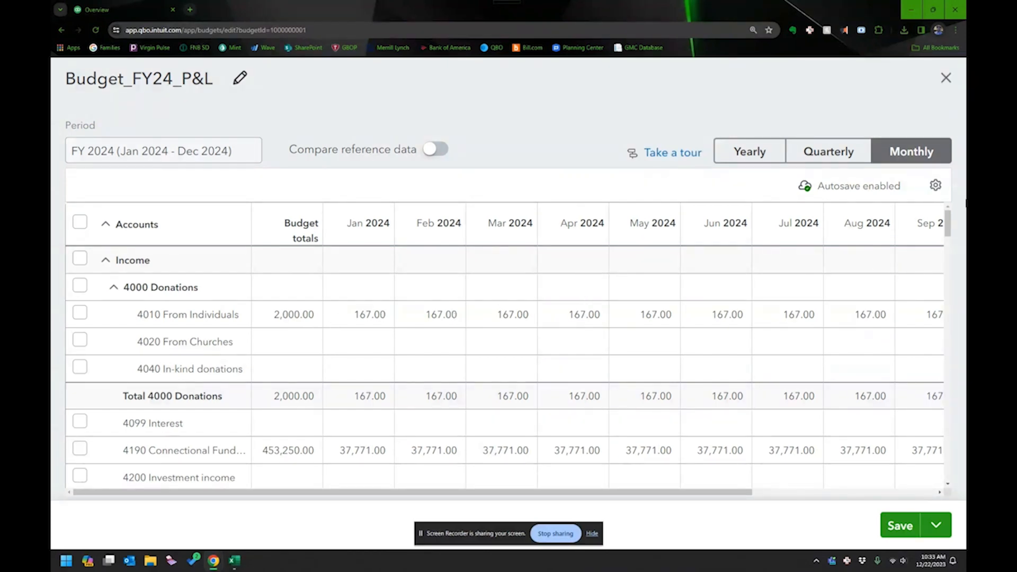
{"action": "left_click", "coordinate": [935, 185]}
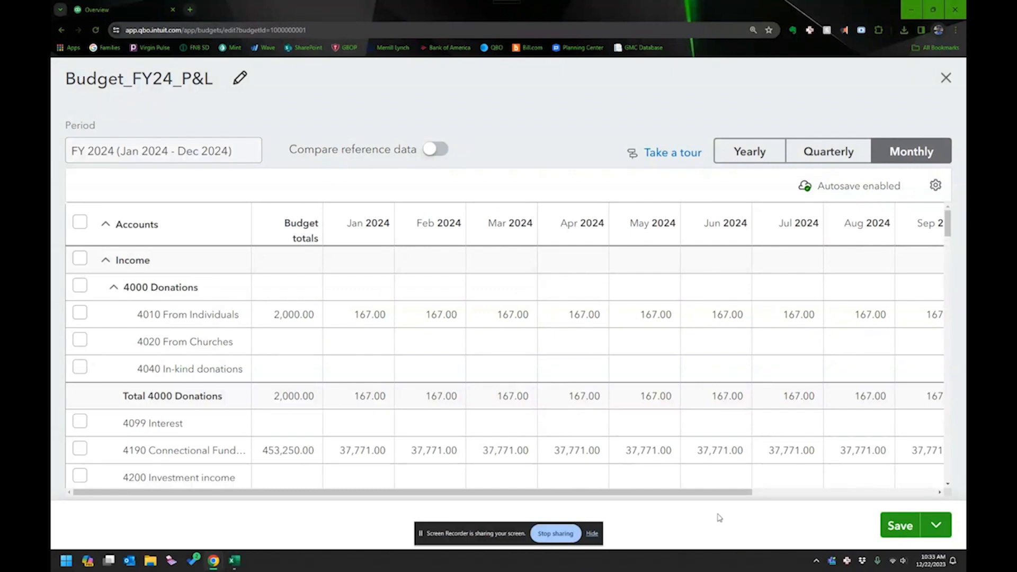
{"action": "left_click", "coordinate": [945, 77]}
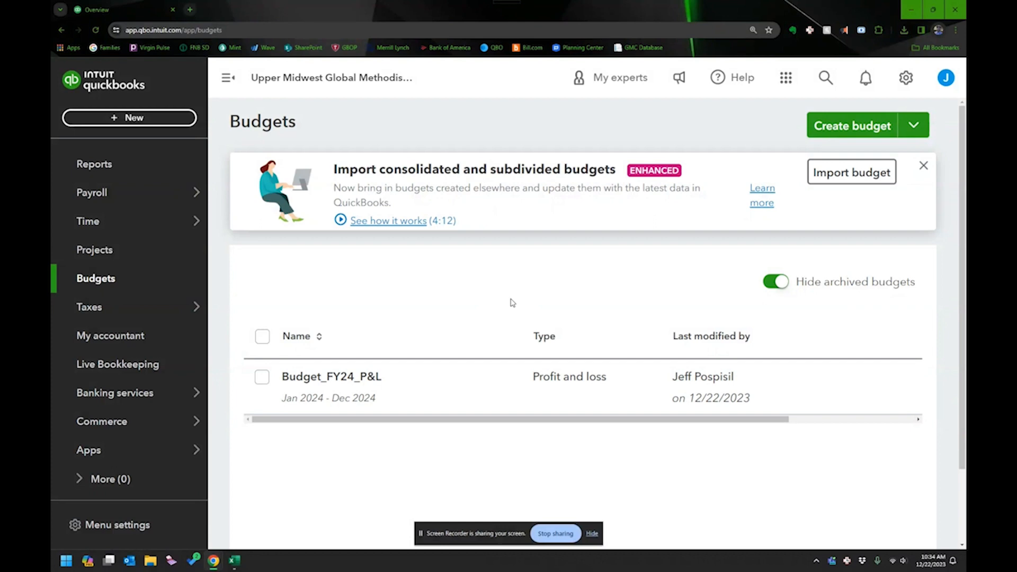
{"action": "mouse_move", "coordinate": [586, 247]}
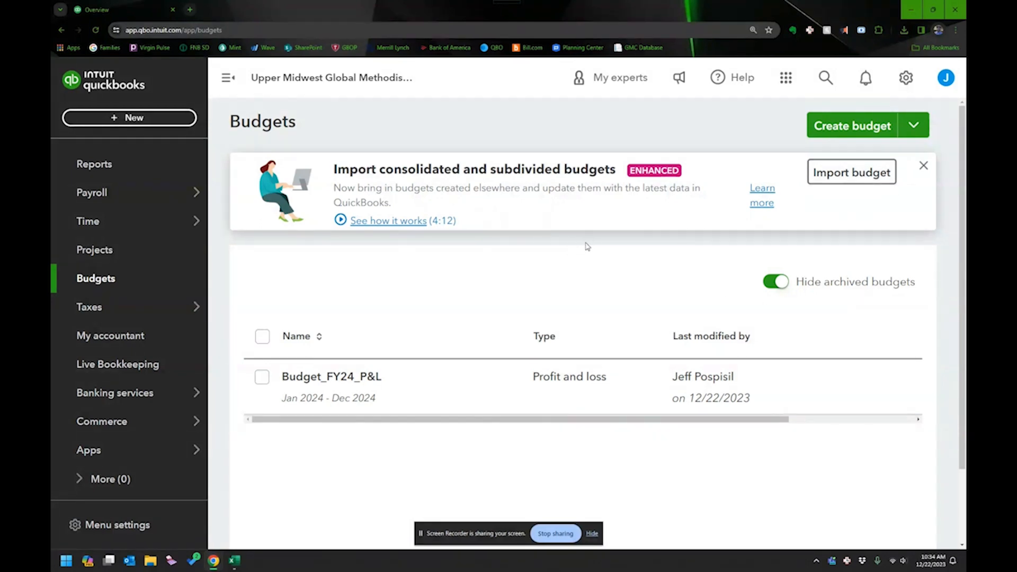
{"action": "mouse_move", "coordinate": [451, 343]}
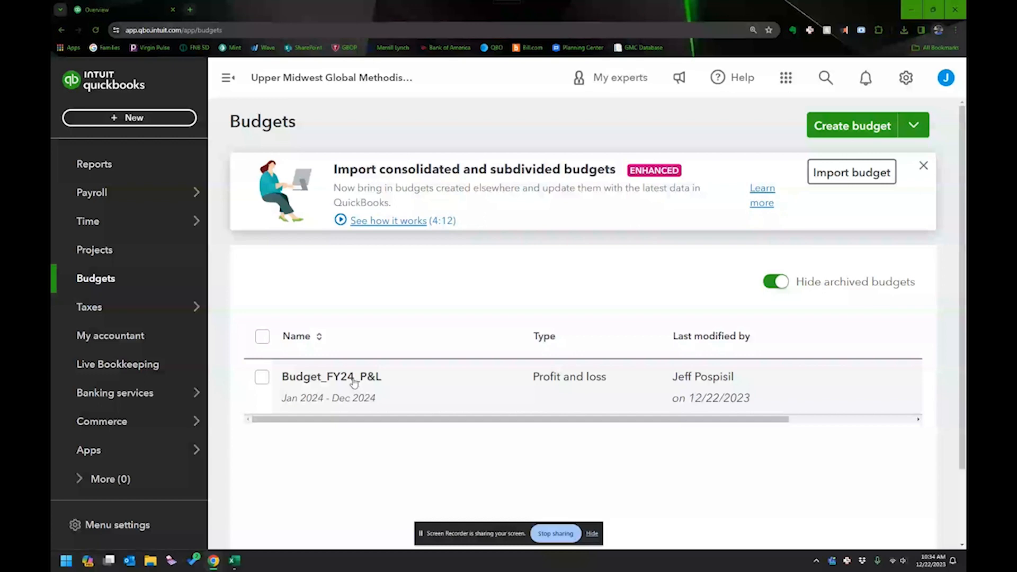
Reopen Budget_FY24_P&L to check its FY 2024 period, then save and return to the list.
{"action": "left_click", "coordinate": [331, 377]}
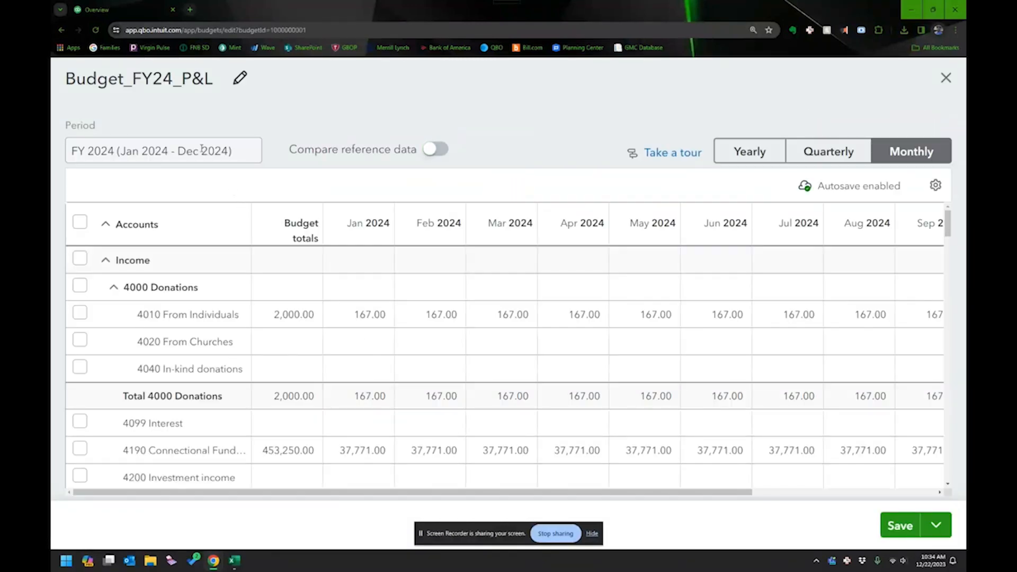
{"action": "left_click", "coordinate": [163, 150]}
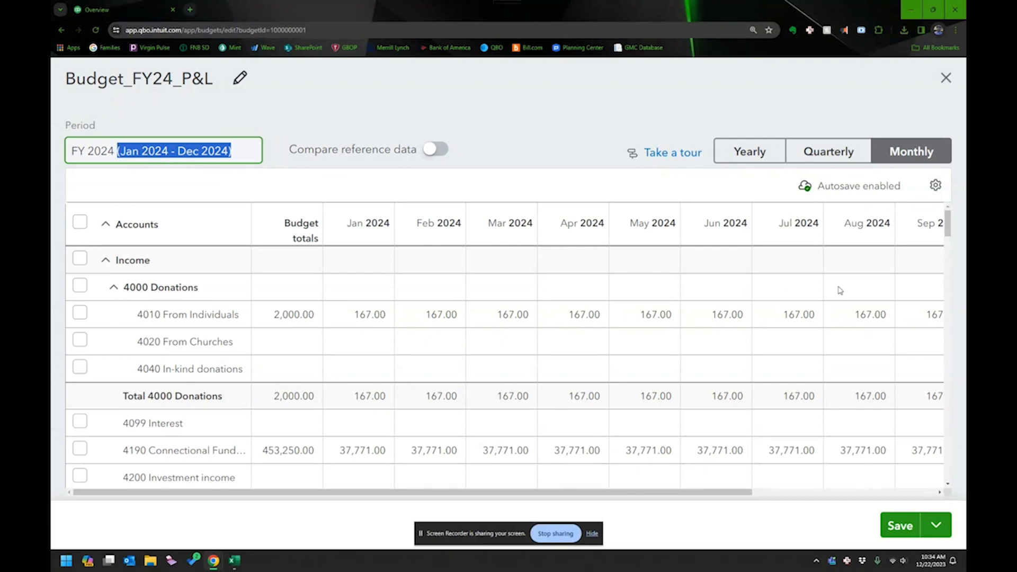
{"action": "left_click", "coordinate": [946, 78]}
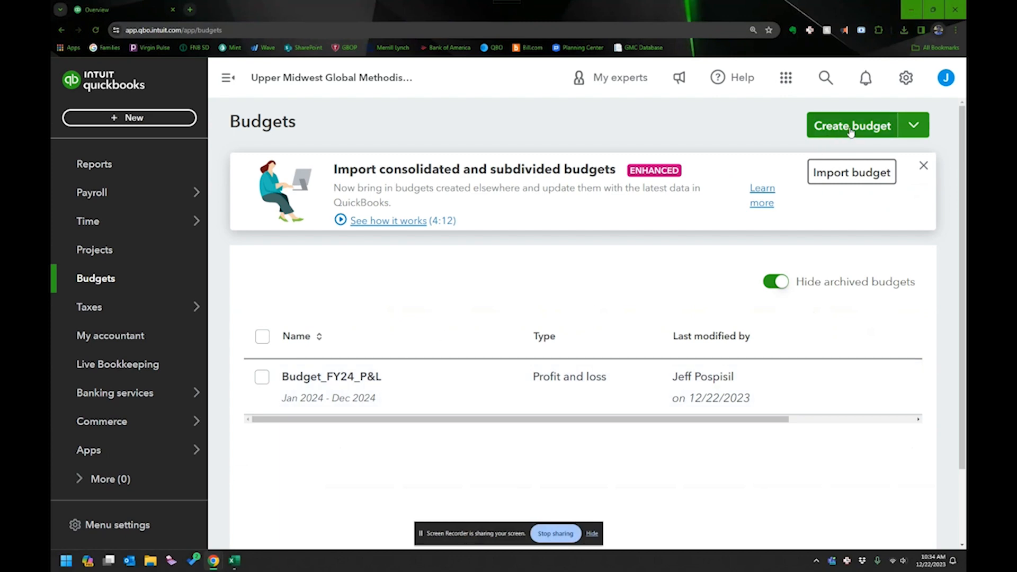
Start Import budget from the Create budget menu with period FY 2024 and proceed.
{"action": "left_click", "coordinate": [913, 125]}
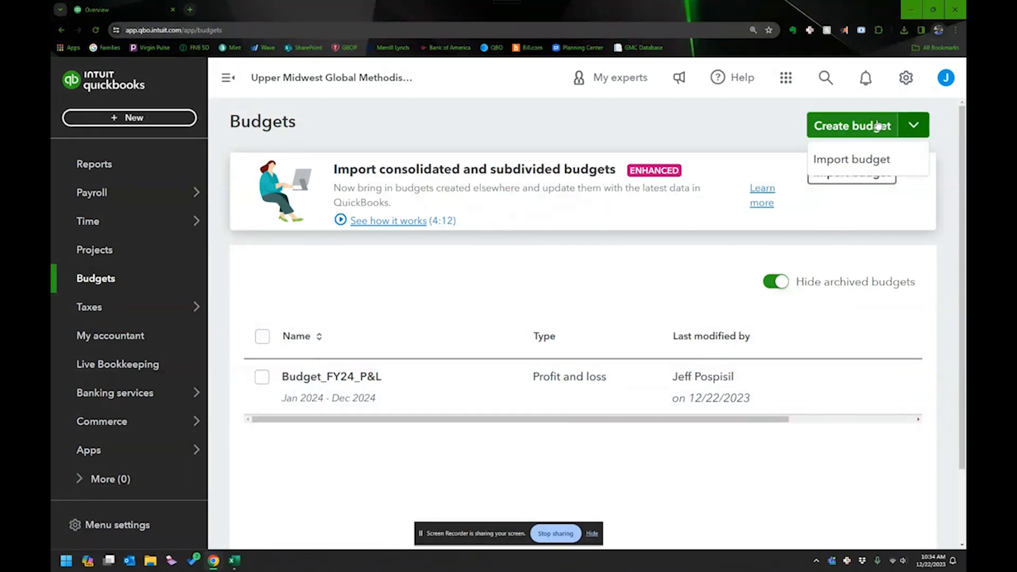
{"action": "left_click", "coordinate": [851, 159]}
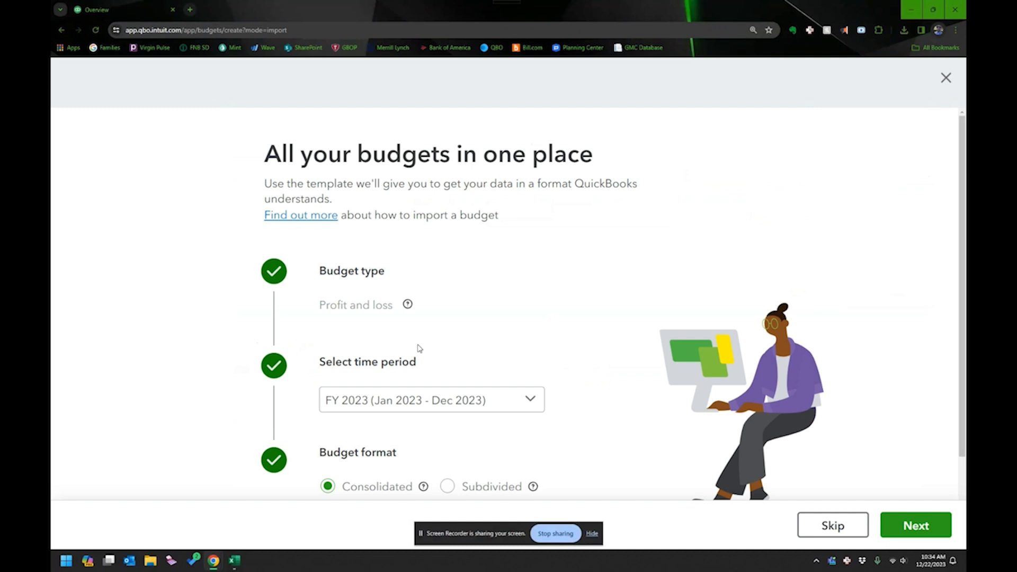
{"action": "left_click", "coordinate": [431, 399]}
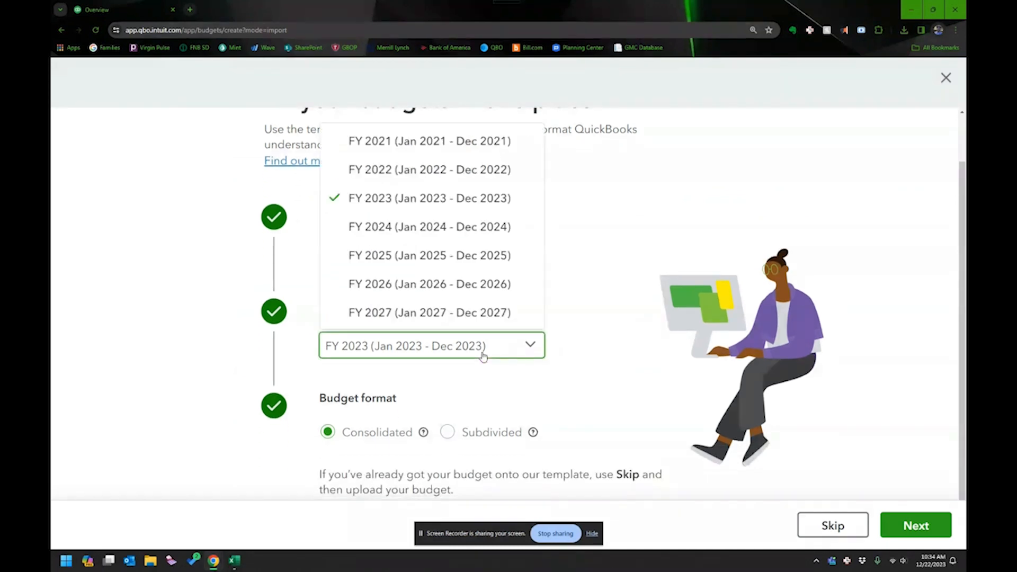
{"action": "left_click", "coordinate": [429, 227]}
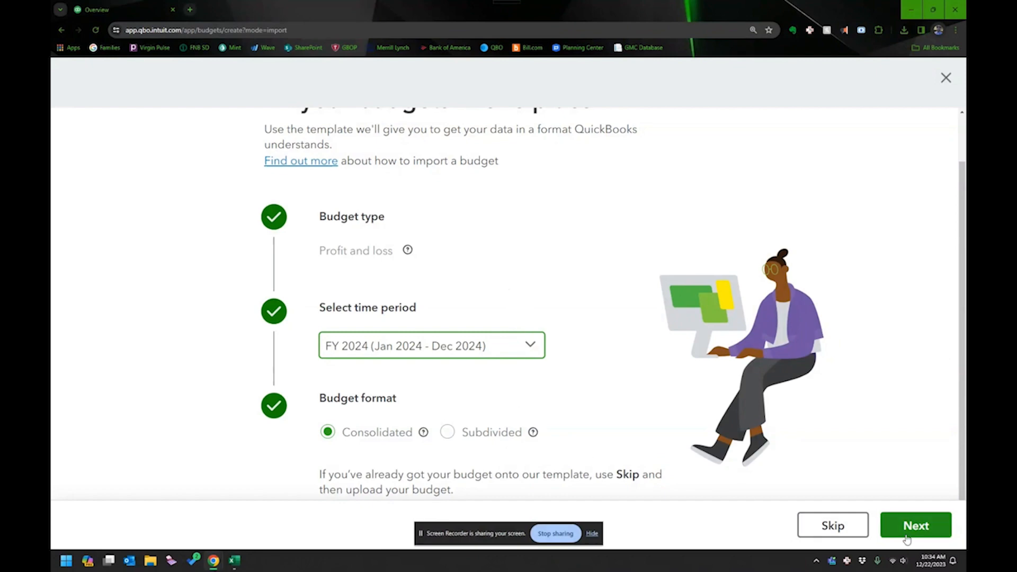
{"action": "left_click", "coordinate": [915, 526]}
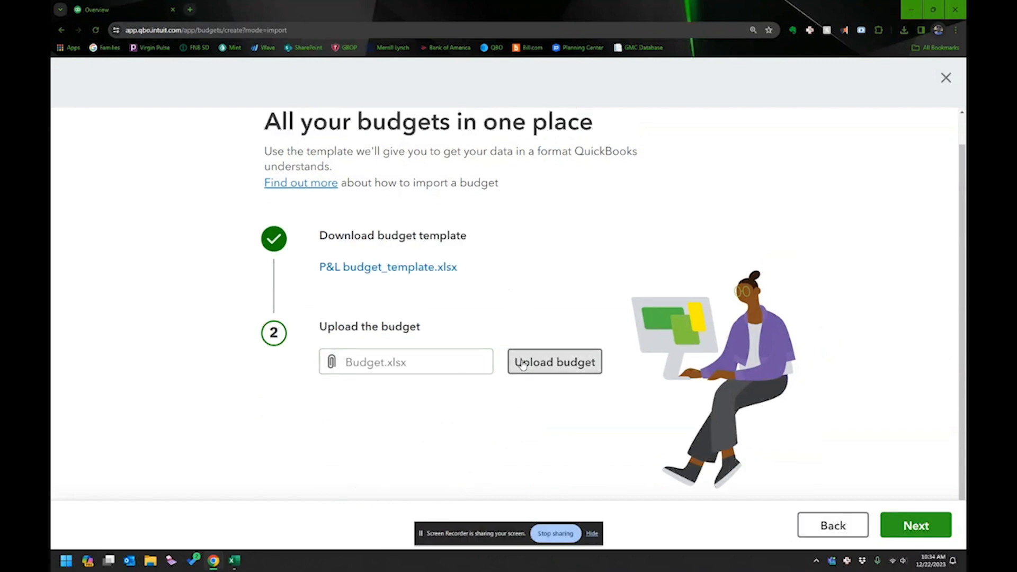
Upload the budget file and view the newly created Budget_FY24_P&L_(1).
{"action": "left_click", "coordinate": [554, 363]}
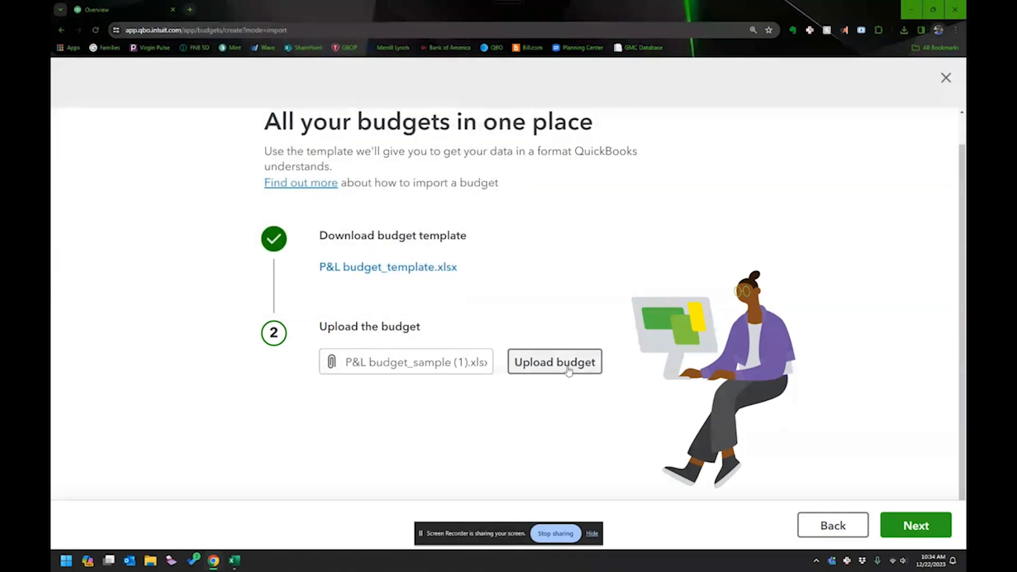
{"action": "left_click", "coordinate": [554, 363]}
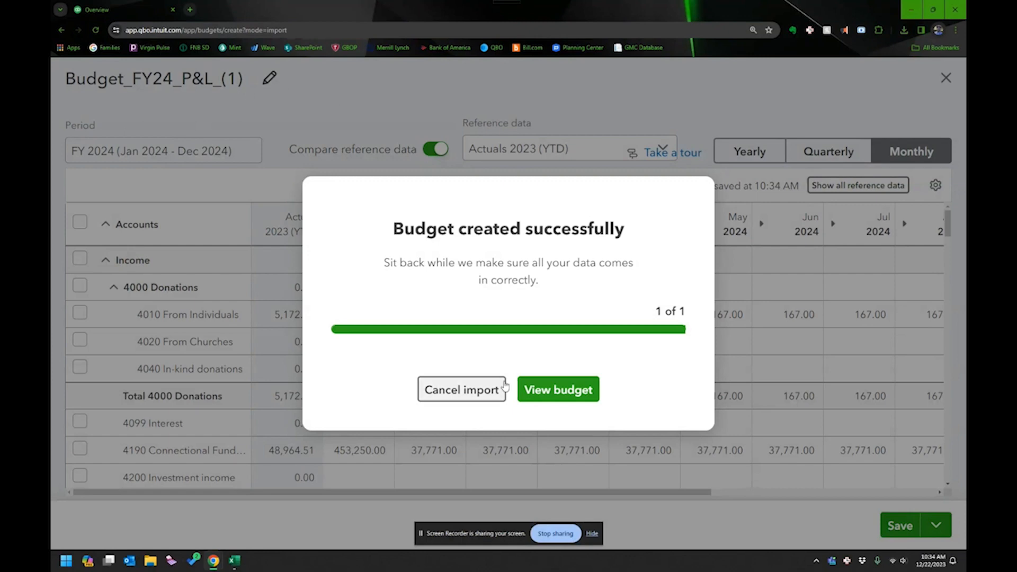
{"action": "left_click", "coordinate": [558, 389]}
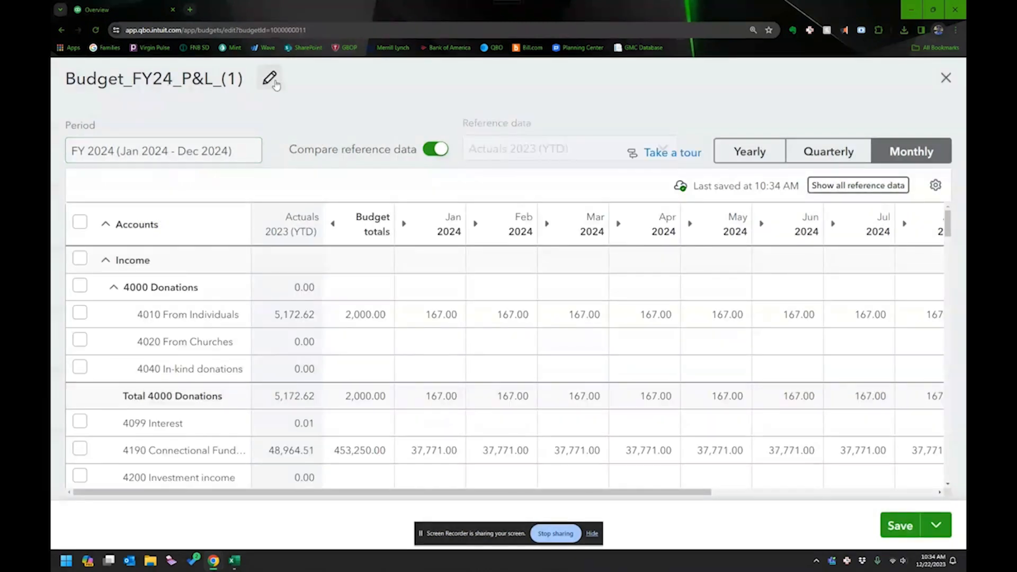
Rename the imported budget to '2024 Projections' via the pencil icon and save it.
{"action": "left_click", "coordinate": [270, 78]}
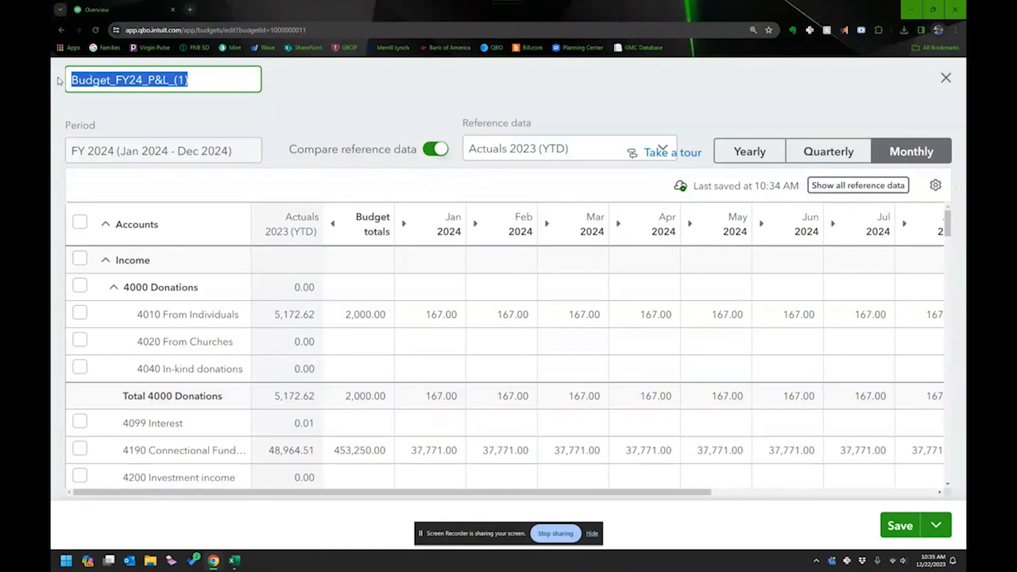
{"action": "type", "text": "2024"}
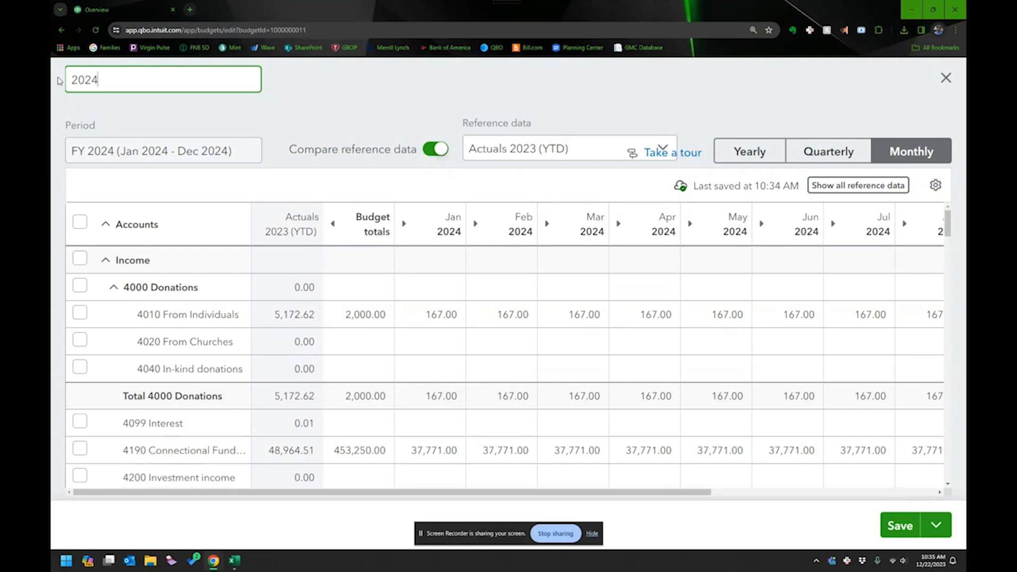
{"action": "type", "text": "Pro"}
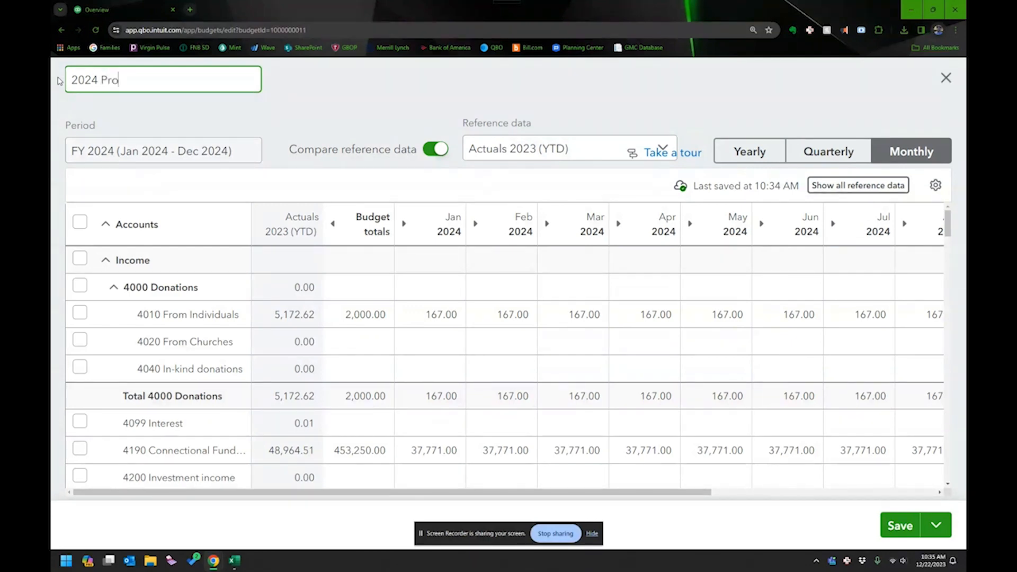
{"action": "type", "text": "jections"}
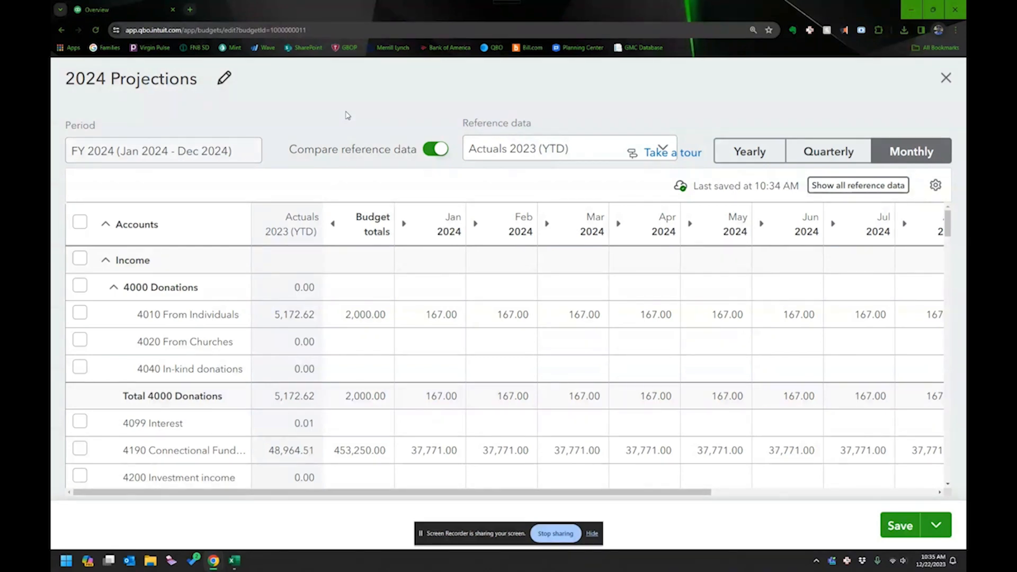
{"action": "mouse_move", "coordinate": [349, 136]}
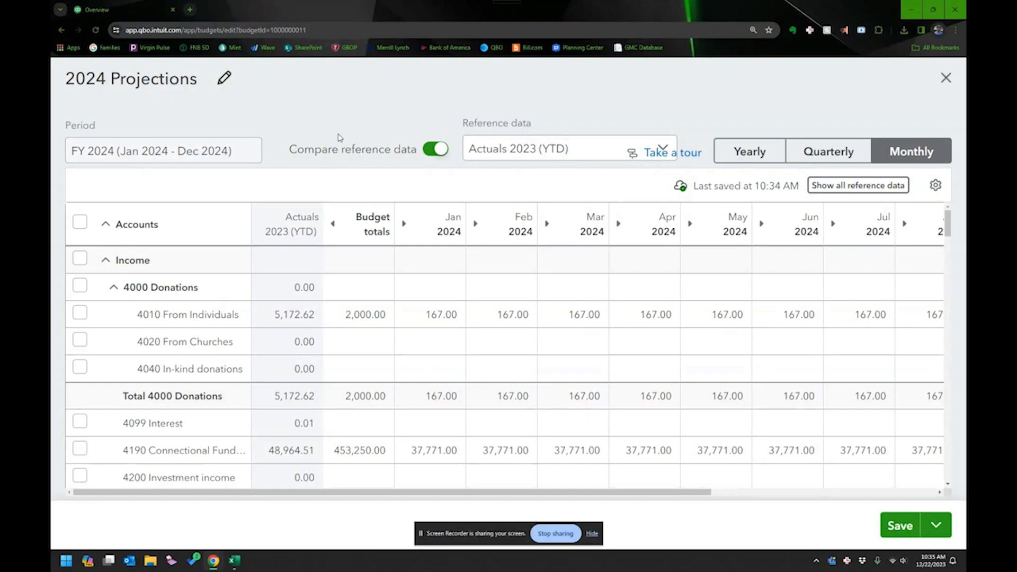
{"action": "mouse_move", "coordinate": [331, 155]}
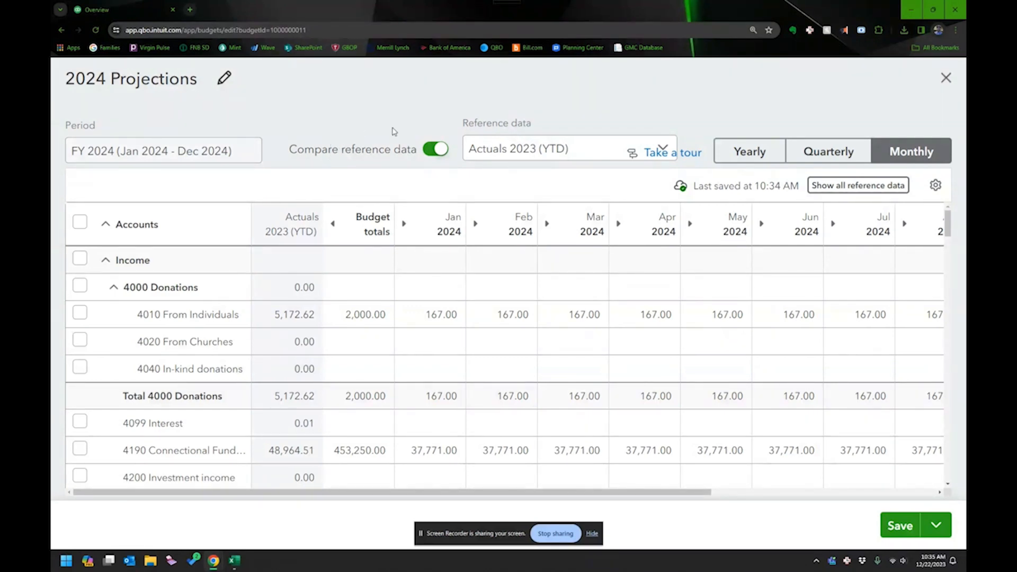
{"action": "mouse_move", "coordinate": [427, 115]}
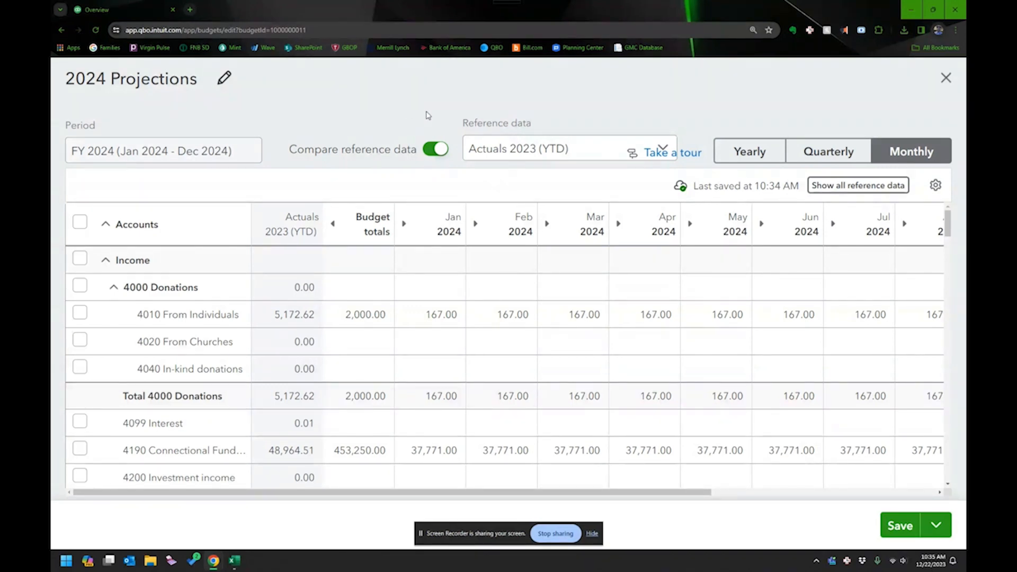
{"action": "mouse_move", "coordinate": [329, 138]}
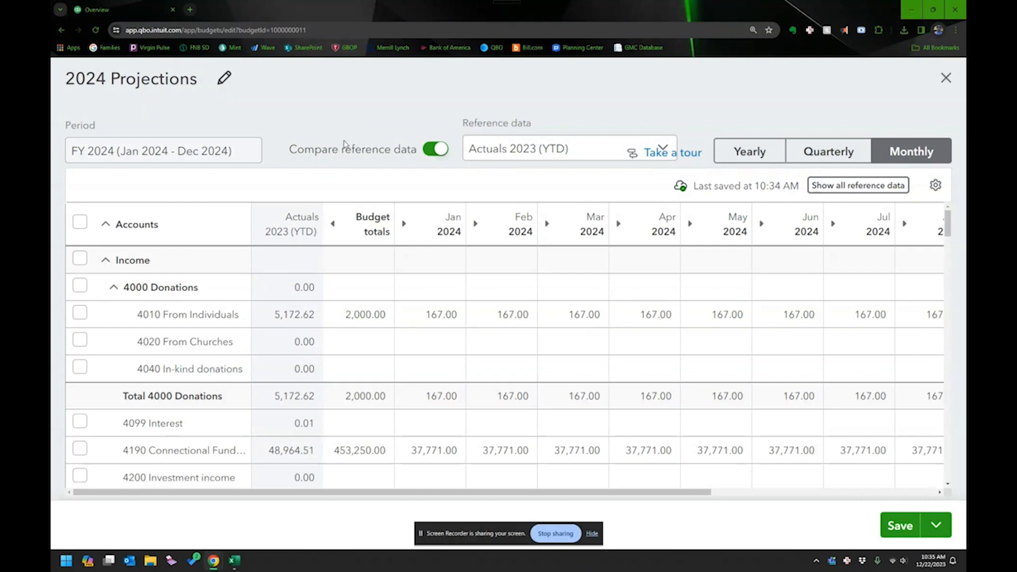
{"action": "mouse_move", "coordinate": [760, 303]}
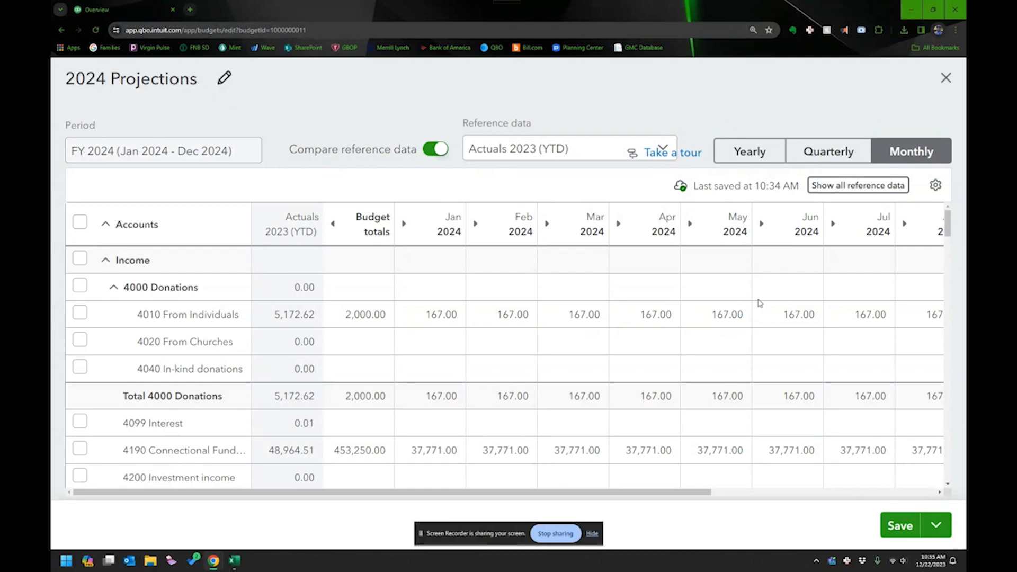
{"action": "left_click", "coordinate": [900, 525]}
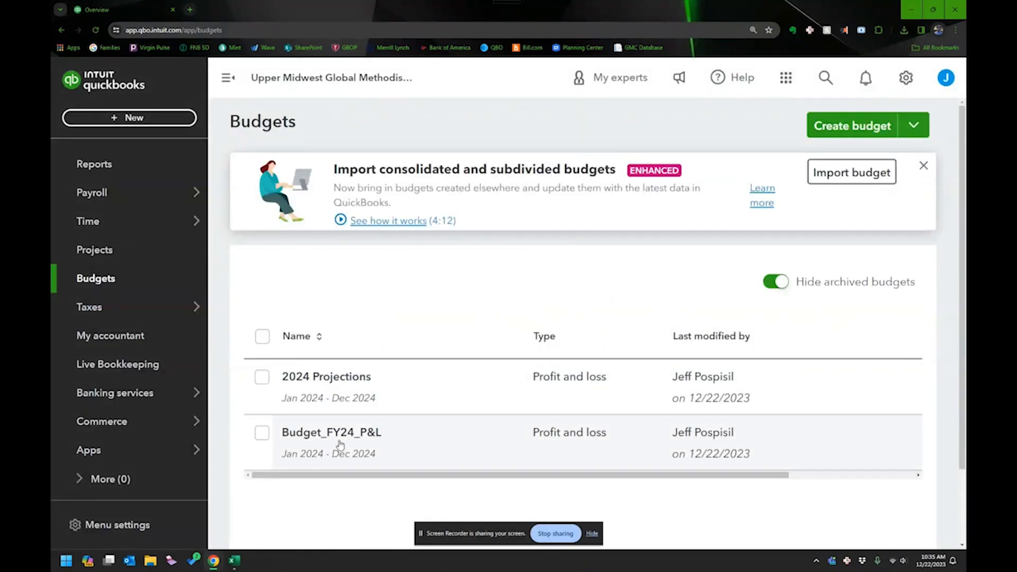
Rename Budget_FY24_P&L to '2024 Budget', save, and return to the Budgets list.
{"action": "left_click", "coordinate": [332, 432]}
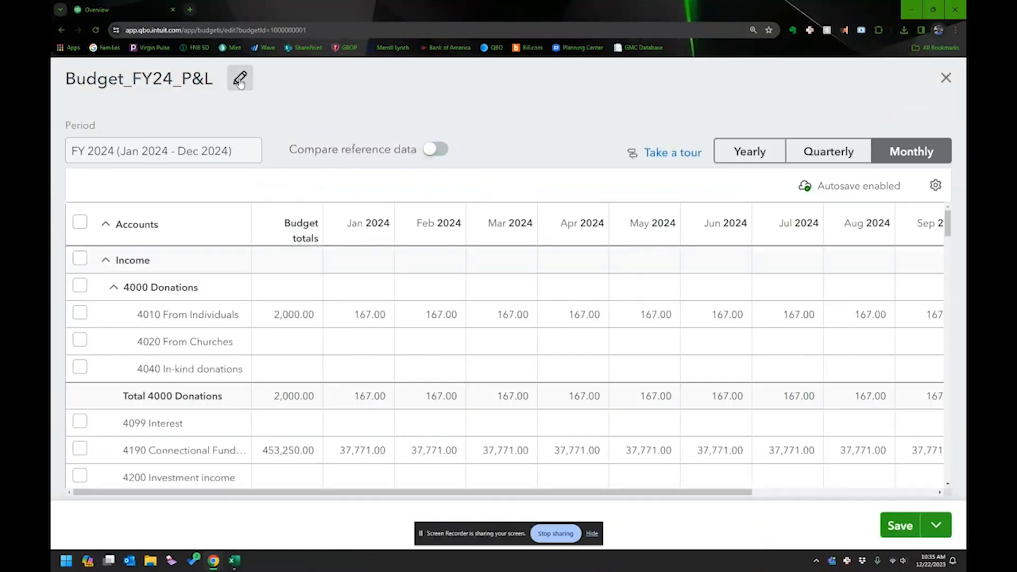
{"action": "left_click", "coordinate": [240, 79]}
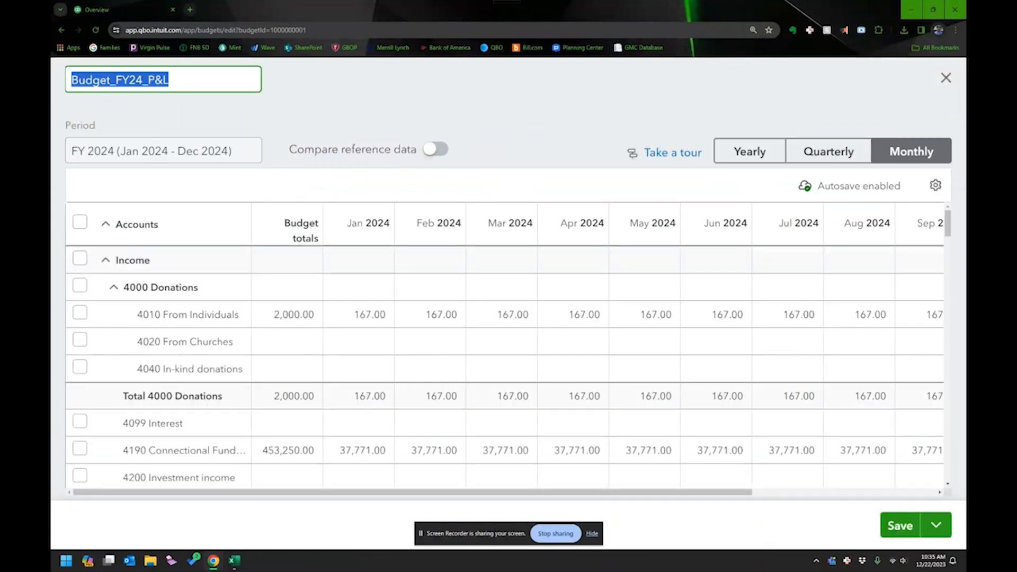
{"action": "type", "text": "2024 Budget"}
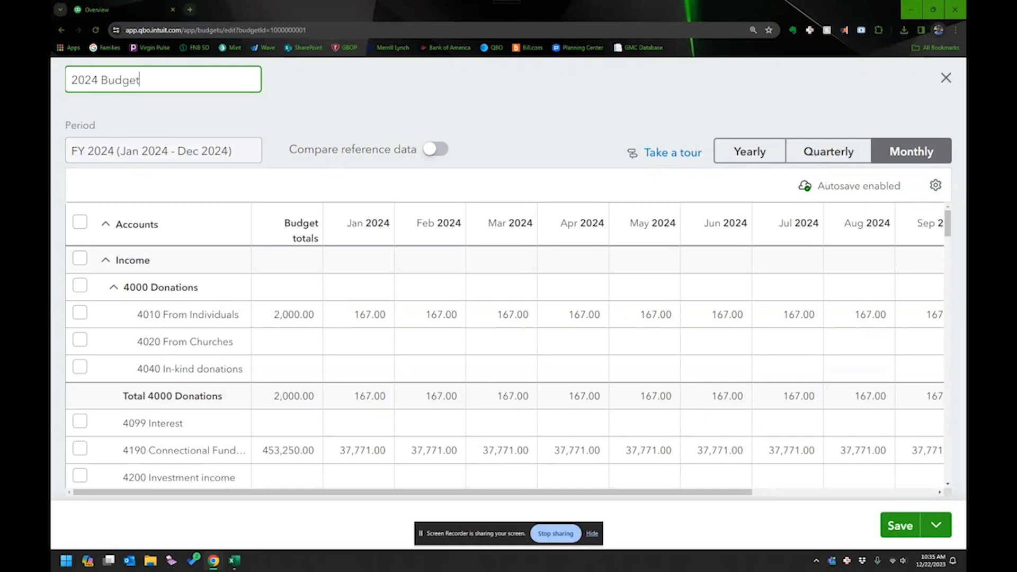
{"action": "left_click", "coordinate": [900, 526]}
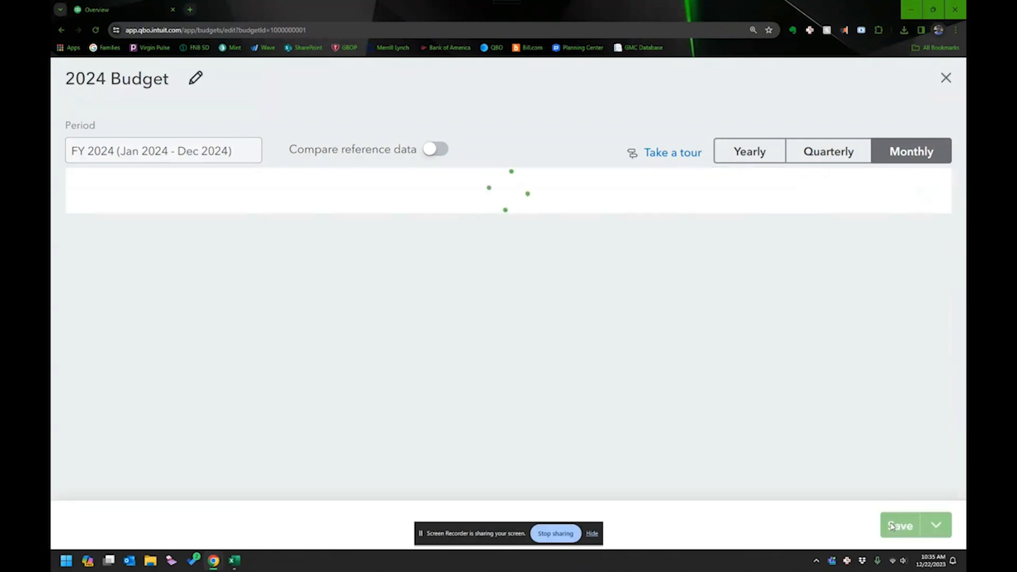
{"action": "left_click", "coordinate": [945, 77]}
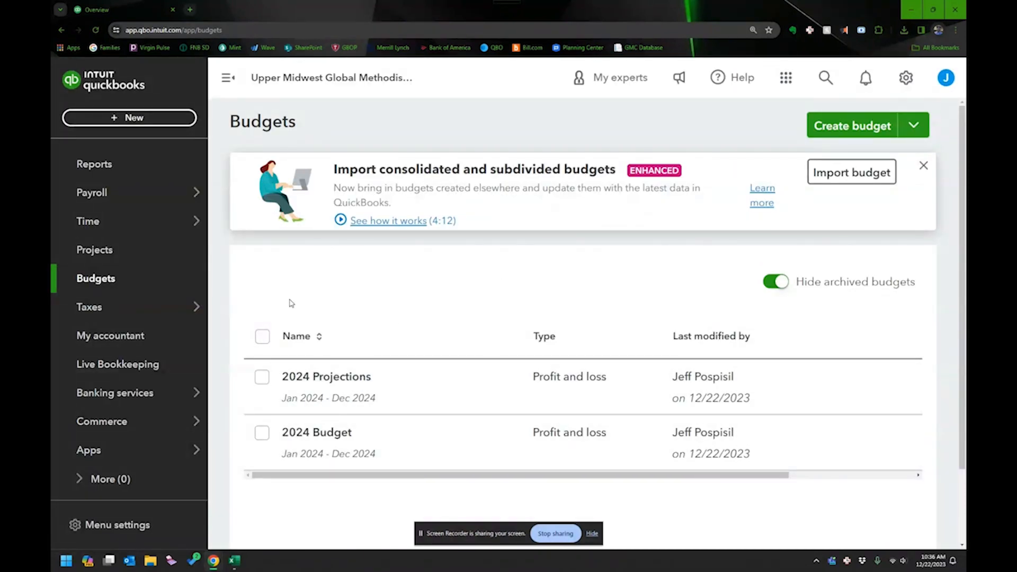
{"action": "mouse_move", "coordinate": [403, 316]}
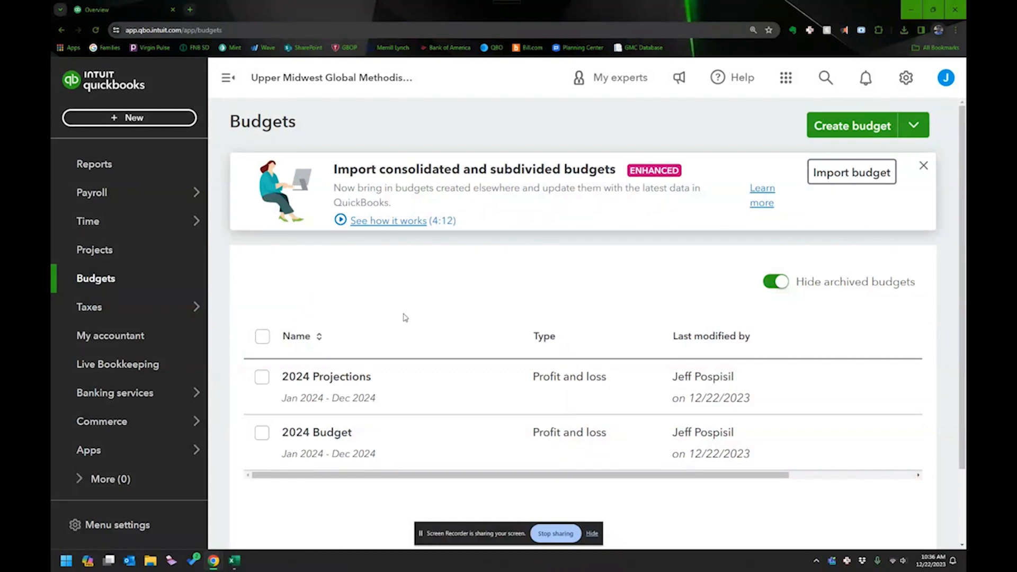
{"action": "mouse_move", "coordinate": [328, 440]}
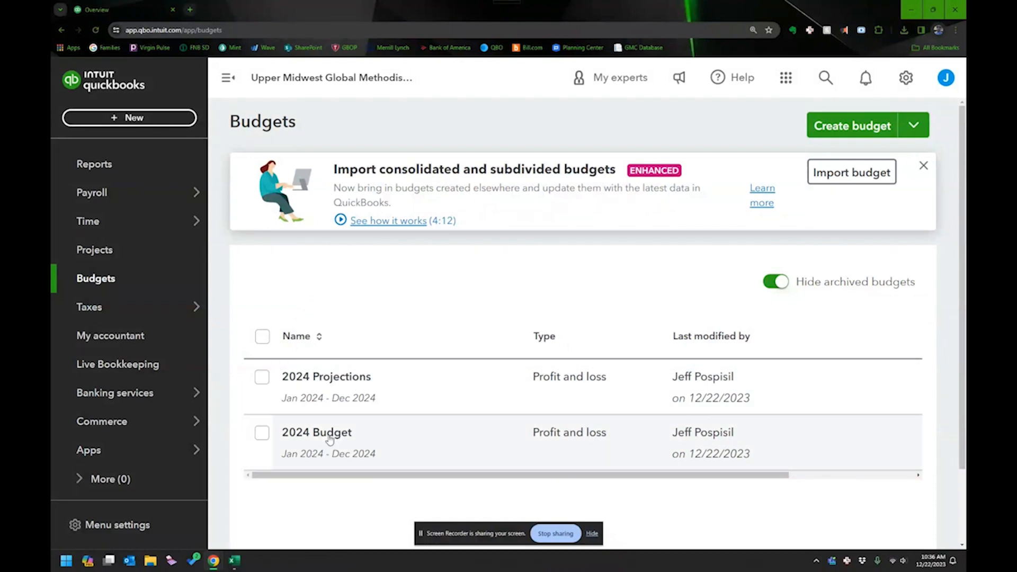